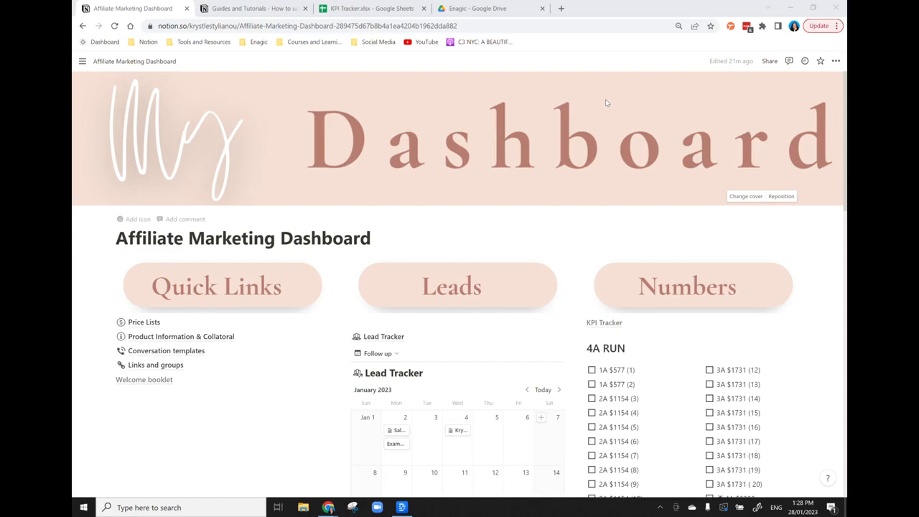
{"action": "mouse_move", "coordinate": [612, 240]}
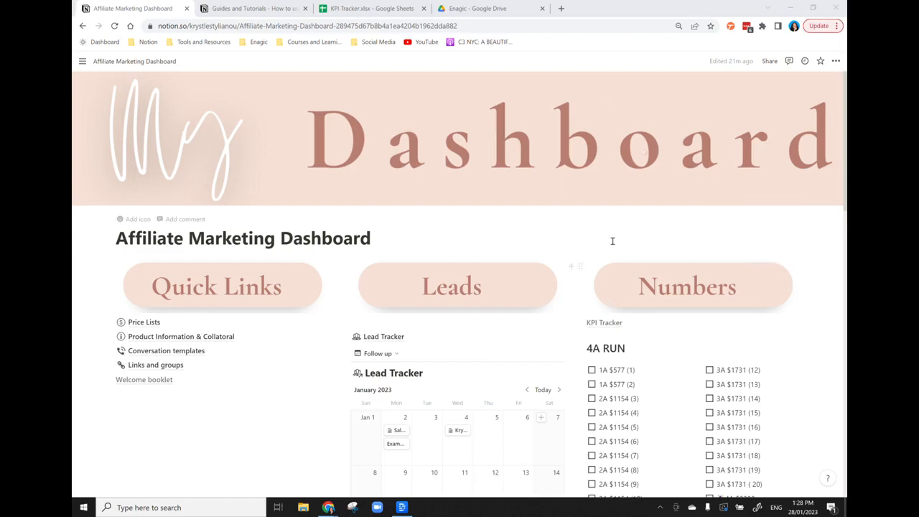
{"action": "mouse_move", "coordinate": [612, 241]}
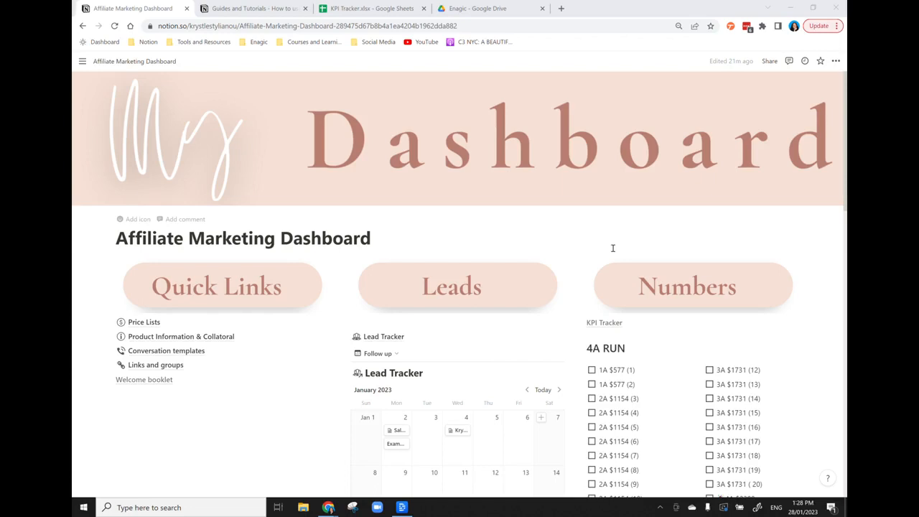
{"action": "mouse_move", "coordinate": [749, 237]}
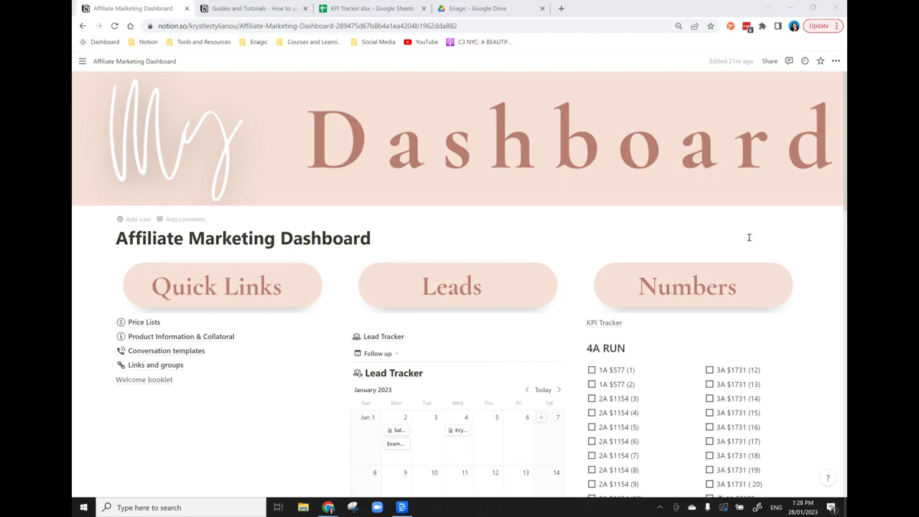
{"action": "mouse_move", "coordinate": [804, 232]}
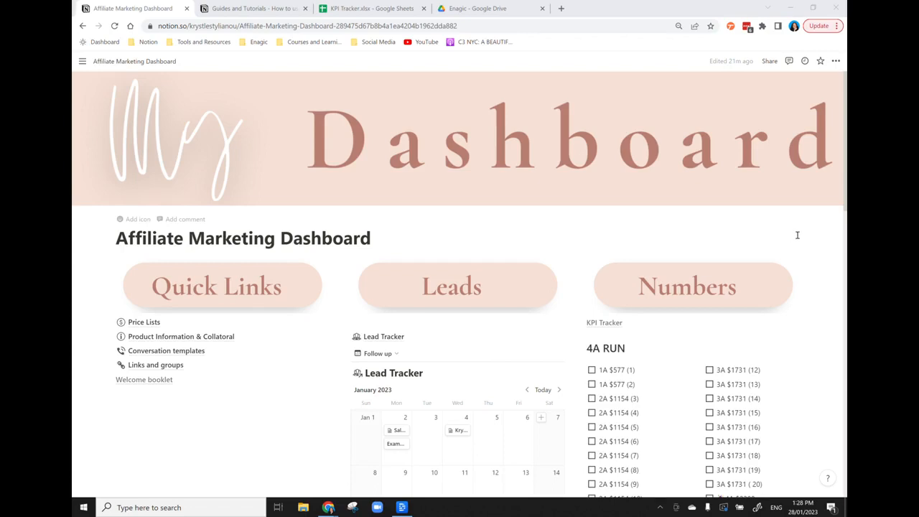
{"action": "mouse_move", "coordinate": [758, 208]}
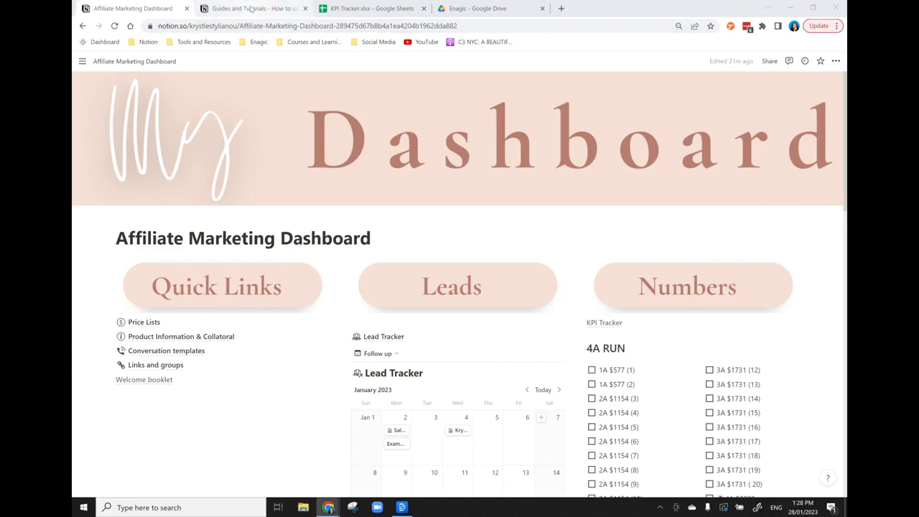
- Switch to the 'Guides and Tutorials' browser tab with Notion's help articles
{"action": "left_click", "coordinate": [251, 8]}
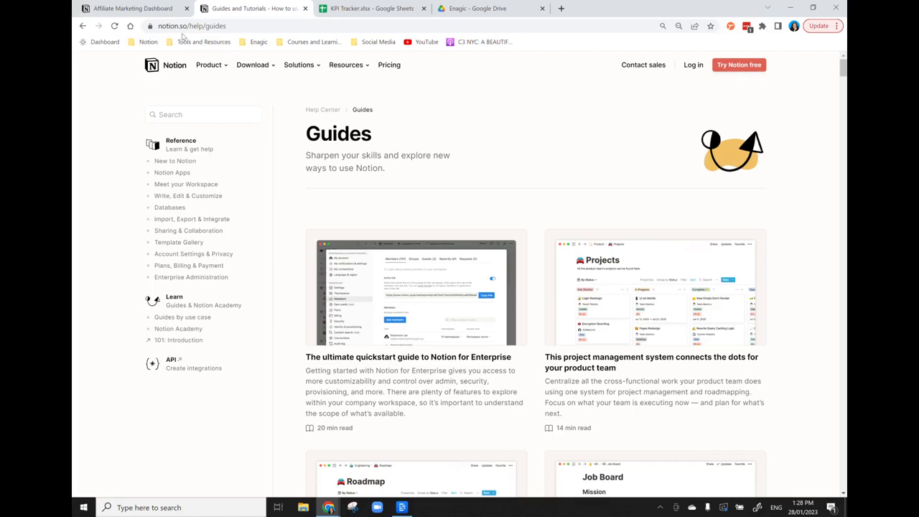
{"action": "mouse_move", "coordinate": [250, 312]}
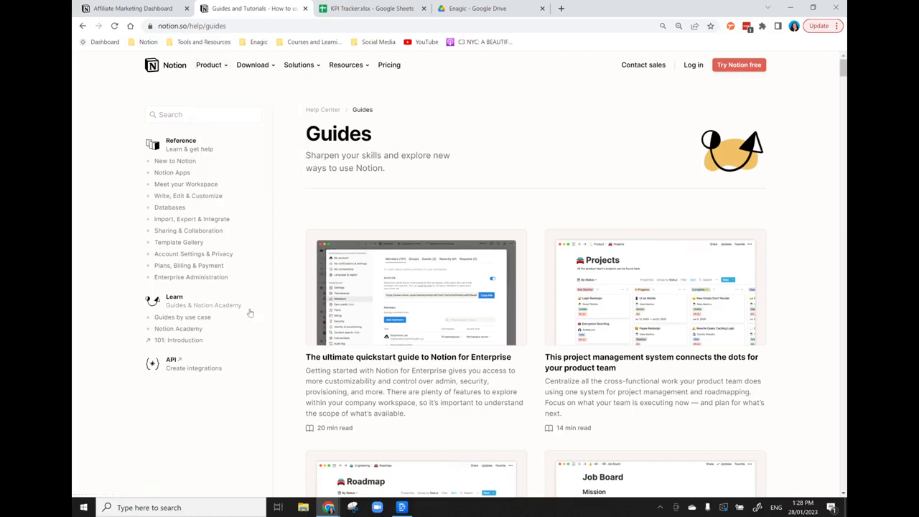
{"action": "mouse_move", "coordinate": [293, 264]}
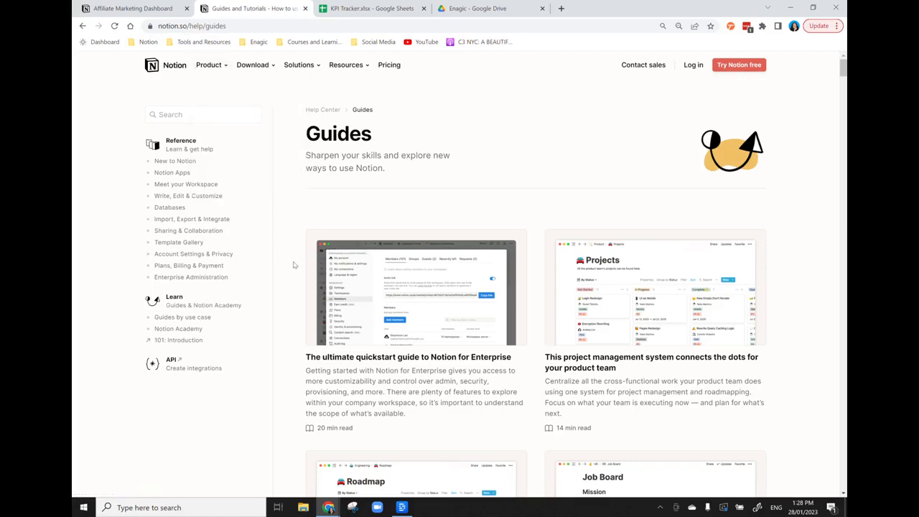
{"action": "mouse_move", "coordinate": [297, 179]}
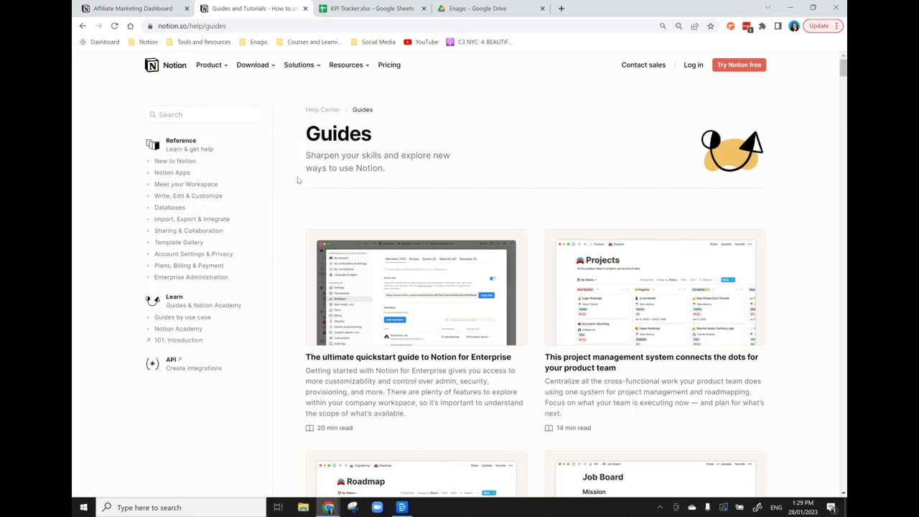
{"action": "mouse_move", "coordinate": [272, 99]}
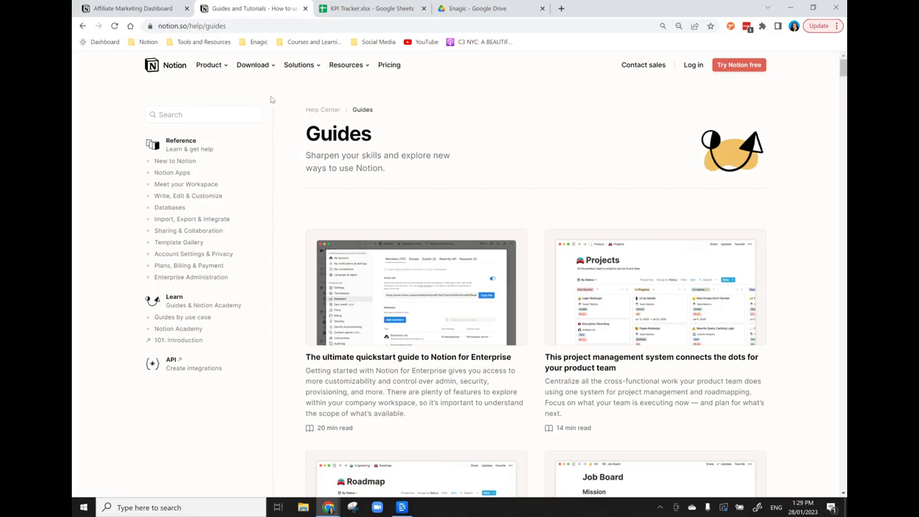
- Switch back to the 'Affiliate Marketing Dashboard' browser tab
{"action": "left_click", "coordinate": [133, 8]}
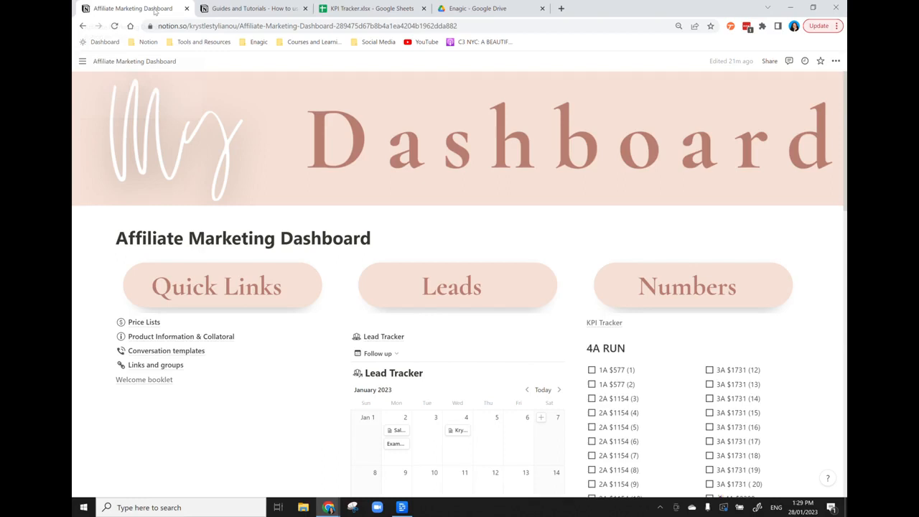
{"action": "mouse_move", "coordinate": [247, 152]}
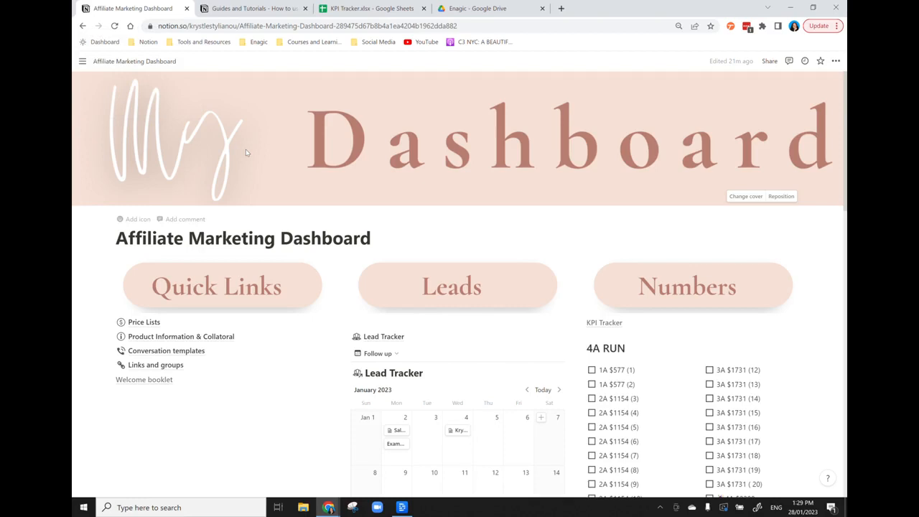
{"action": "mouse_move", "coordinate": [483, 235]}
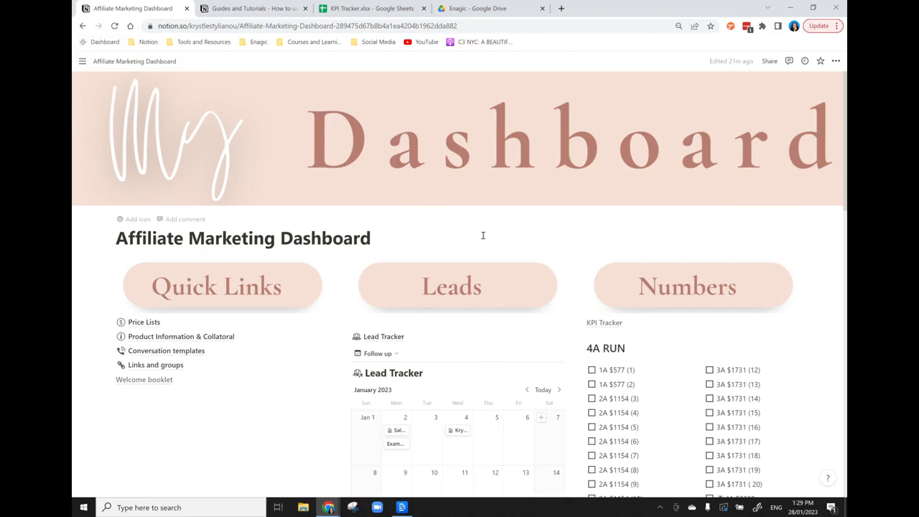
{"action": "mouse_move", "coordinate": [822, 219]}
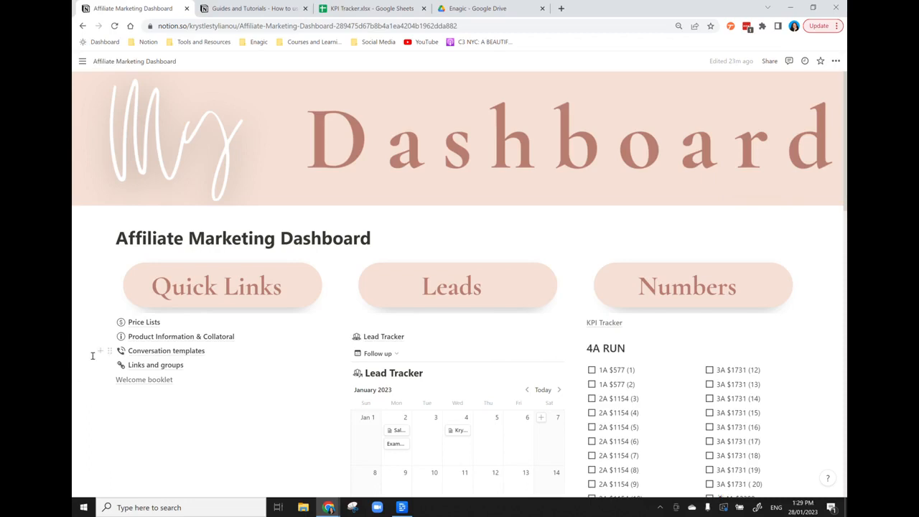
{"action": "mouse_move", "coordinate": [157, 435]}
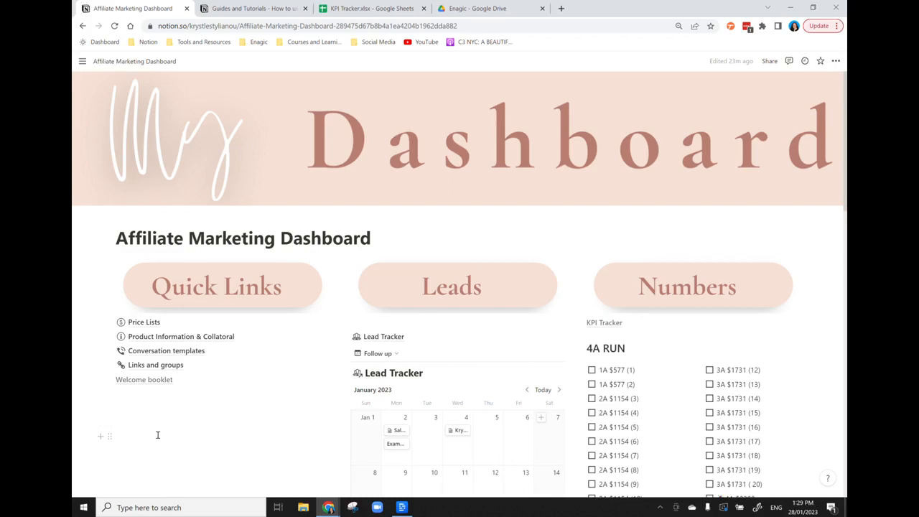
{"action": "mouse_move", "coordinate": [160, 430]}
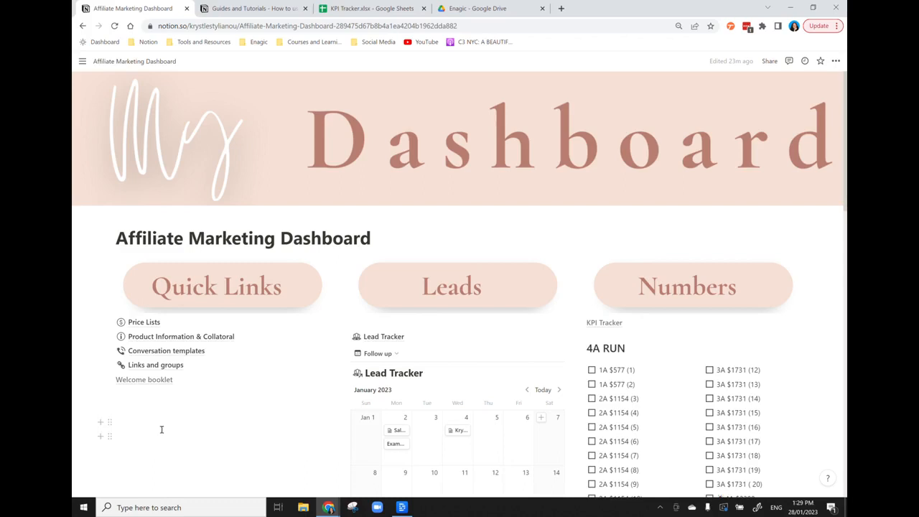
{"action": "mouse_move", "coordinate": [119, 161]}
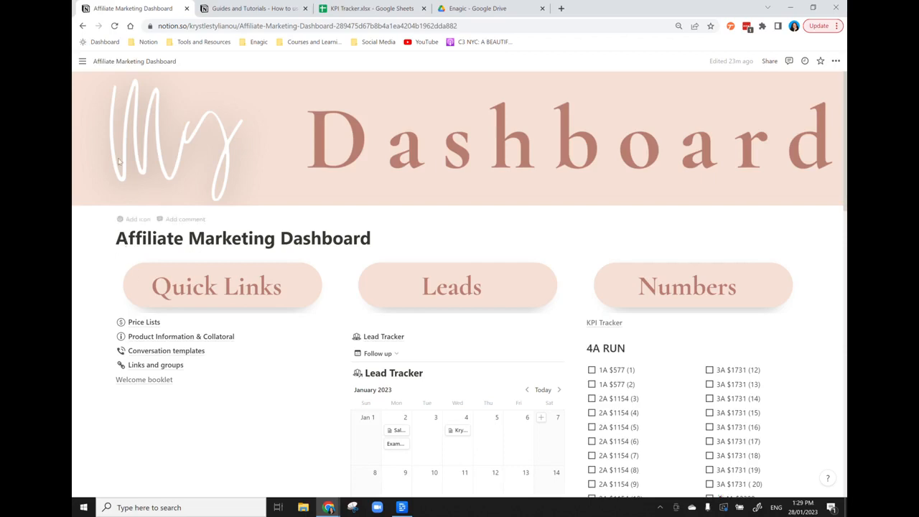
{"action": "mouse_move", "coordinate": [657, 140]}
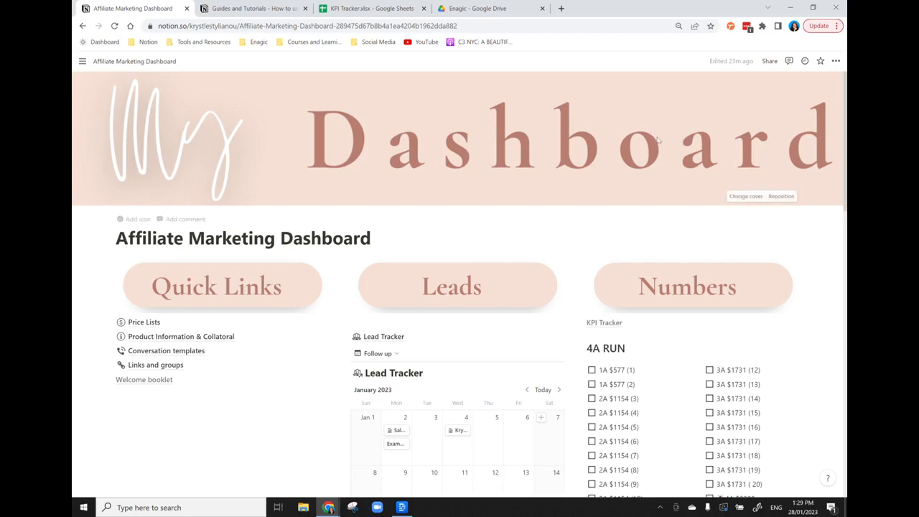
{"action": "mouse_move", "coordinate": [739, 291]}
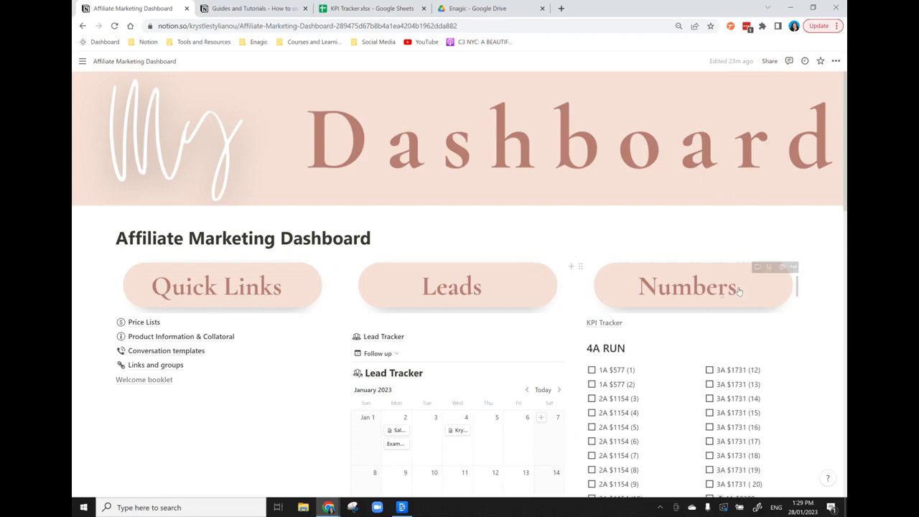
{"action": "mouse_move", "coordinate": [787, 227]}
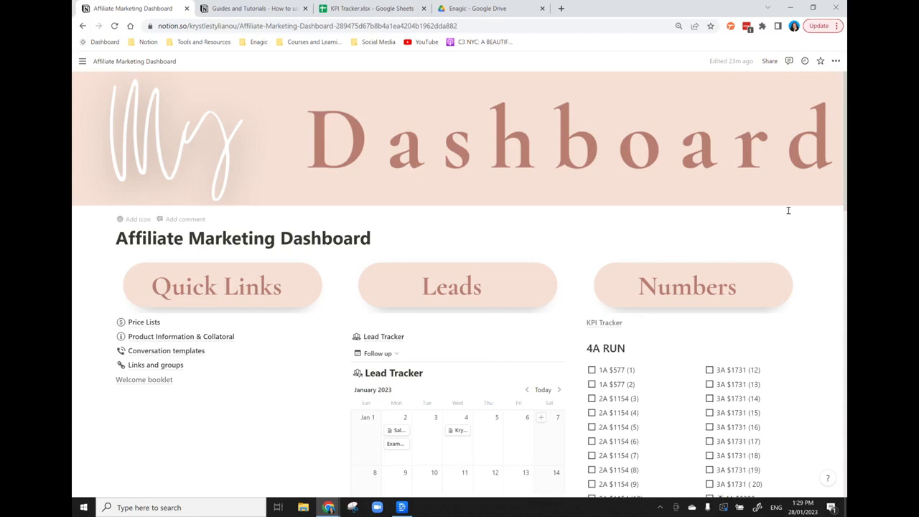
{"action": "mouse_move", "coordinate": [530, 126]}
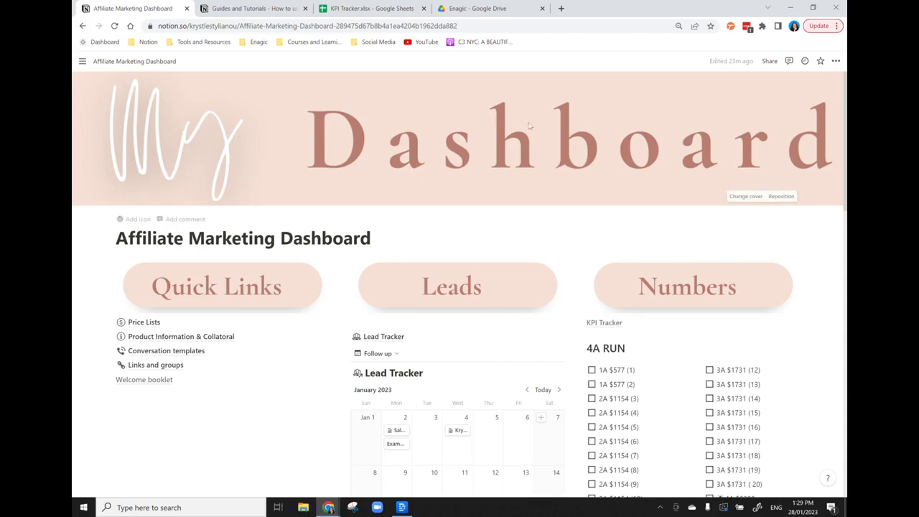
{"action": "mouse_move", "coordinate": [745, 196]}
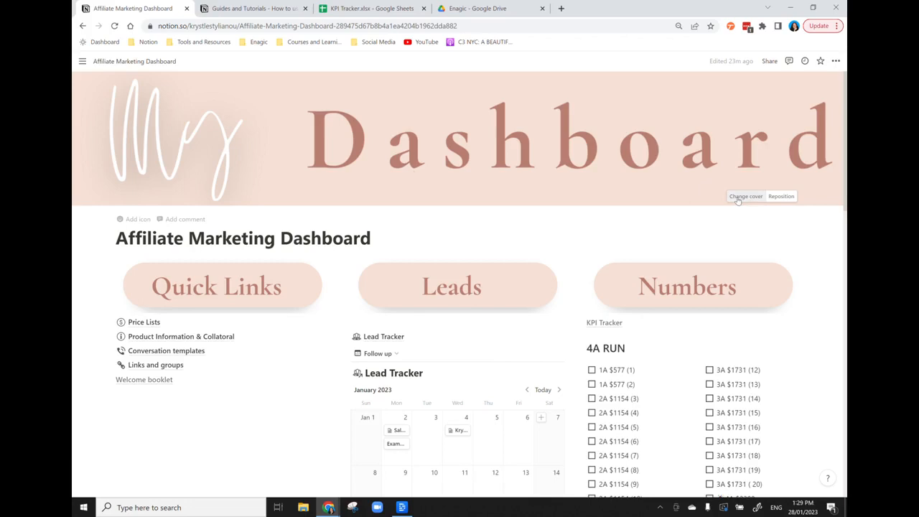
{"action": "left_click", "coordinate": [745, 196]}
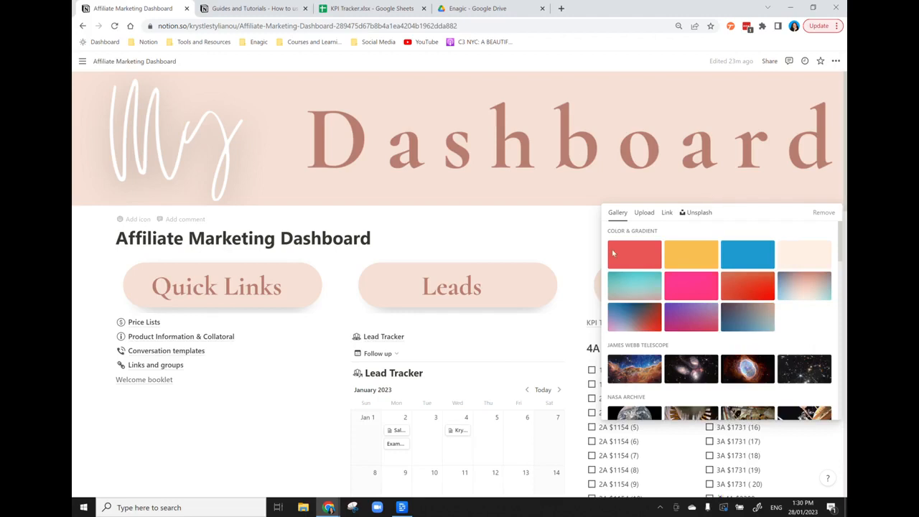
{"action": "mouse_move", "coordinate": [644, 212]}
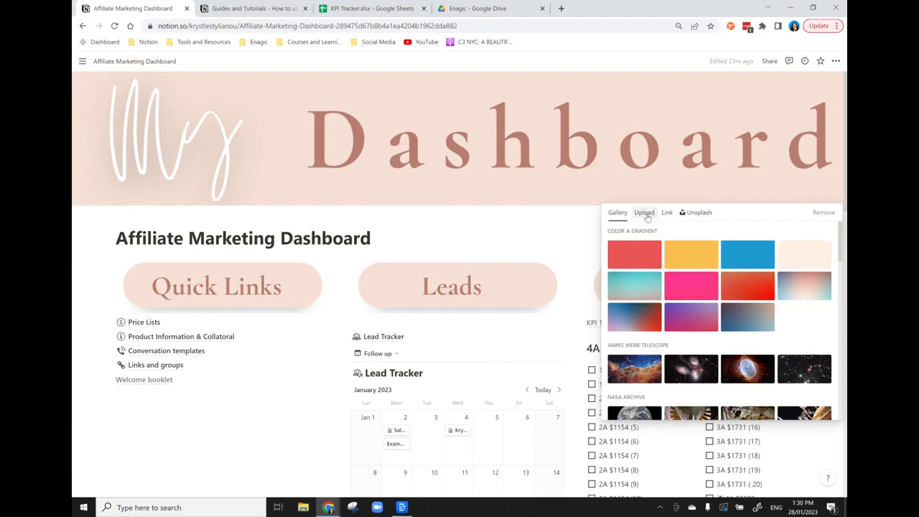
{"action": "mouse_move", "coordinate": [729, 393]}
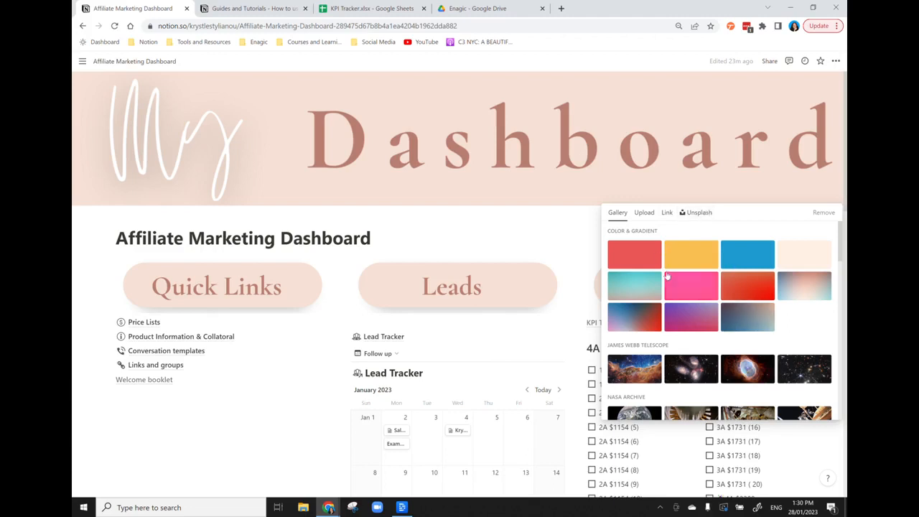
{"action": "left_click", "coordinate": [643, 212]}
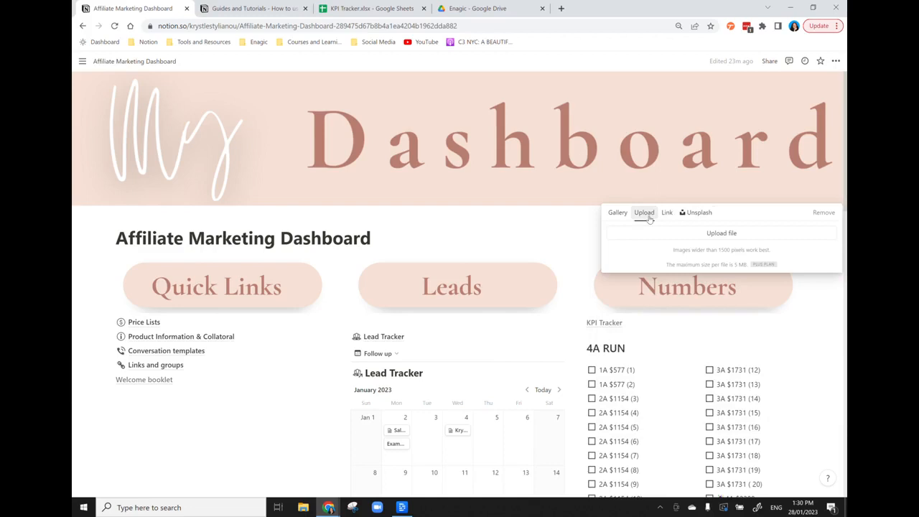
{"action": "mouse_move", "coordinate": [721, 232]}
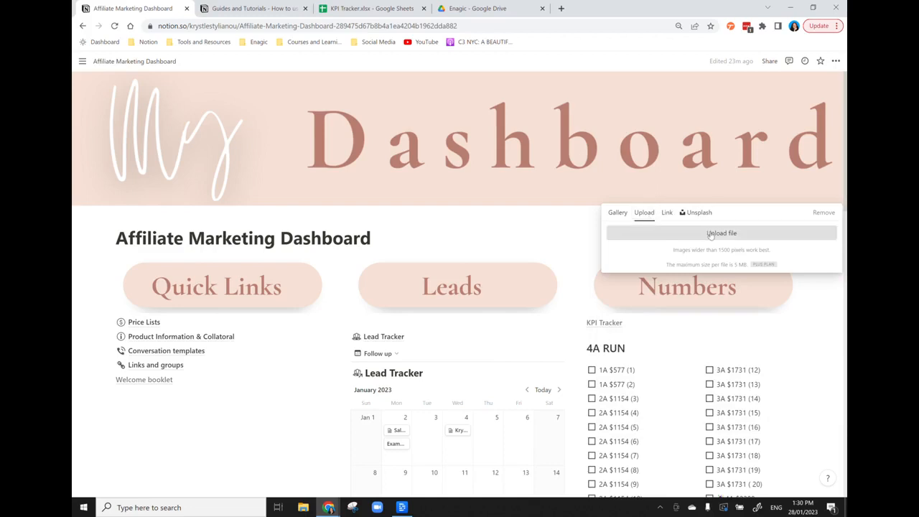
{"action": "mouse_move", "coordinate": [729, 190]}
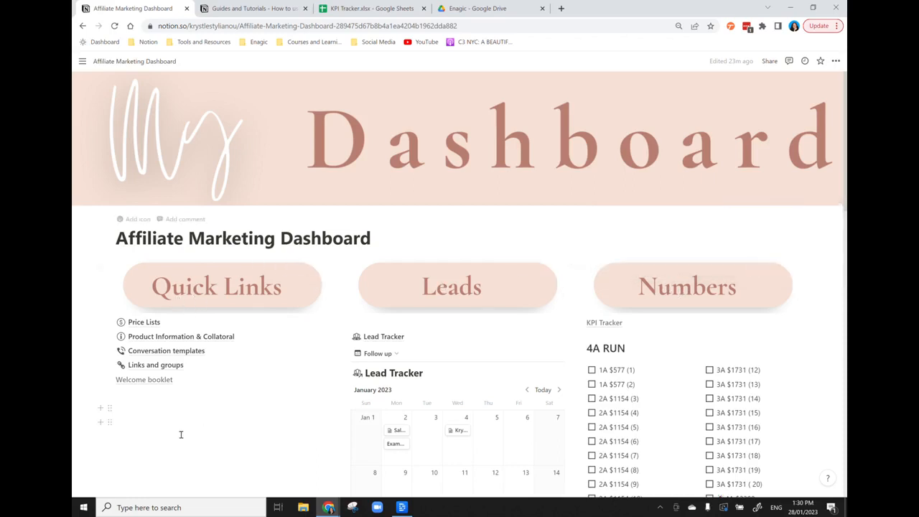
{"action": "mouse_move", "coordinate": [122, 409]}
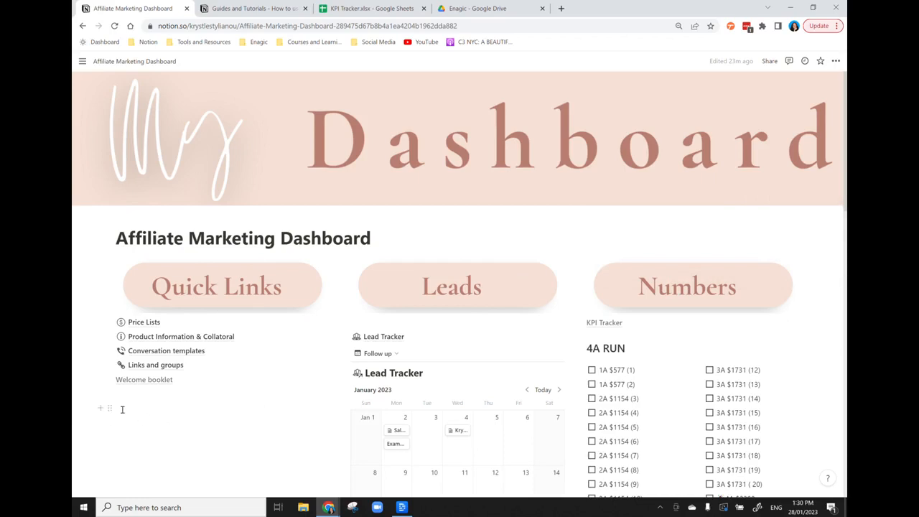
- Add an empty block below Welcome booklet and browse the slash block menu, trying '/image'
{"action": "left_click", "coordinate": [122, 407]}
{"action": "type", "text": "/"}
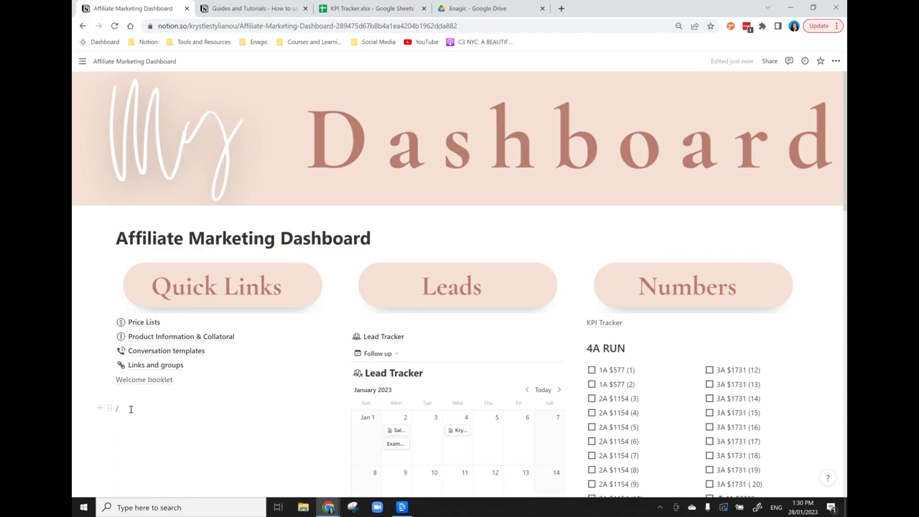
{"action": "type", "text": "im"}
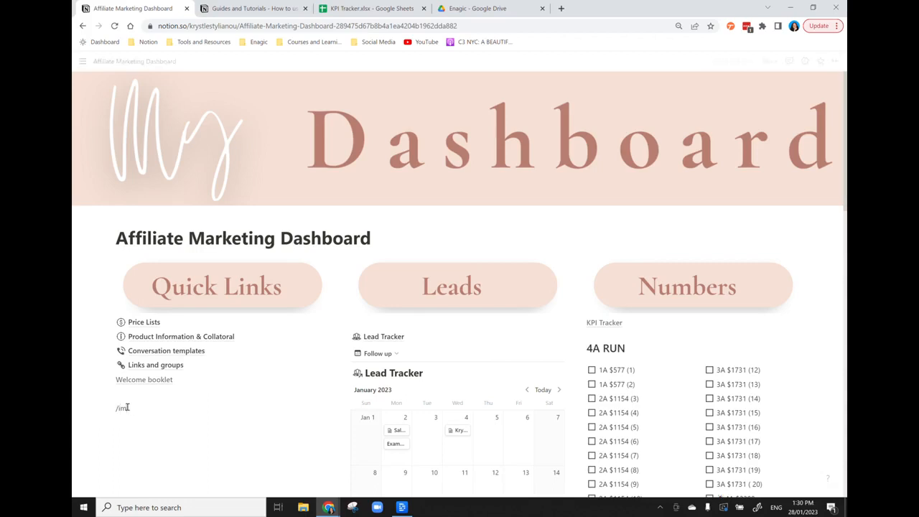
{"action": "type", "text": "ag"}
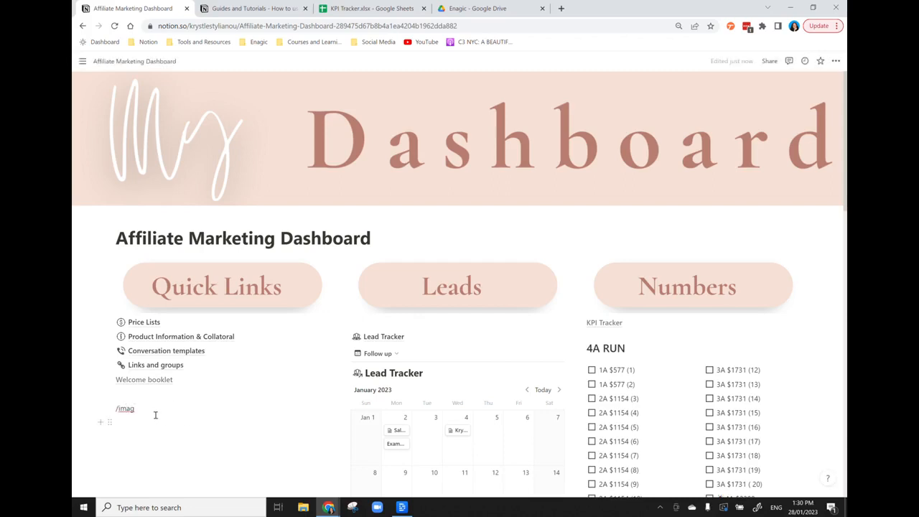
{"action": "scroll", "scroll_direction": "down", "scroll_amount": 3}
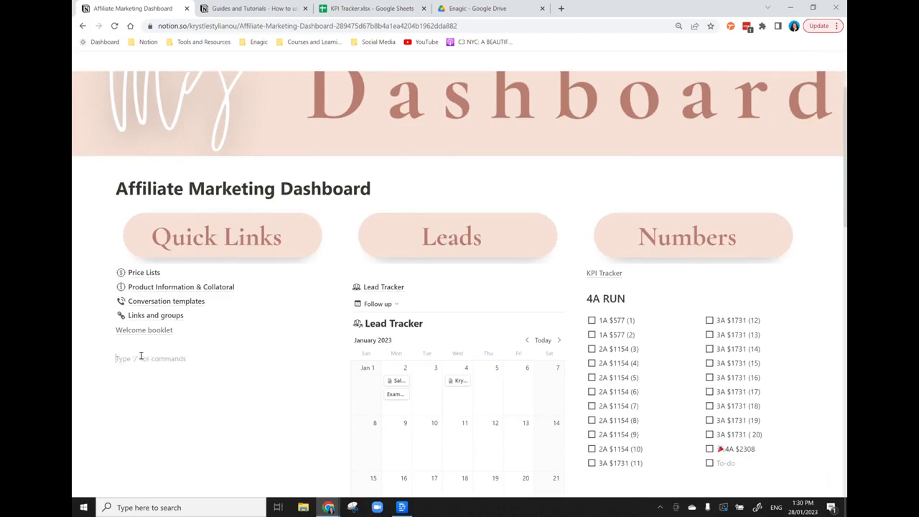
{"action": "type", "text": "/ima"}
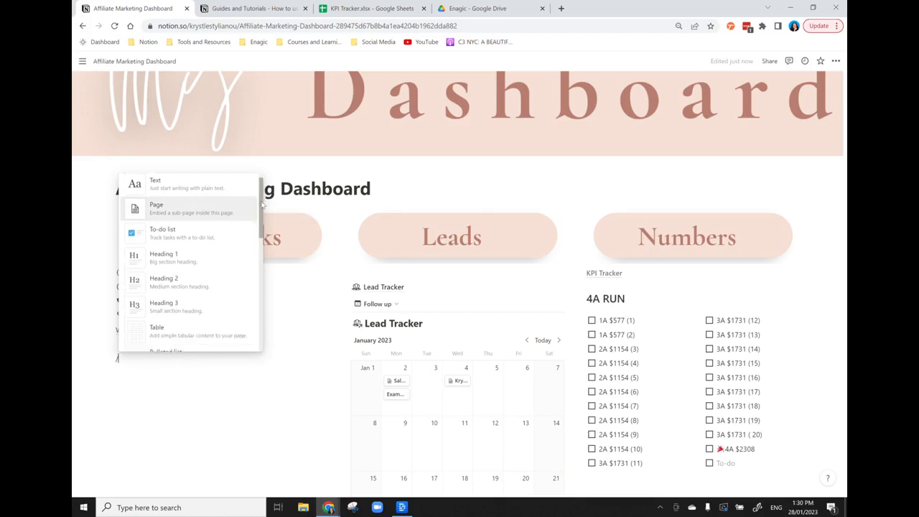
{"action": "scroll", "scroll_direction": "down", "scroll_amount": 3}
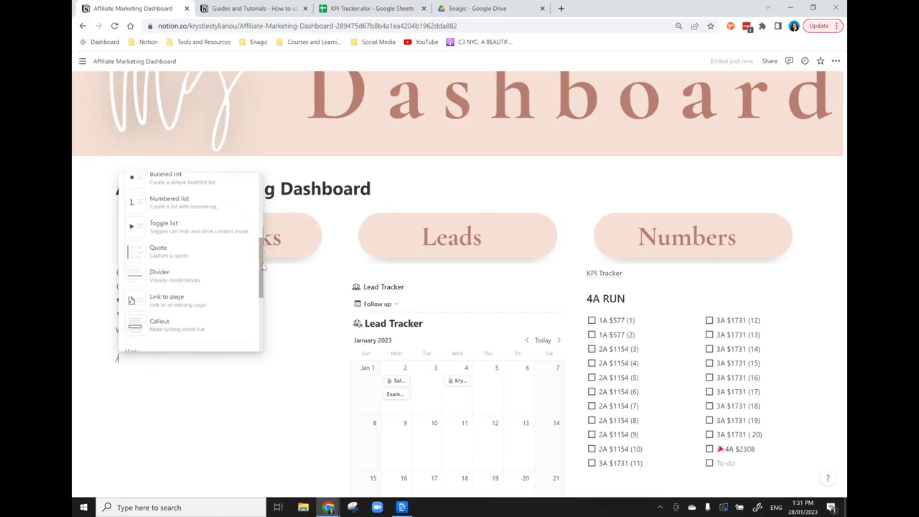
{"action": "scroll", "scroll_direction": "down", "scroll_amount": 3}
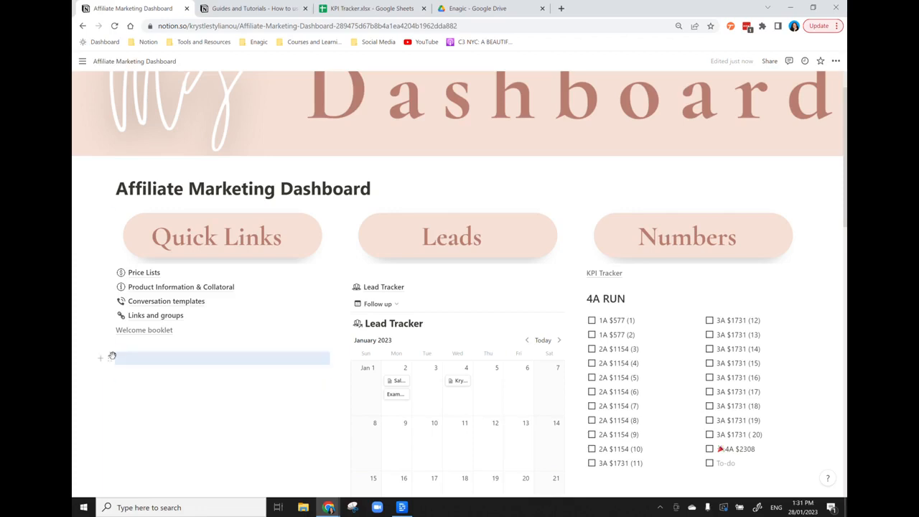
{"action": "mouse_move", "coordinate": [317, 224]}
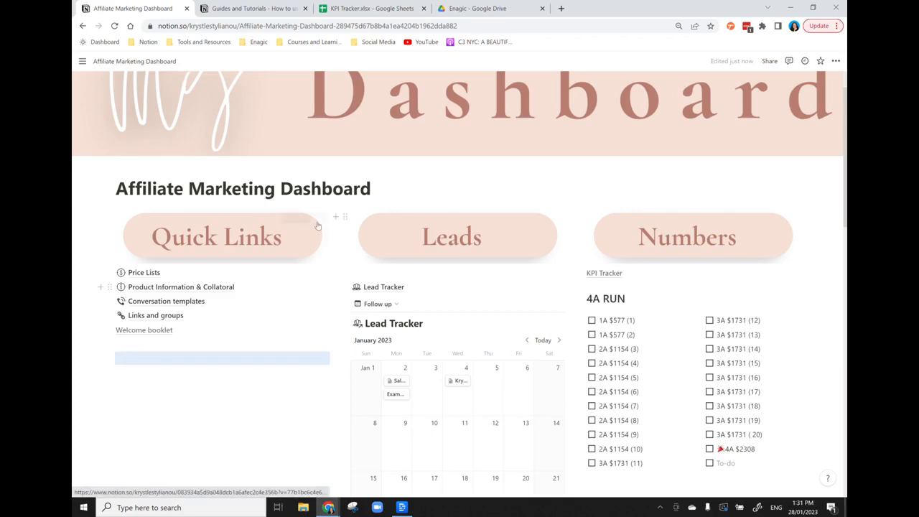
{"action": "mouse_move", "coordinate": [181, 287]}
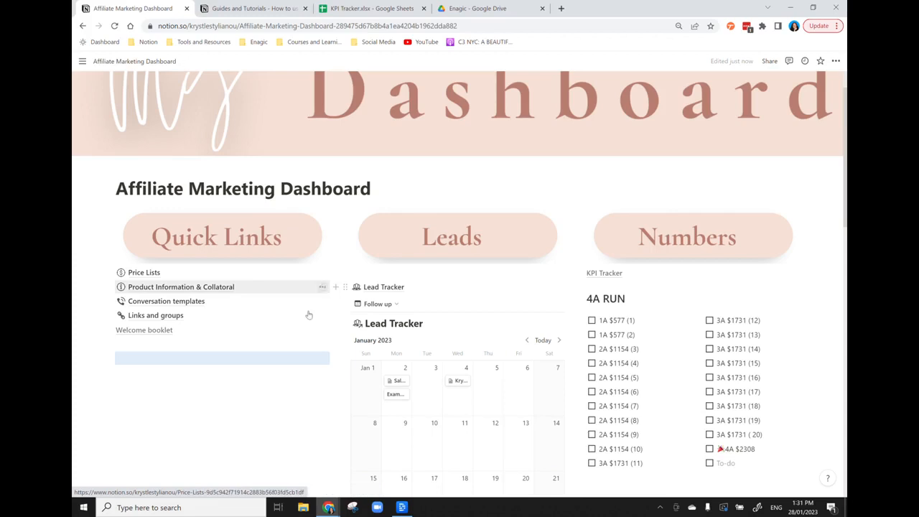
{"action": "mouse_move", "coordinate": [137, 275]}
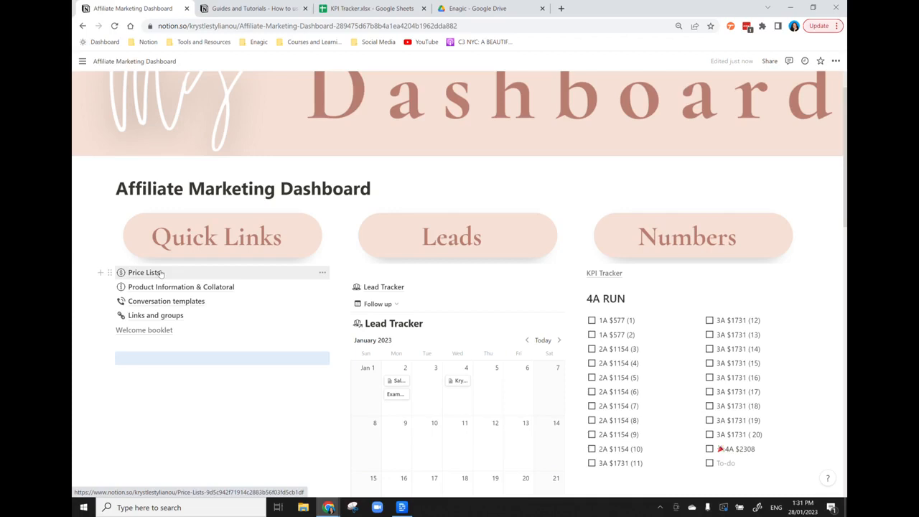
{"action": "mouse_move", "coordinate": [150, 276]}
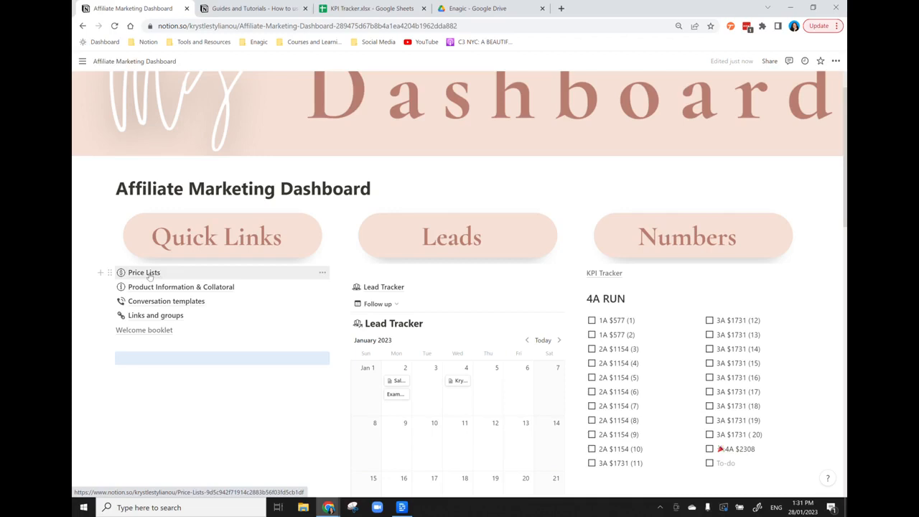
- Open the Price Lists page and scroll through the Product Price List (AU) table
{"action": "left_click", "coordinate": [144, 272]}
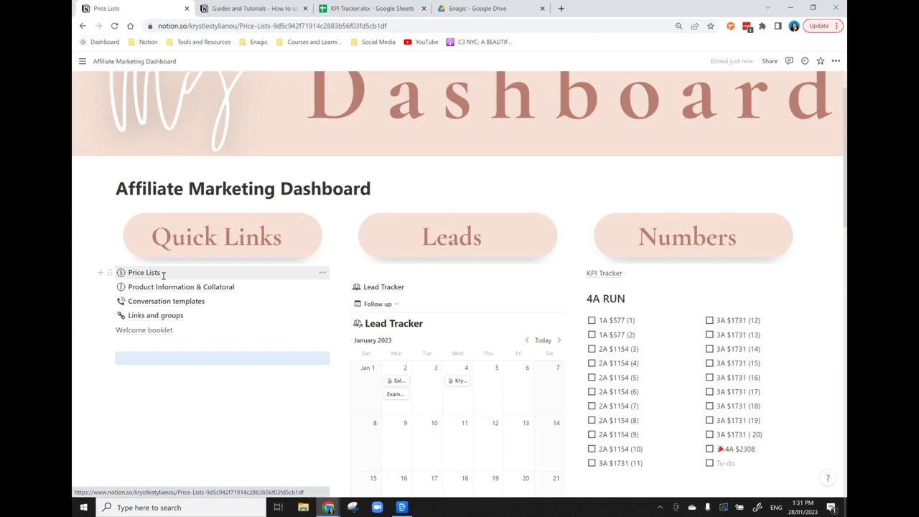
{"action": "left_click", "coordinate": [143, 272]}
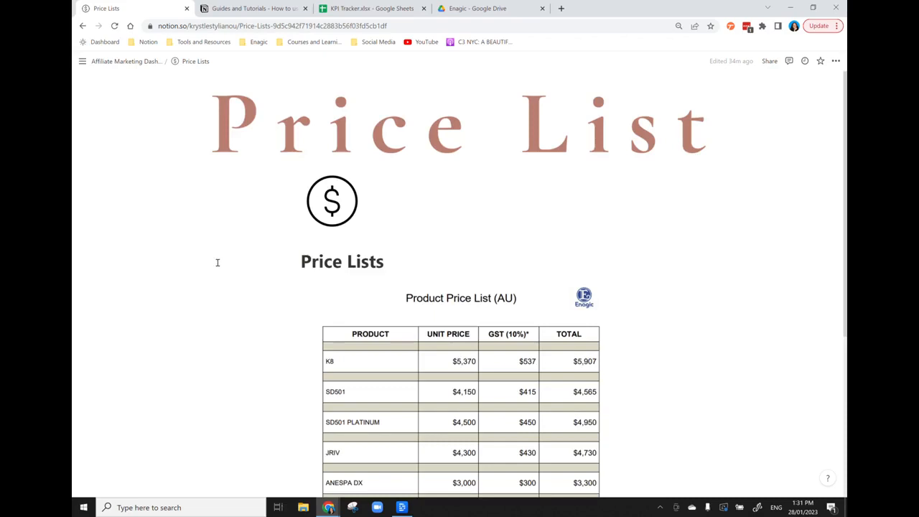
{"action": "scroll", "scroll_direction": "down", "scroll_amount": 3}
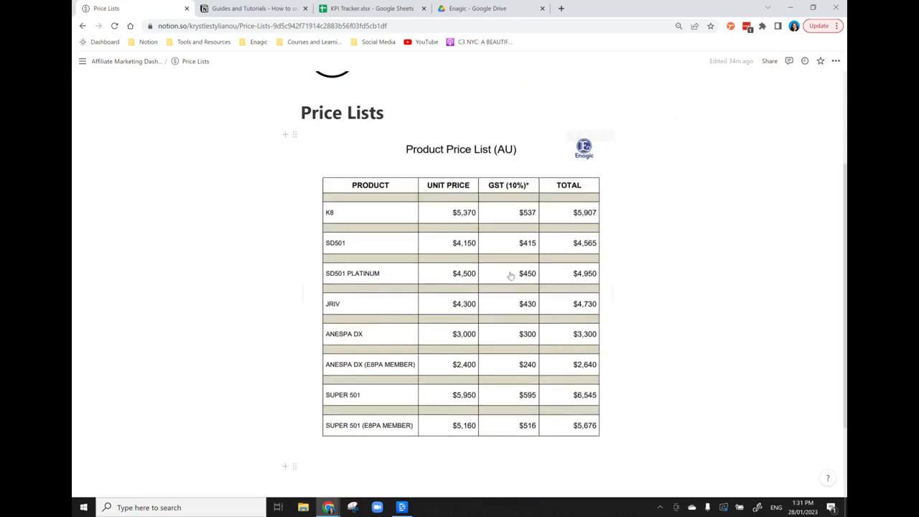
{"action": "scroll", "scroll_direction": "up", "scroll_amount": 3}
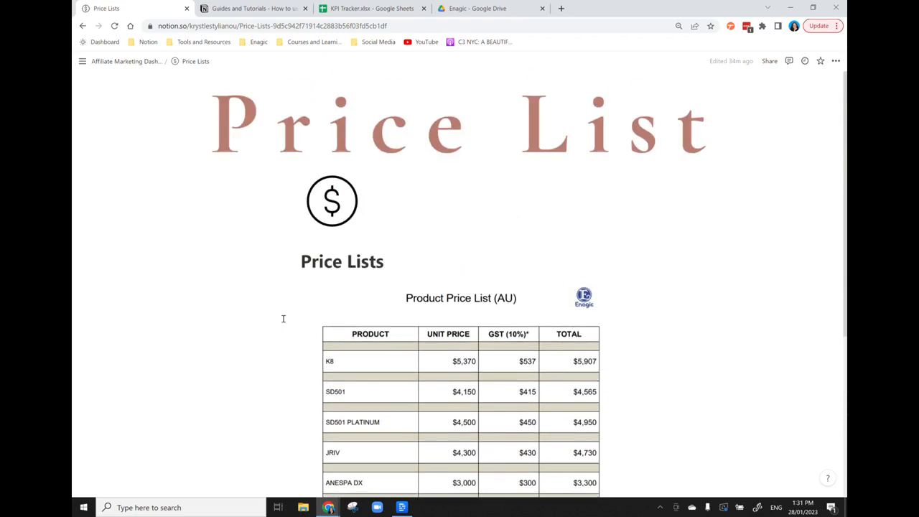
{"action": "scroll", "scroll_direction": "down", "scroll_amount": 3}
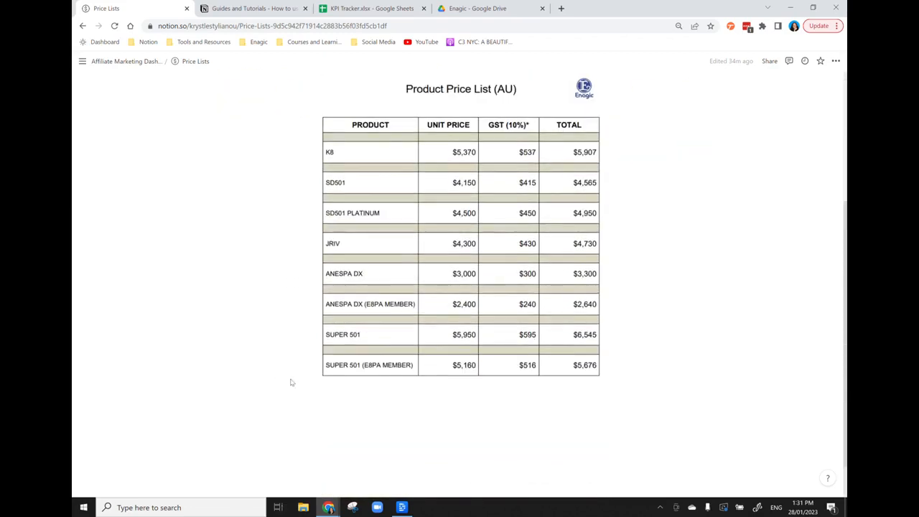
- Type 'smnda/sn' in a new block below the table, then return to the dashboard
{"action": "left_click", "coordinate": [331, 405]}
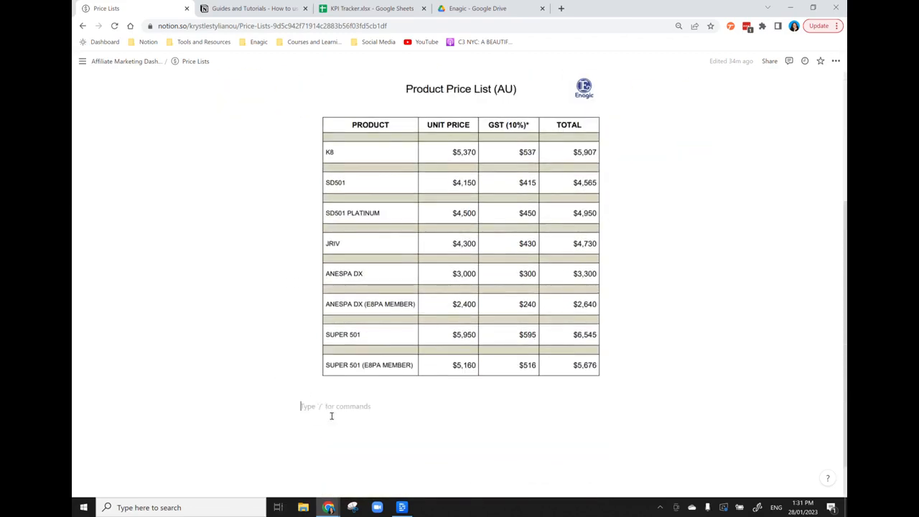
{"action": "type", "text": "smnda/sn"}
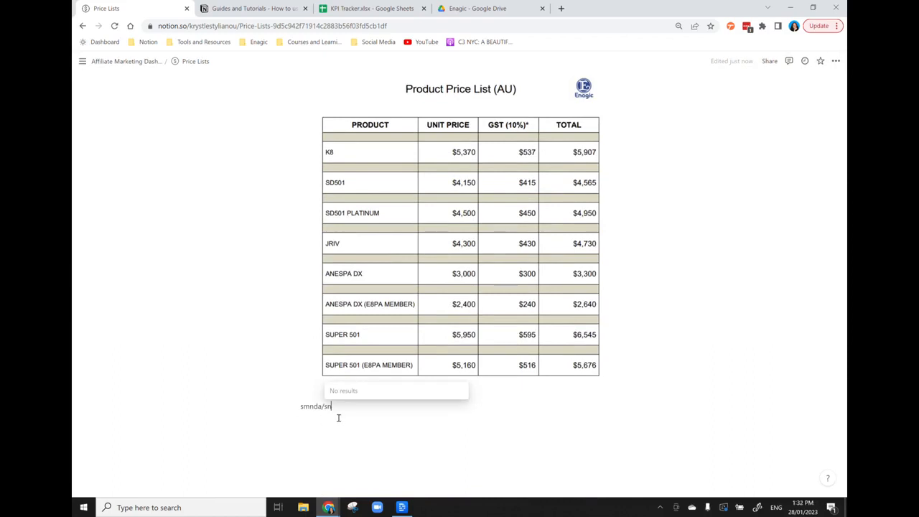
{"action": "left_click", "coordinate": [126, 61]}
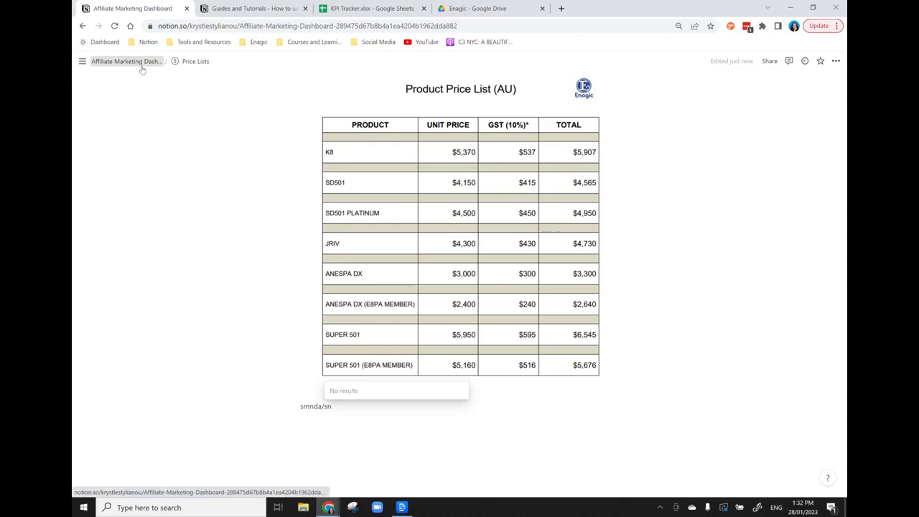
- Open Product Information & Collatoral from the dashboard, view its resource links, and go back
{"action": "left_click", "coordinate": [126, 61]}
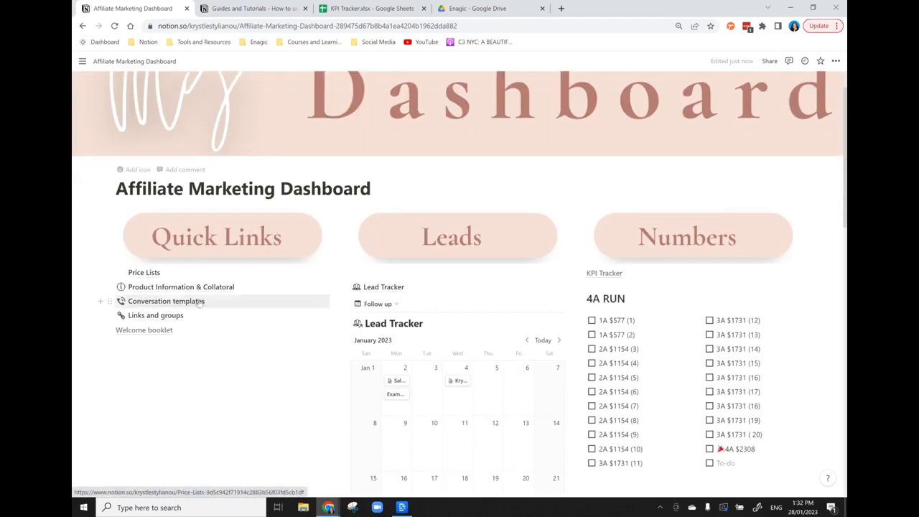
{"action": "left_click", "coordinate": [181, 286]}
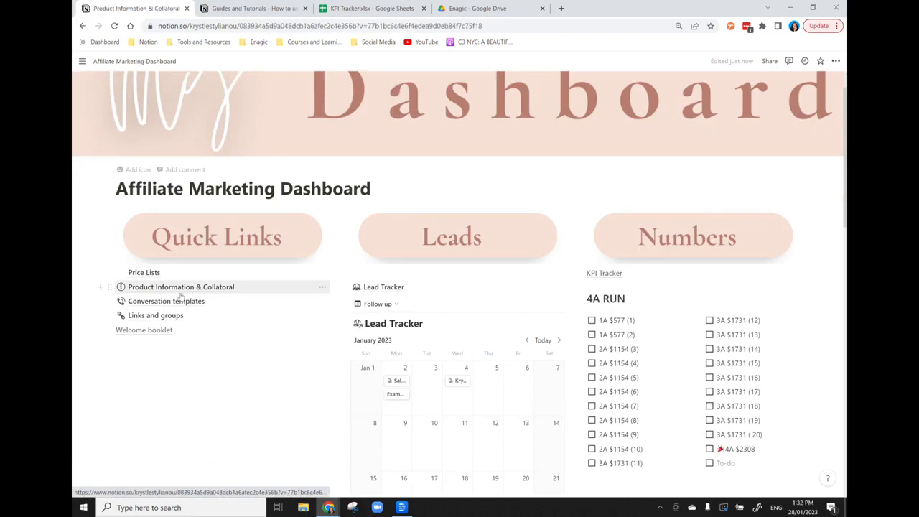
{"action": "left_click", "coordinate": [181, 287]}
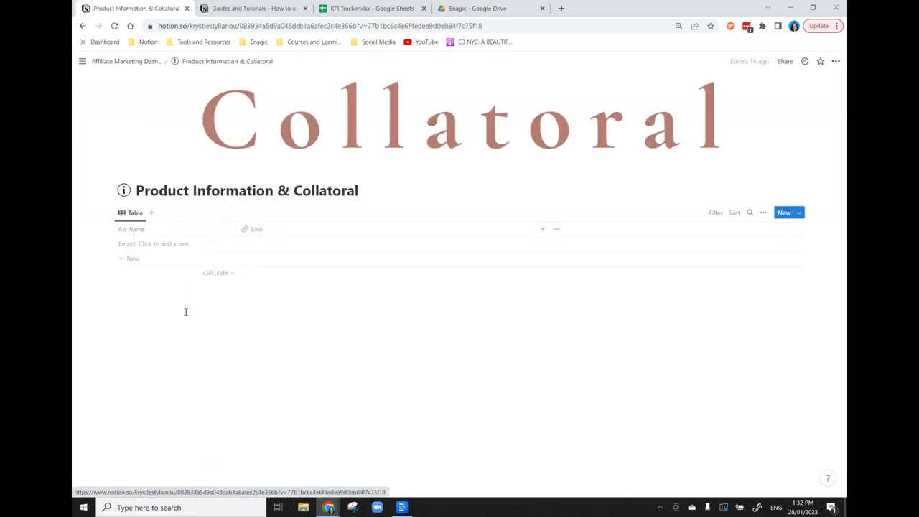
{"action": "mouse_move", "coordinate": [178, 316]}
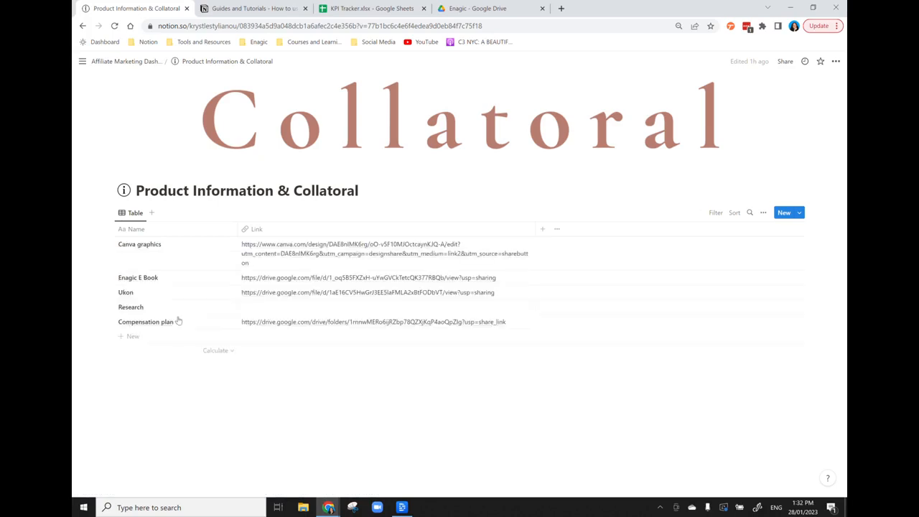
{"action": "mouse_move", "coordinate": [112, 285]}
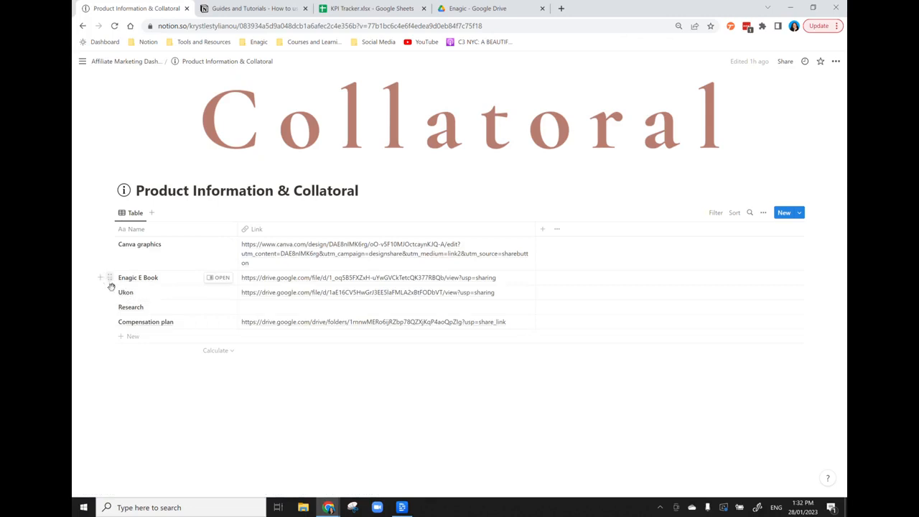
{"action": "mouse_move", "coordinate": [141, 306]}
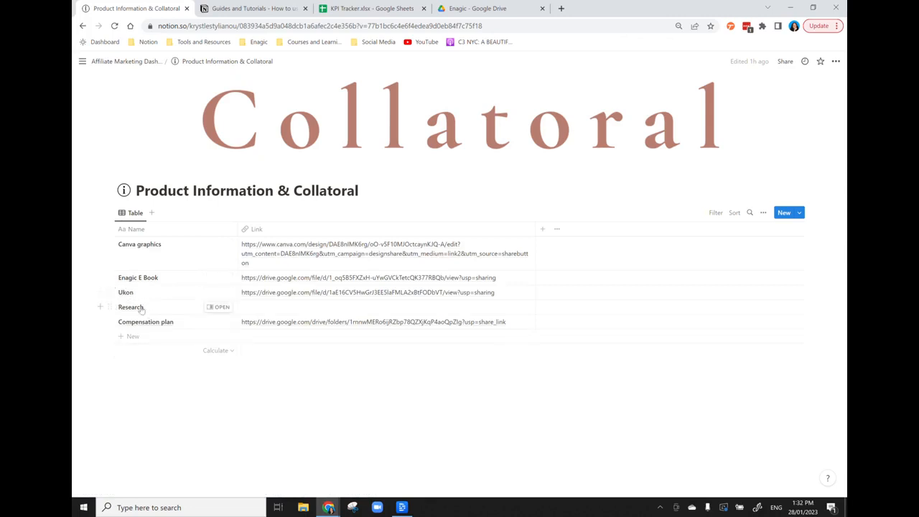
{"action": "mouse_move", "coordinate": [287, 313]}
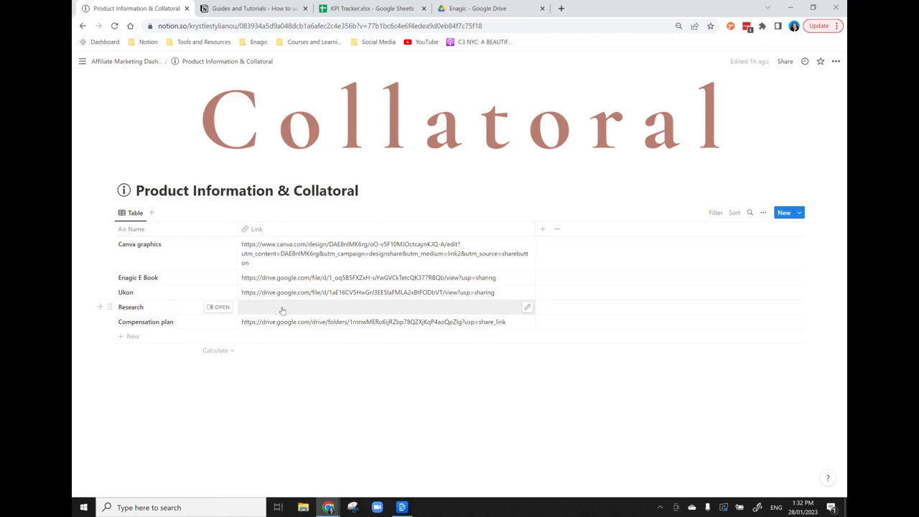
{"action": "mouse_move", "coordinate": [361, 310]}
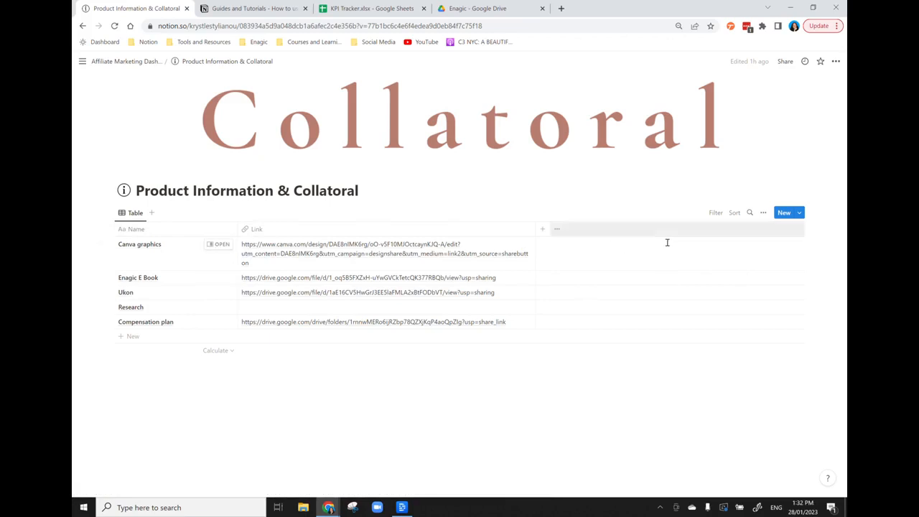
{"action": "left_click", "coordinate": [127, 61]}
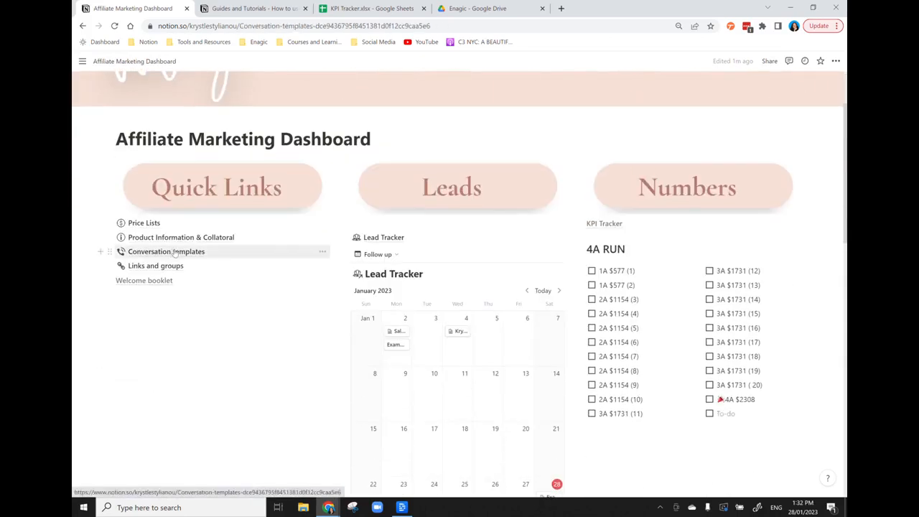
- Open the Conversation templates page from the dashboard's Quick Links
{"action": "left_click", "coordinate": [166, 251]}
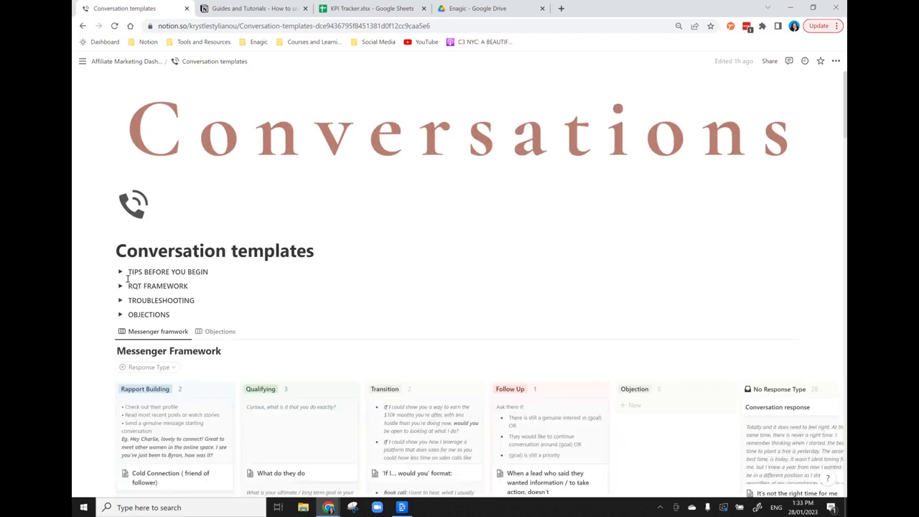
{"action": "mouse_move", "coordinate": [106, 287]}
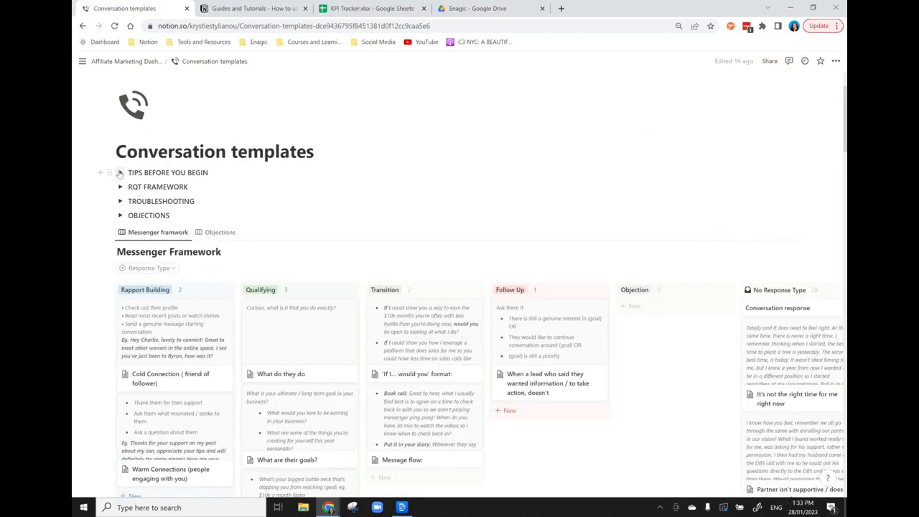
{"action": "mouse_move", "coordinate": [96, 250]}
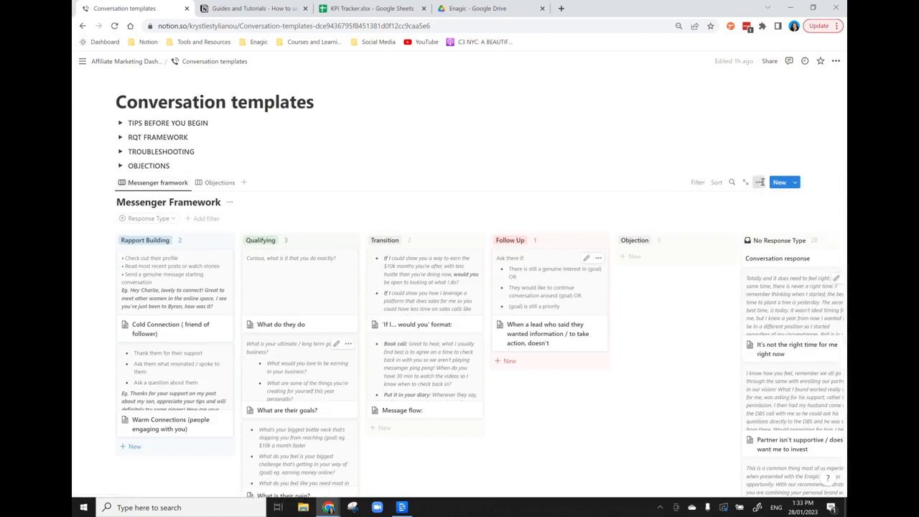
{"action": "left_click", "coordinate": [759, 182]}
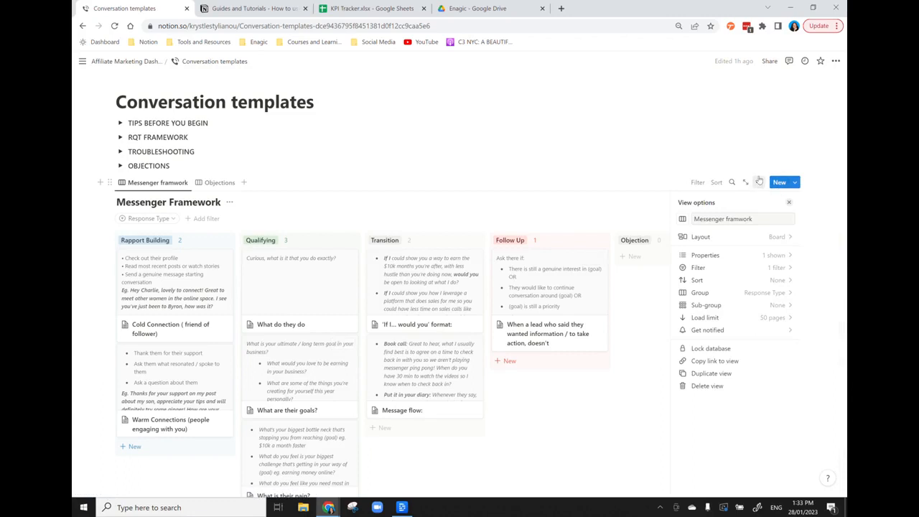
{"action": "left_click", "coordinate": [700, 236]}
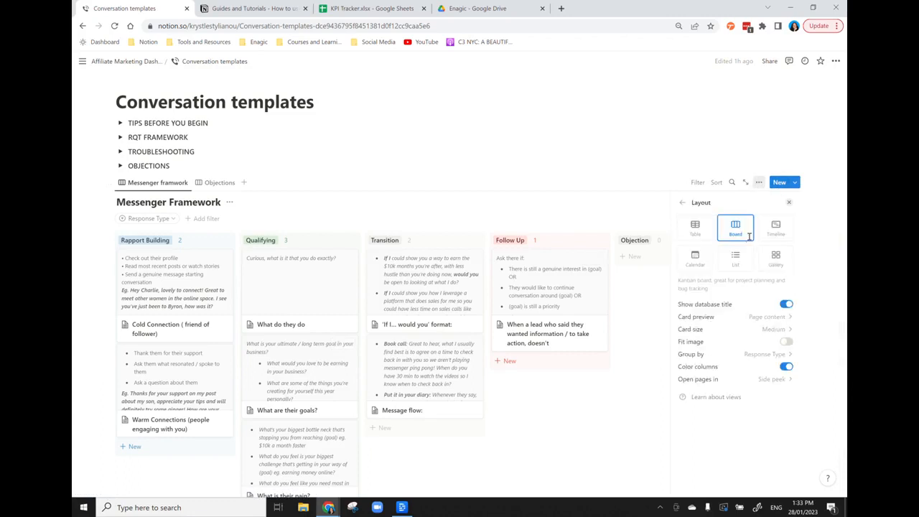
{"action": "mouse_move", "coordinate": [775, 257]}
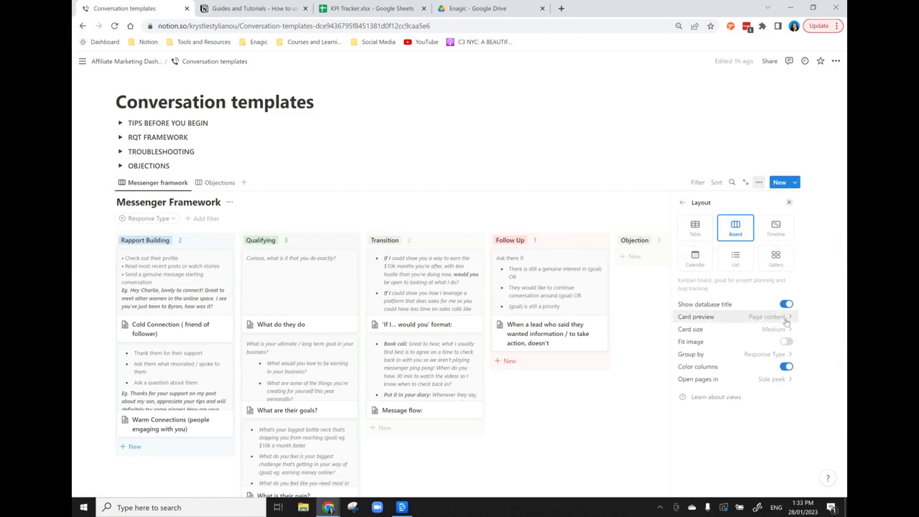
{"action": "mouse_move", "coordinate": [775, 330]}
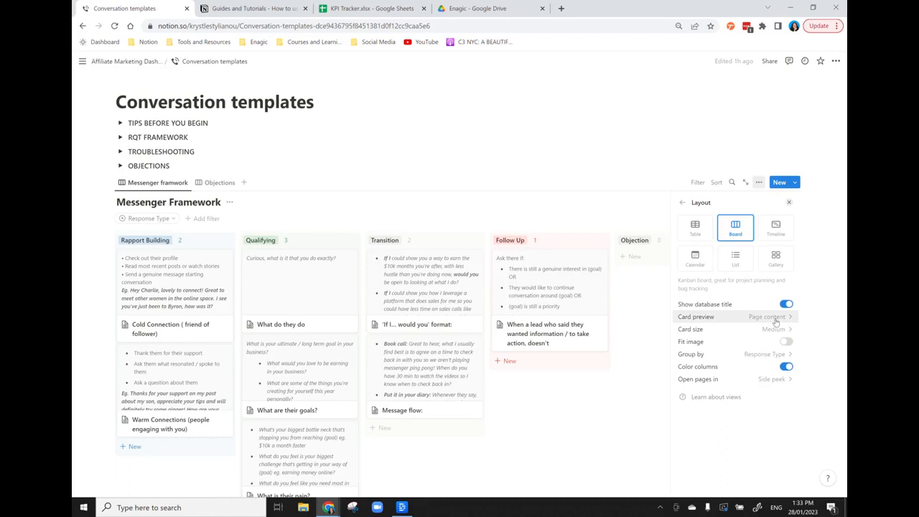
{"action": "mouse_move", "coordinate": [771, 321]}
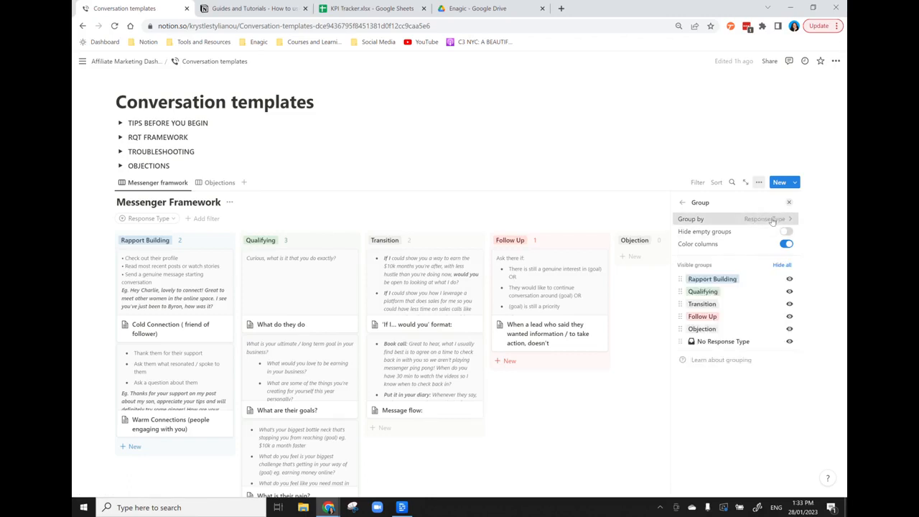
{"action": "left_click", "coordinate": [765, 218]}
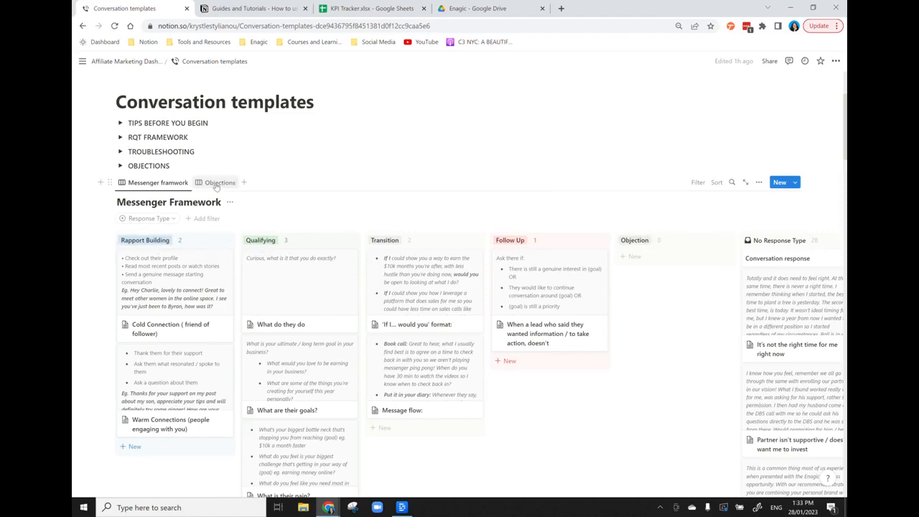
- Switch the scripts board to the Objections view and scroll through its category columns
{"action": "left_click", "coordinate": [219, 182]}
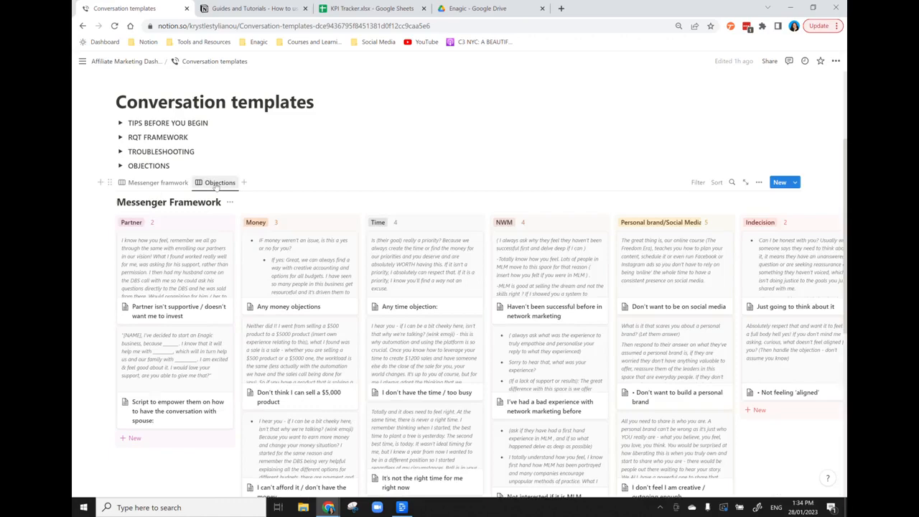
{"action": "mouse_move", "coordinate": [153, 226]}
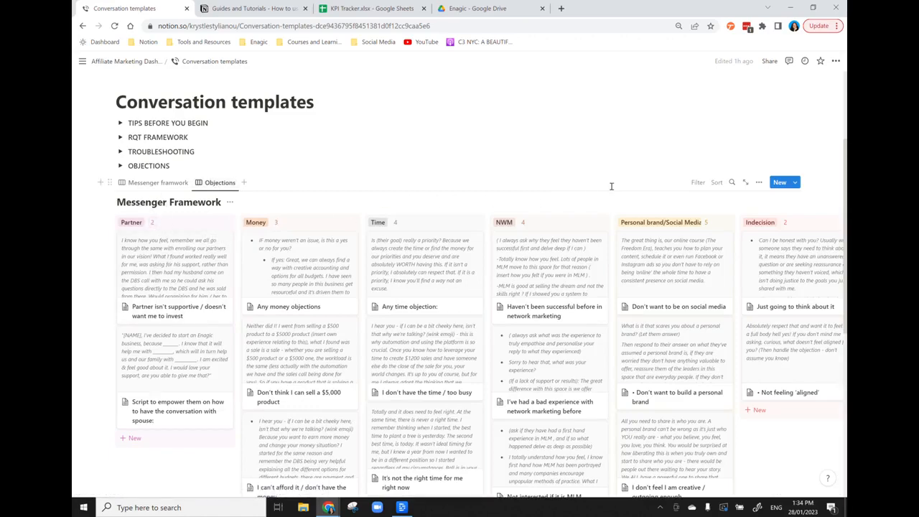
{"action": "scroll", "scroll_direction": "down", "scroll_amount": 3}
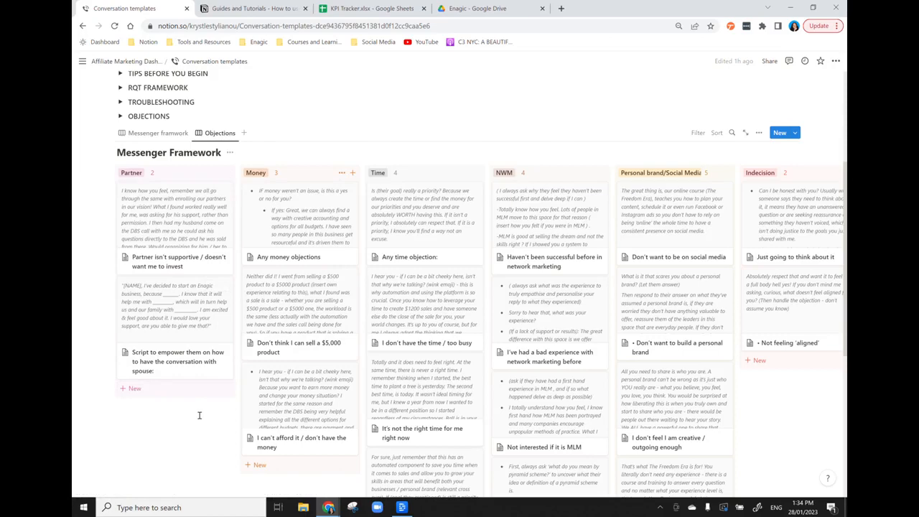
{"action": "scroll", "scroll_direction": "up", "scroll_amount": 3}
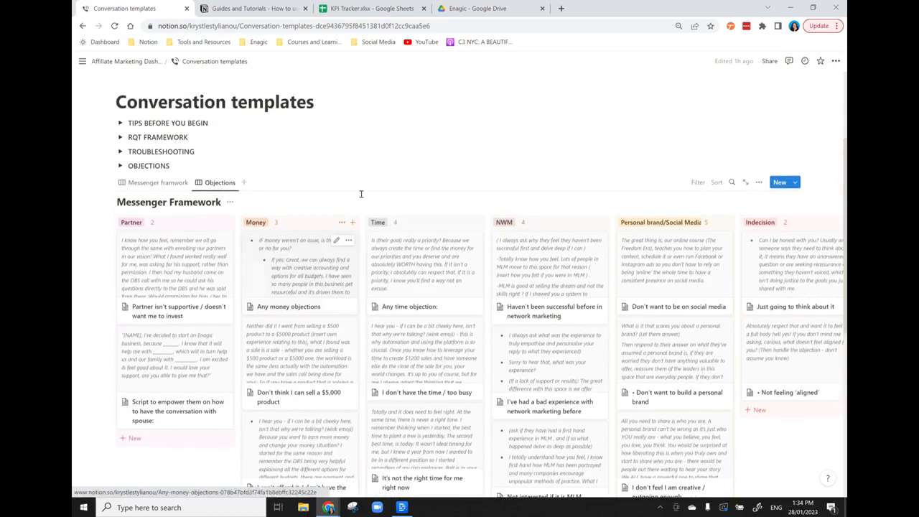
{"action": "scroll", "scroll_direction": "up", "scroll_amount": 3}
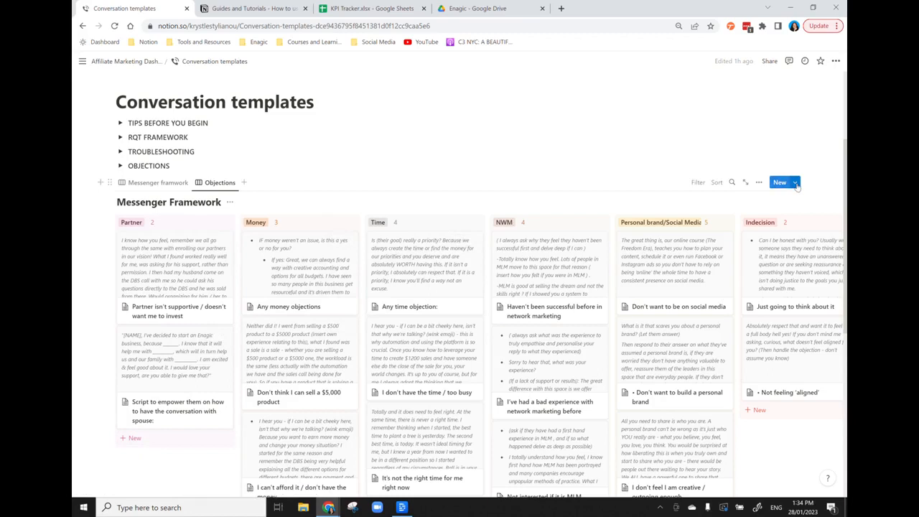
{"action": "left_click", "coordinate": [780, 182]}
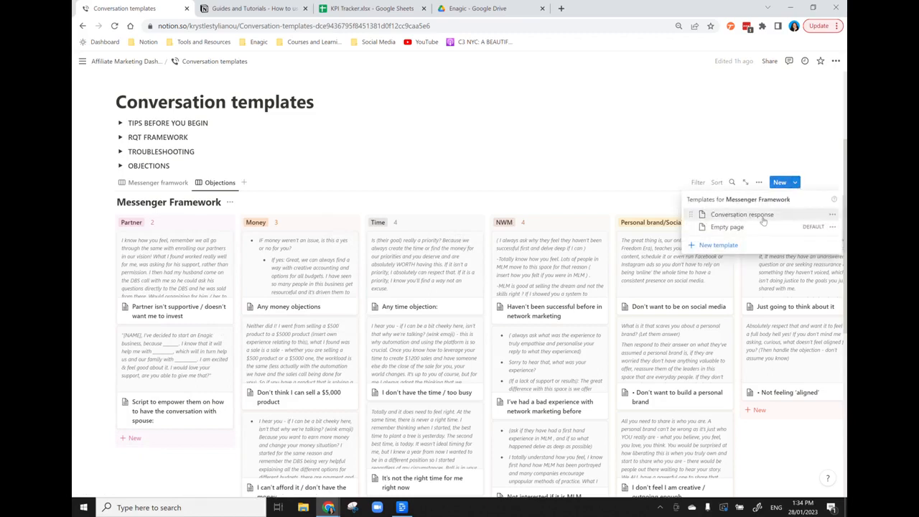
{"action": "left_click", "coordinate": [741, 214]}
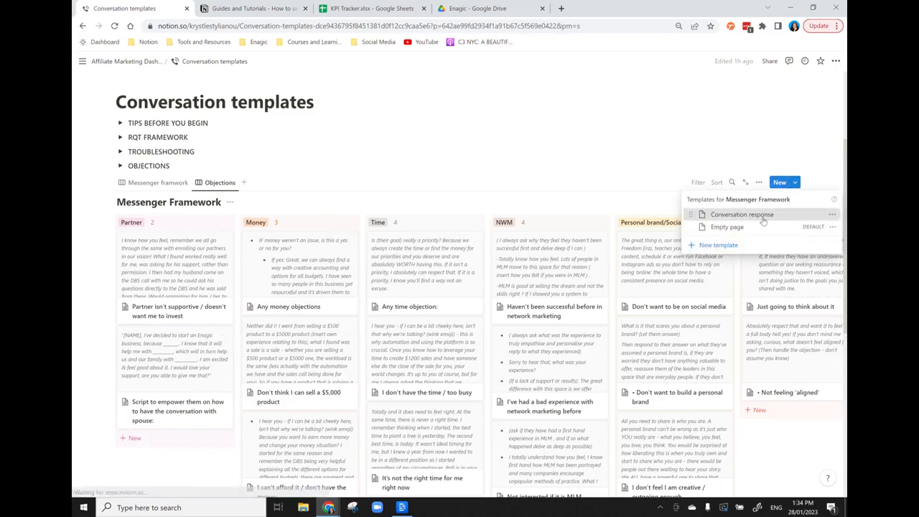
{"action": "left_click", "coordinate": [741, 214]}
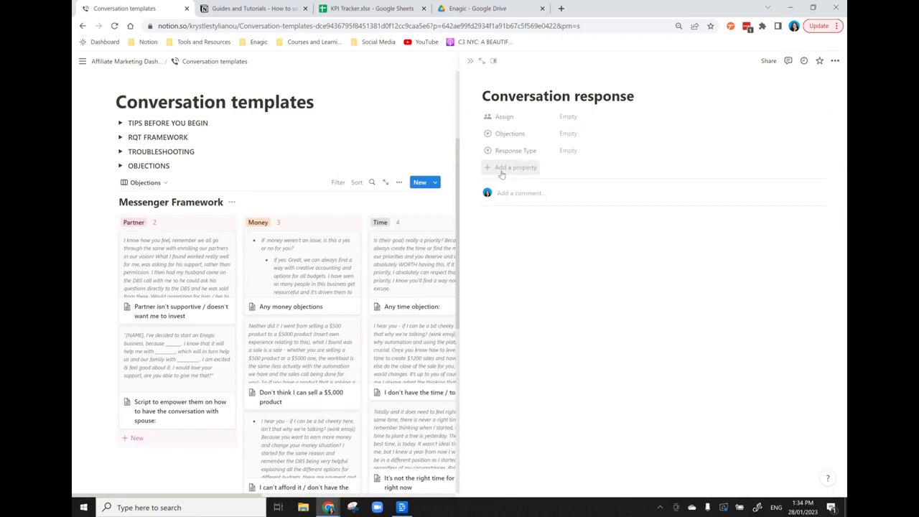
{"action": "left_click", "coordinate": [510, 168]}
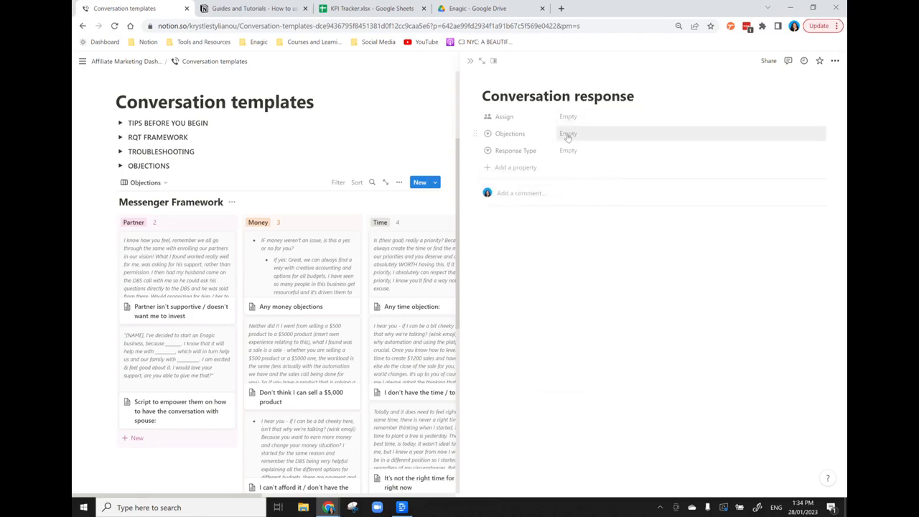
{"action": "left_click", "coordinate": [568, 133]}
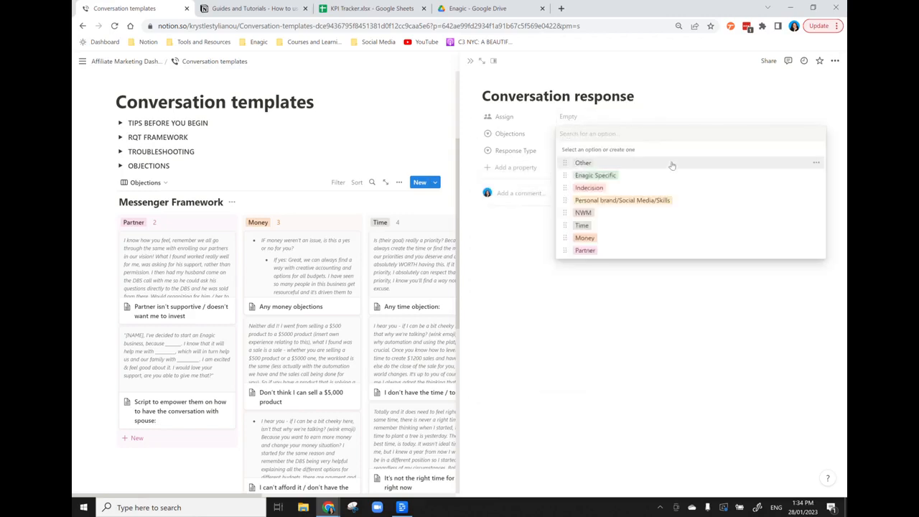
{"action": "mouse_move", "coordinate": [663, 244]}
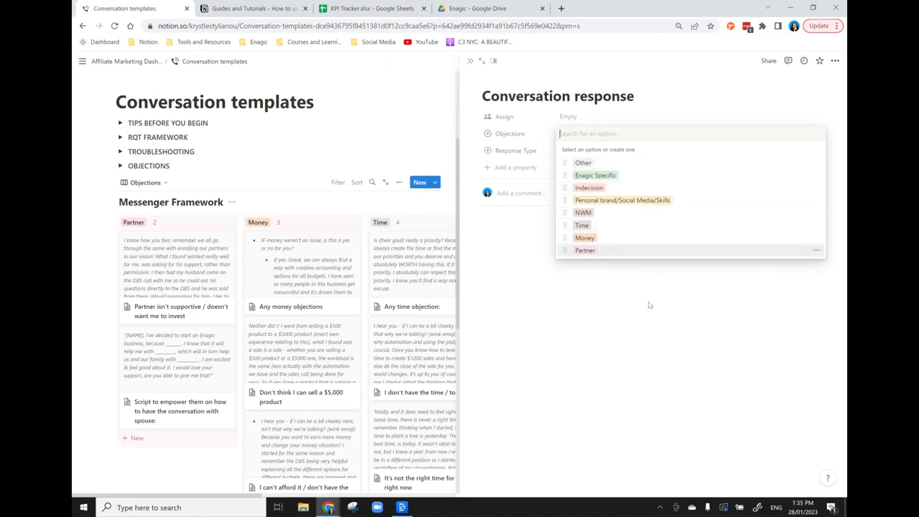
{"action": "left_click", "coordinate": [516, 150]}
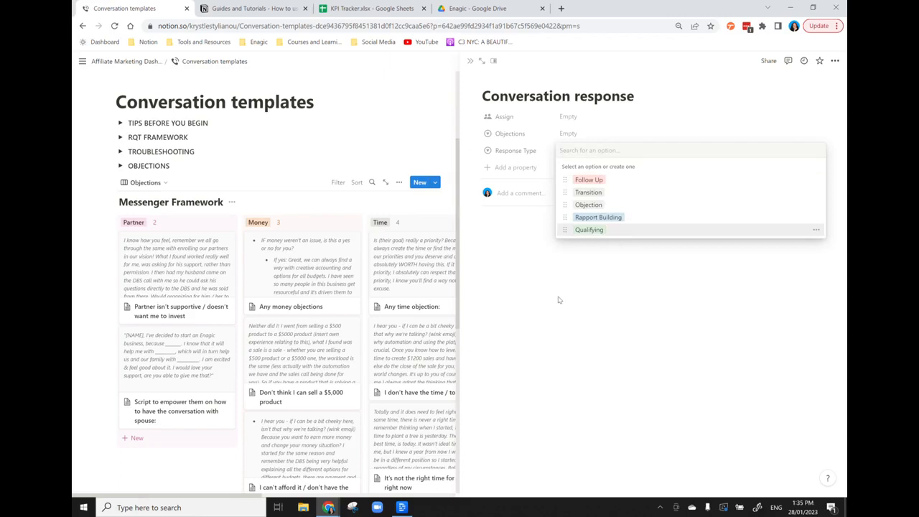
{"action": "left_click", "coordinate": [397, 158]}
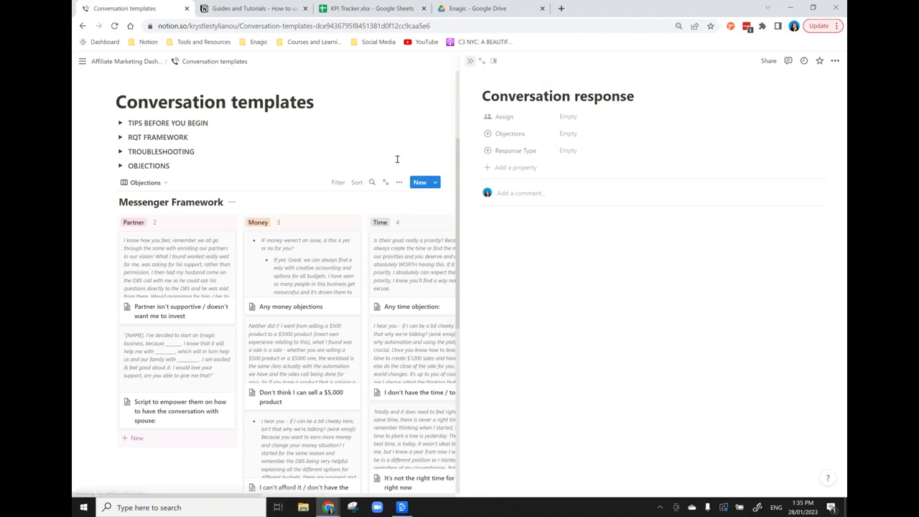
{"action": "left_click", "coordinate": [493, 61]}
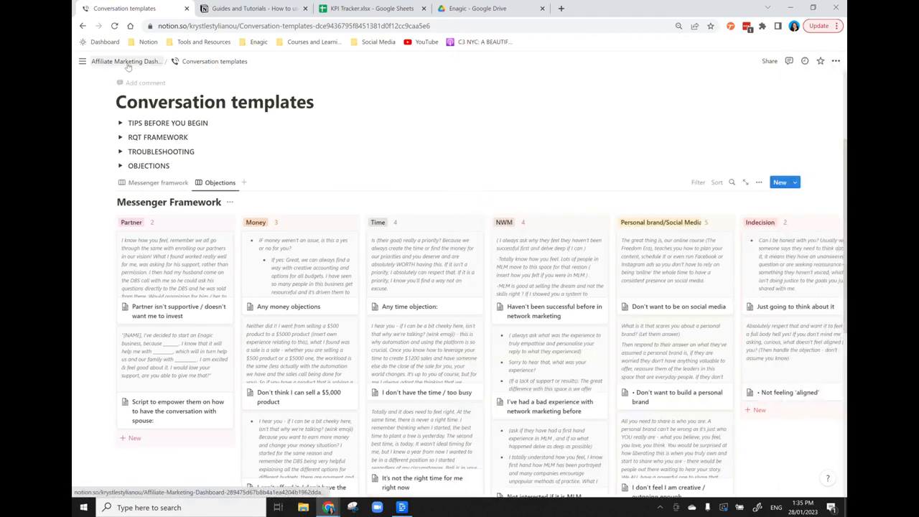
- Return to the dashboard home, scroll down, and open the Links and groups page
{"action": "left_click", "coordinate": [126, 61]}
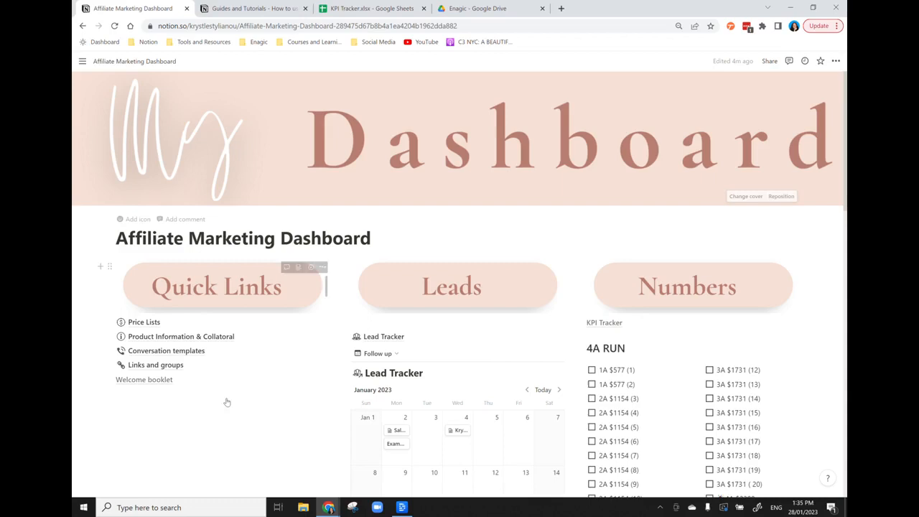
{"action": "scroll", "scroll_direction": "down", "scroll_amount": 3}
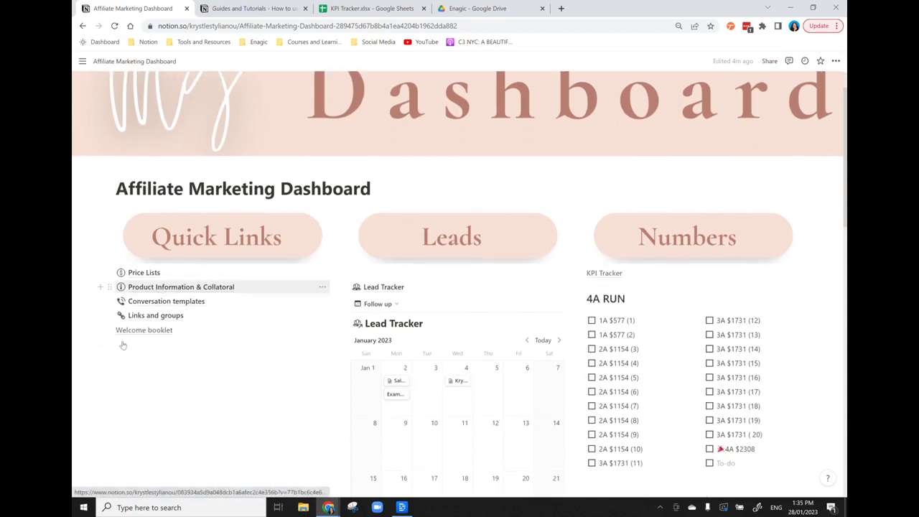
{"action": "left_click", "coordinate": [155, 315]}
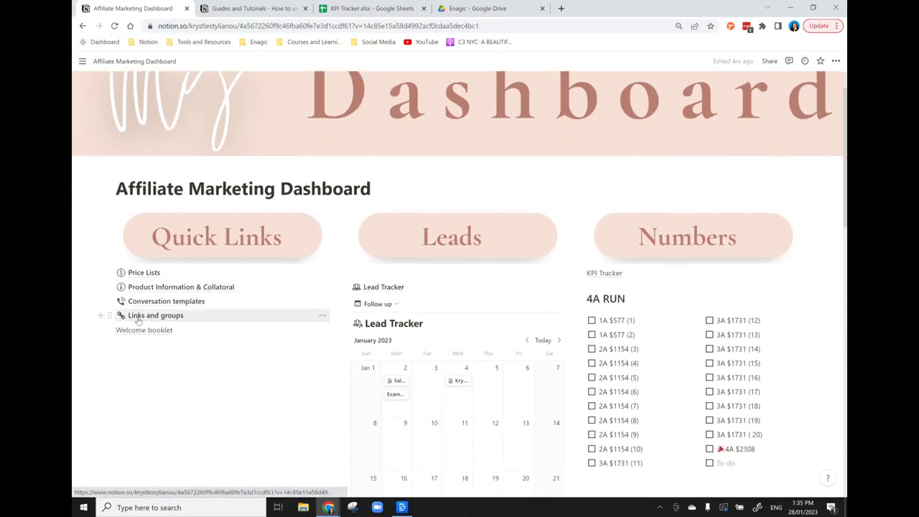
- View the Links and groups table of partner sites, then return to the dashboard
{"action": "left_click", "coordinate": [155, 315]}
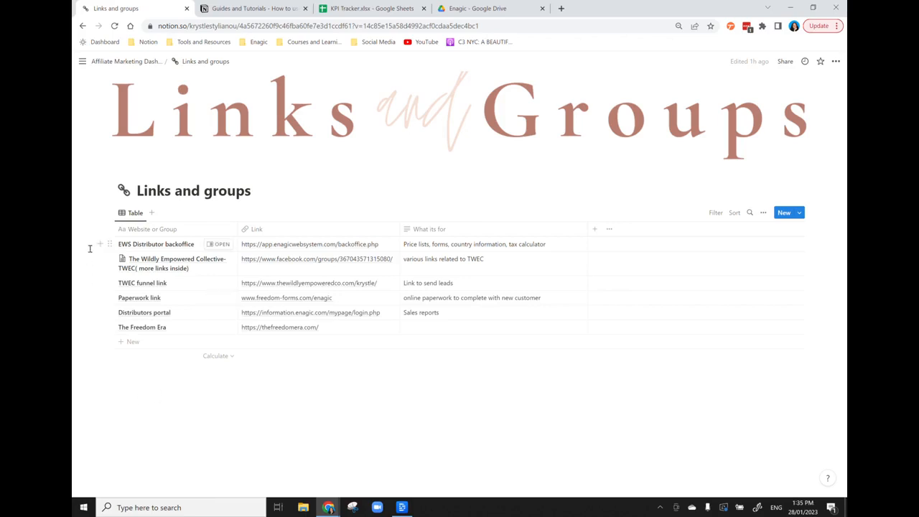
{"action": "mouse_move", "coordinate": [125, 252]}
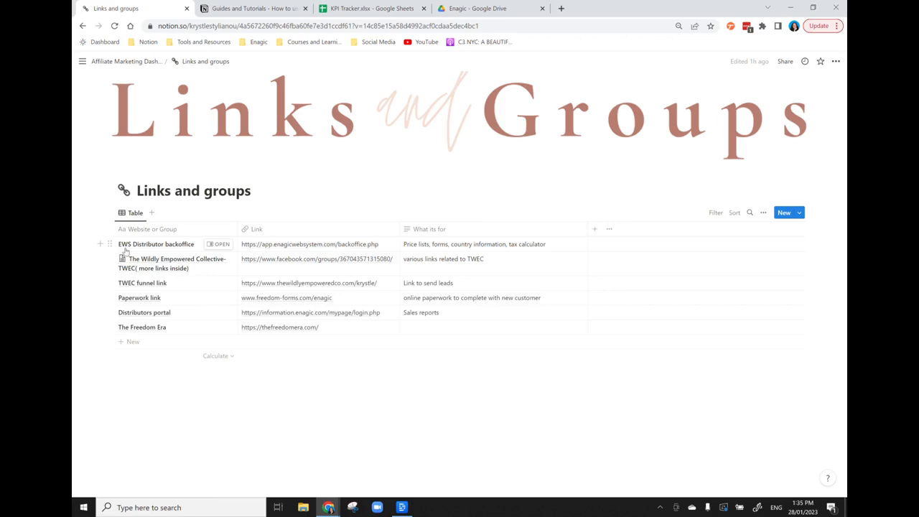
{"action": "mouse_move", "coordinate": [161, 262]}
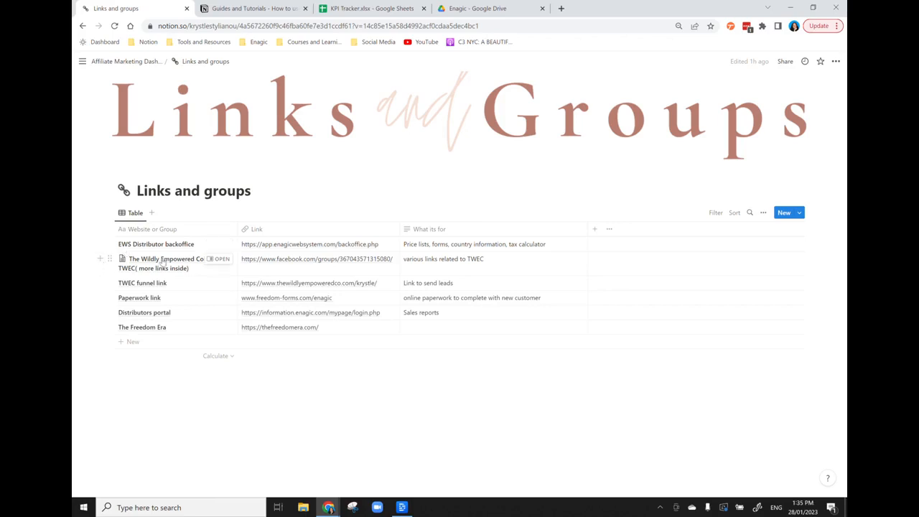
{"action": "mouse_move", "coordinate": [172, 287]}
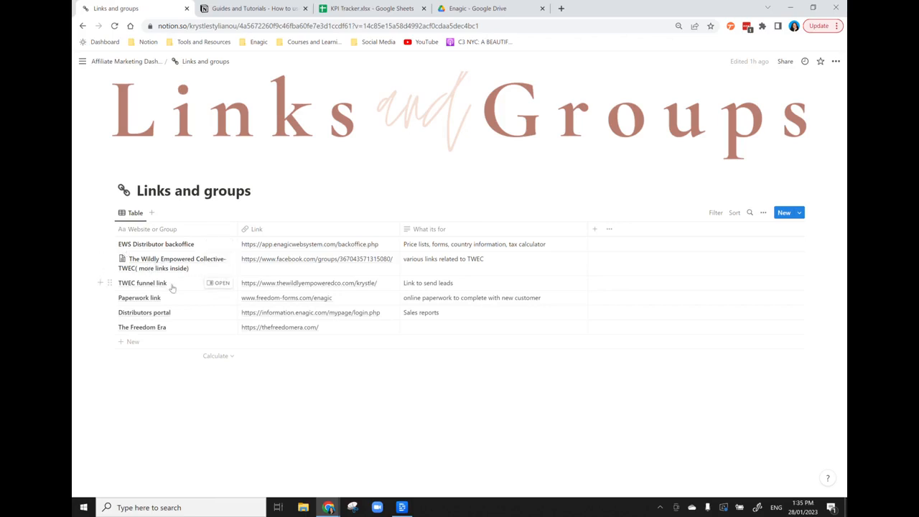
{"action": "mouse_move", "coordinate": [188, 317]}
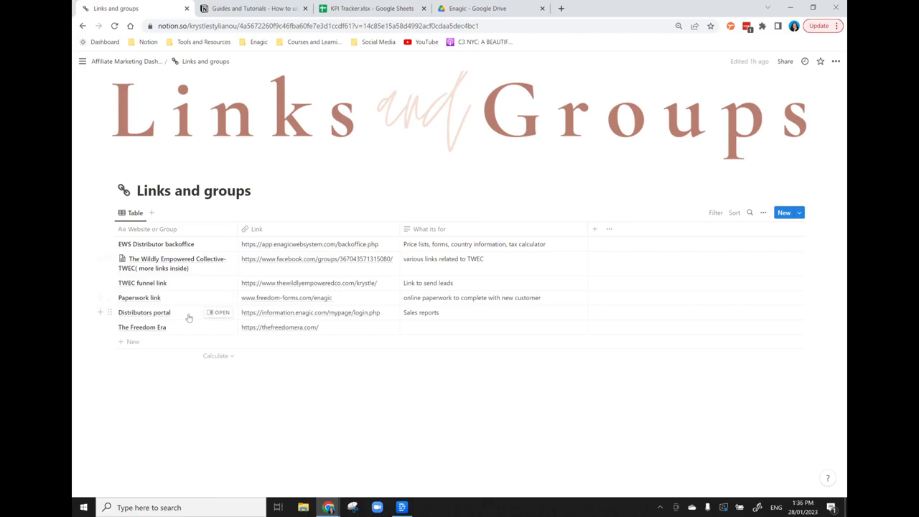
{"action": "mouse_move", "coordinate": [178, 203]}
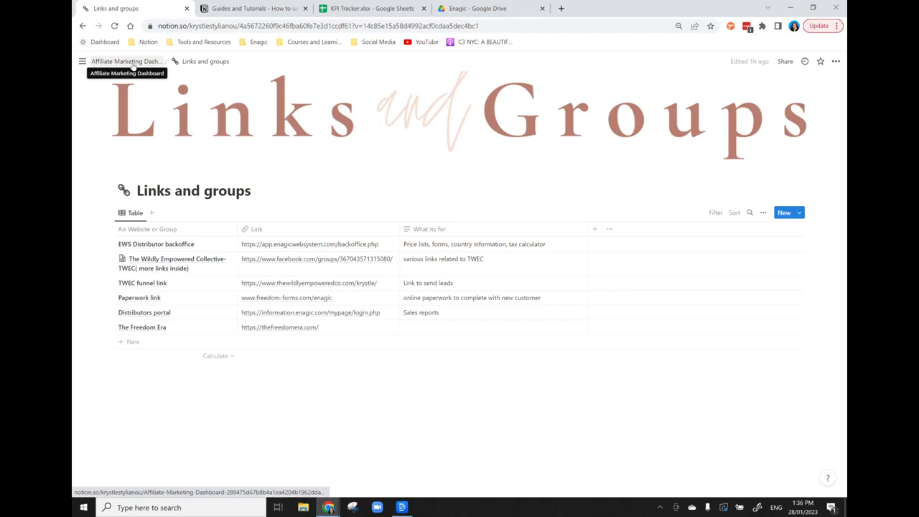
{"action": "left_click", "coordinate": [125, 61]}
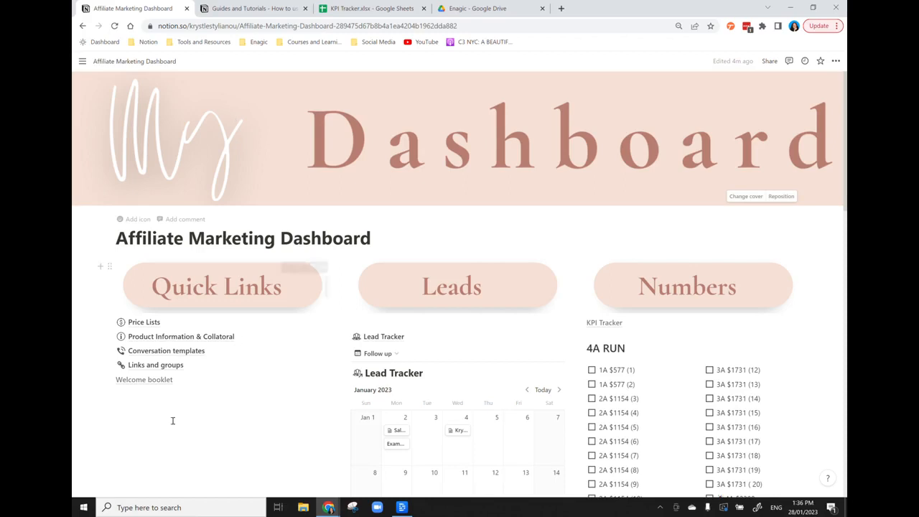
- Scroll down the dashboard to the Welcome booklet quick link
{"action": "scroll", "scroll_direction": "down", "scroll_amount": 3}
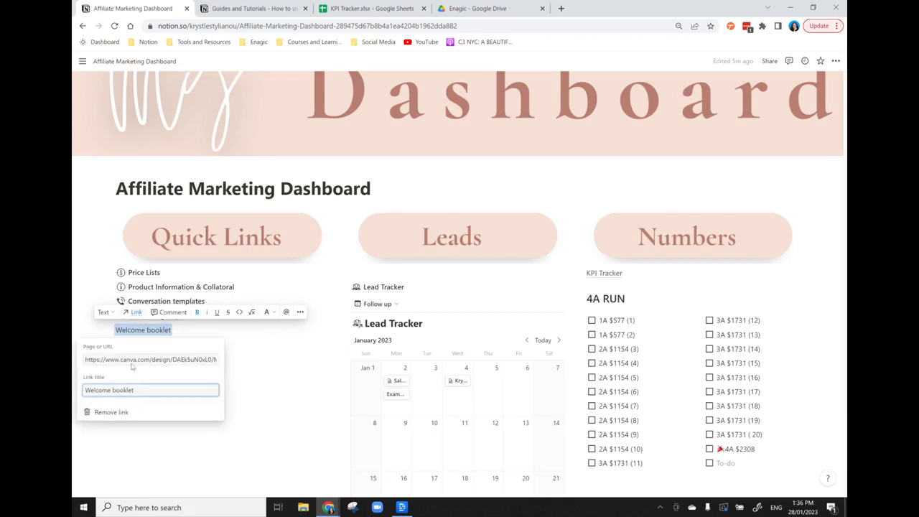
{"action": "mouse_move", "coordinate": [205, 371]}
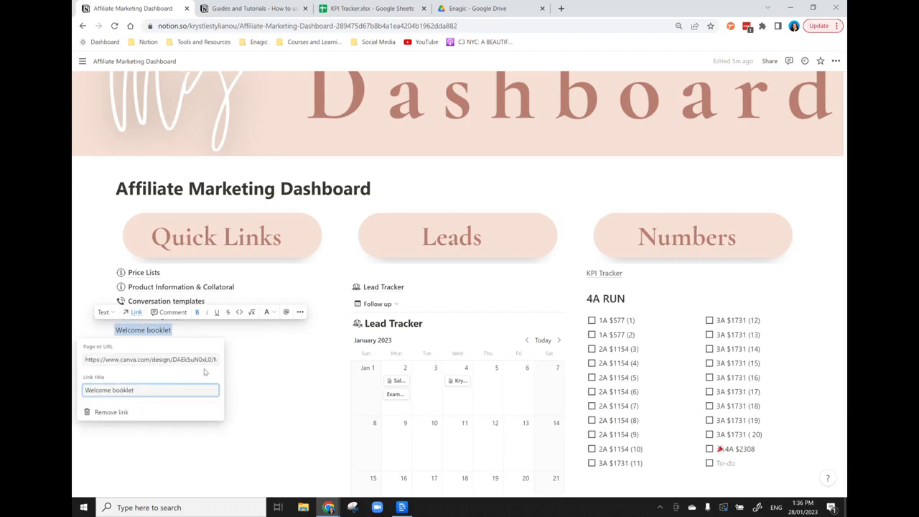
{"action": "mouse_move", "coordinate": [242, 370]}
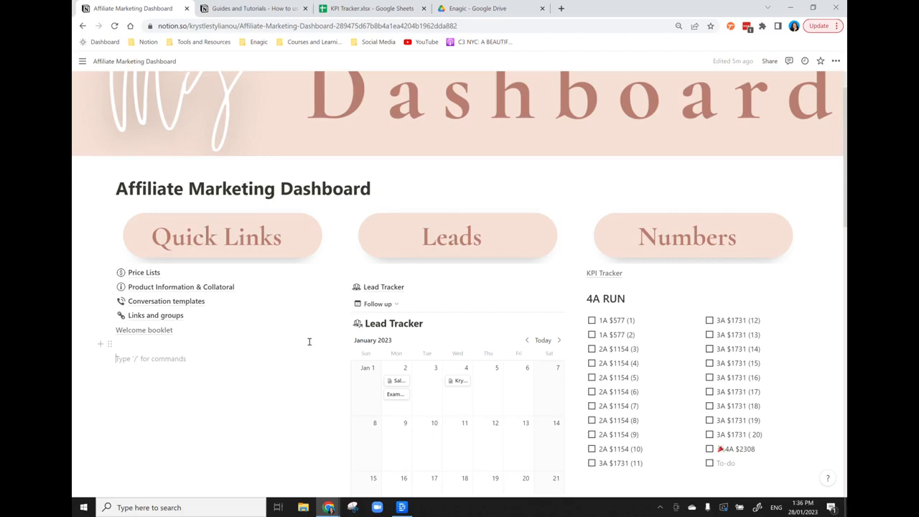
- Scroll to the Lead Tracker calendar and open the Lead Tracker database page
{"action": "scroll", "scroll_direction": "down", "scroll_amount": 3}
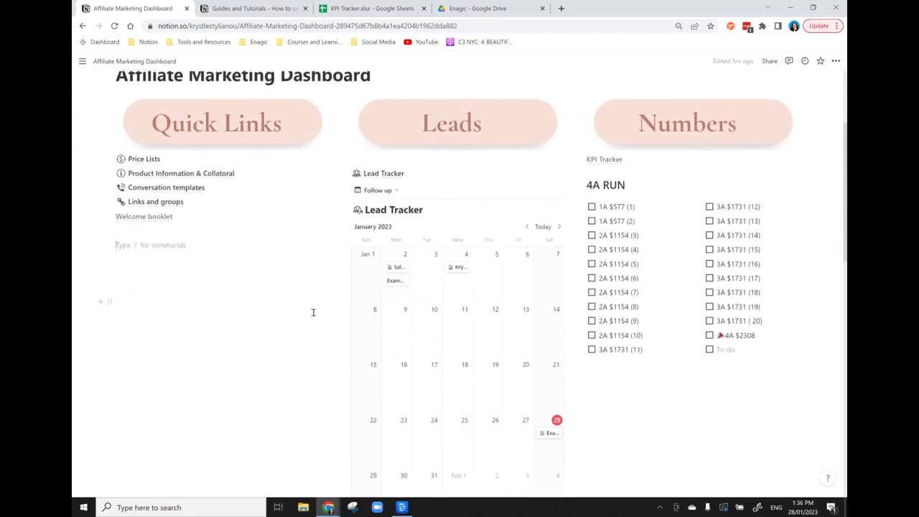
{"action": "scroll", "scroll_direction": "down", "scroll_amount": 3}
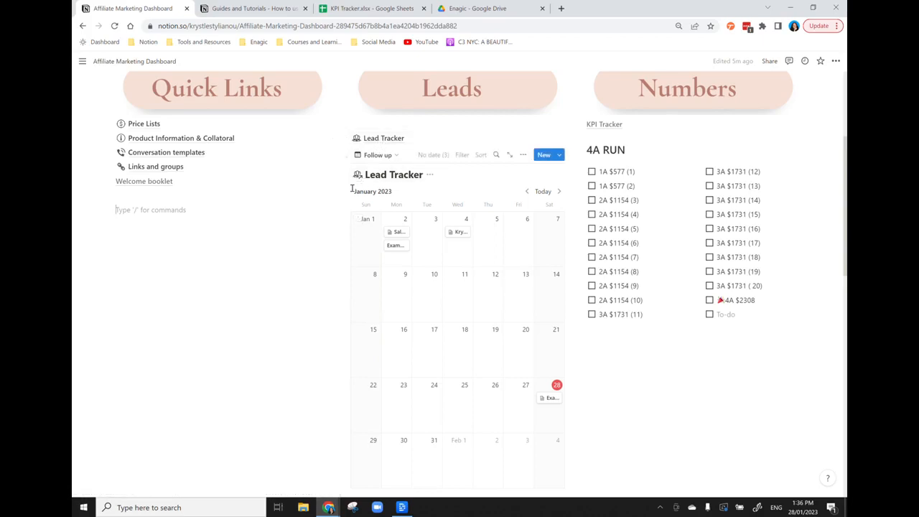
{"action": "mouse_move", "coordinate": [515, 263]}
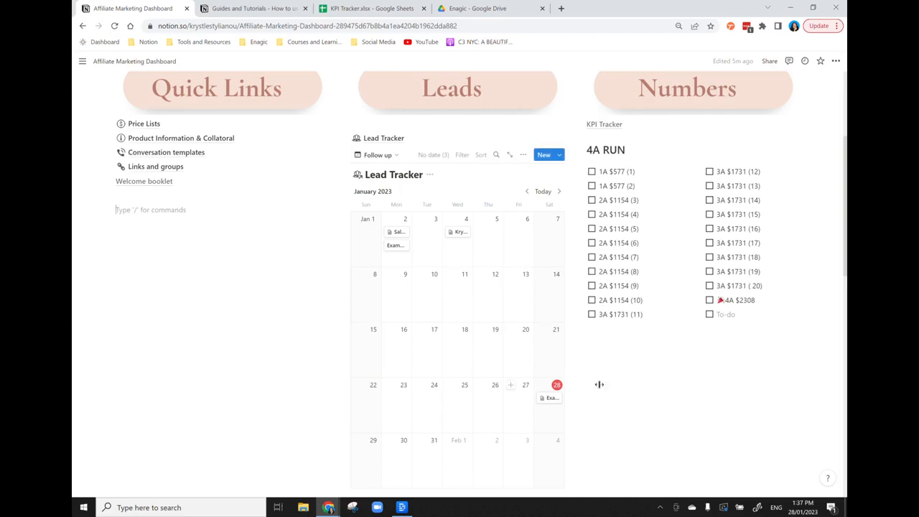
{"action": "mouse_move", "coordinate": [361, 359]}
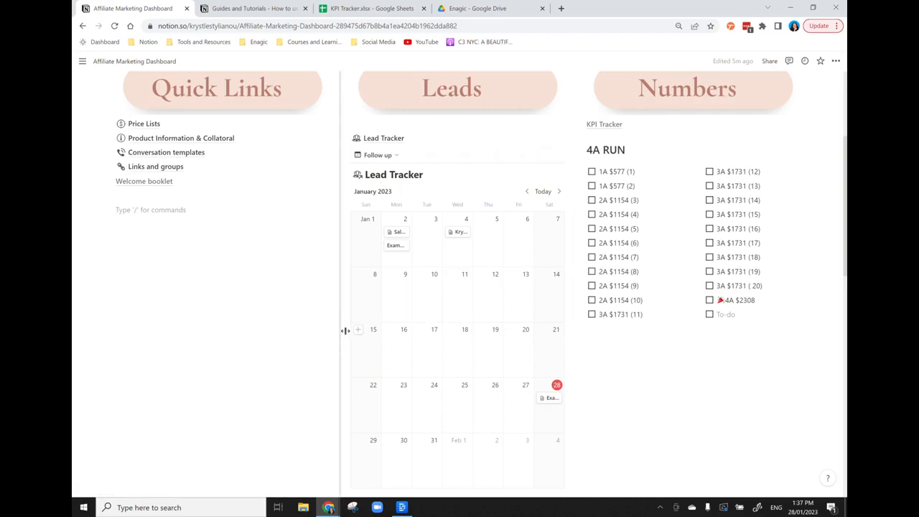
{"action": "mouse_move", "coordinate": [383, 138]}
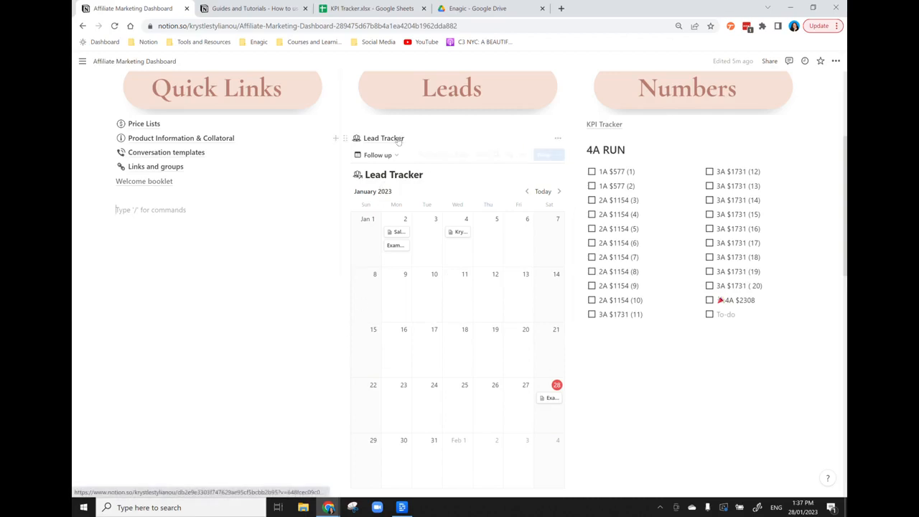
{"action": "left_click", "coordinate": [384, 138]}
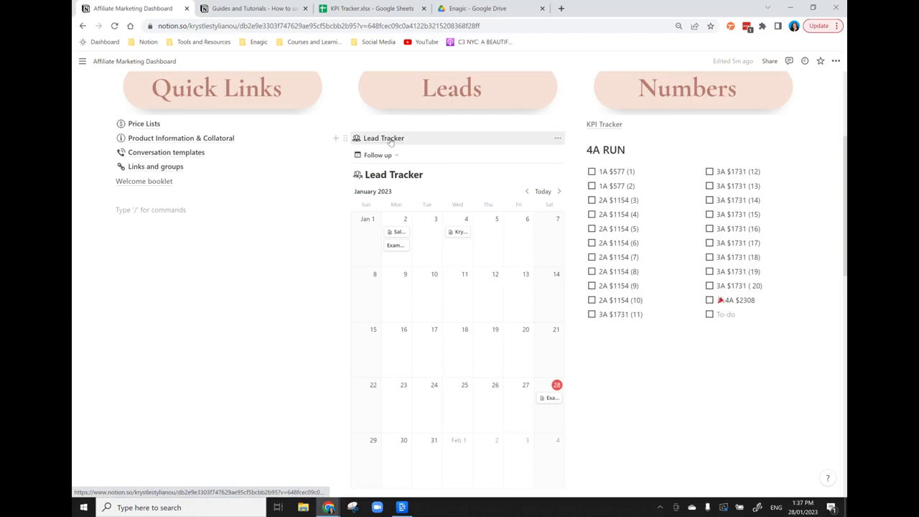
{"action": "left_click", "coordinate": [383, 138]}
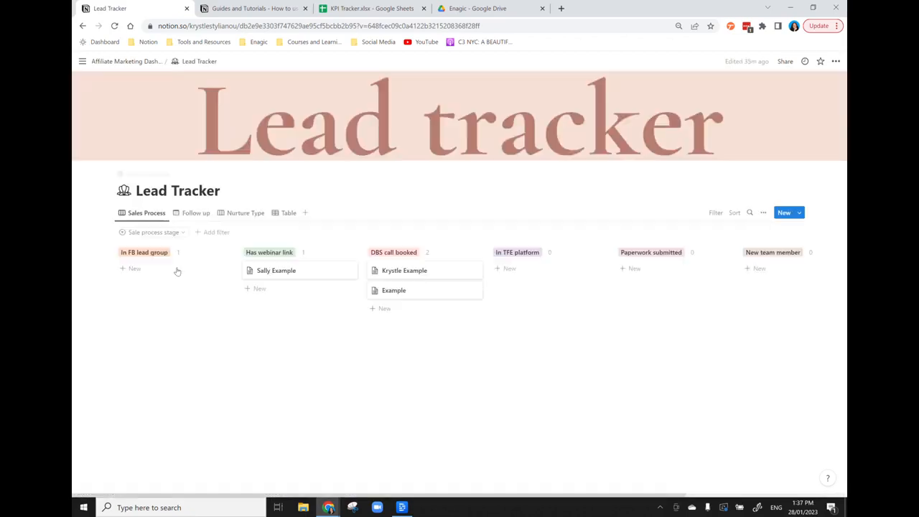
{"action": "mouse_move", "coordinate": [124, 323]}
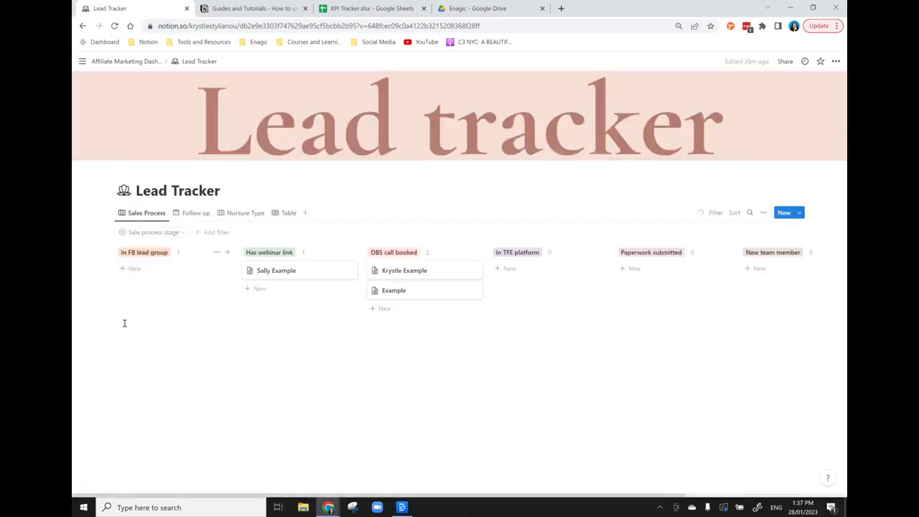
{"action": "left_click", "coordinate": [134, 268]}
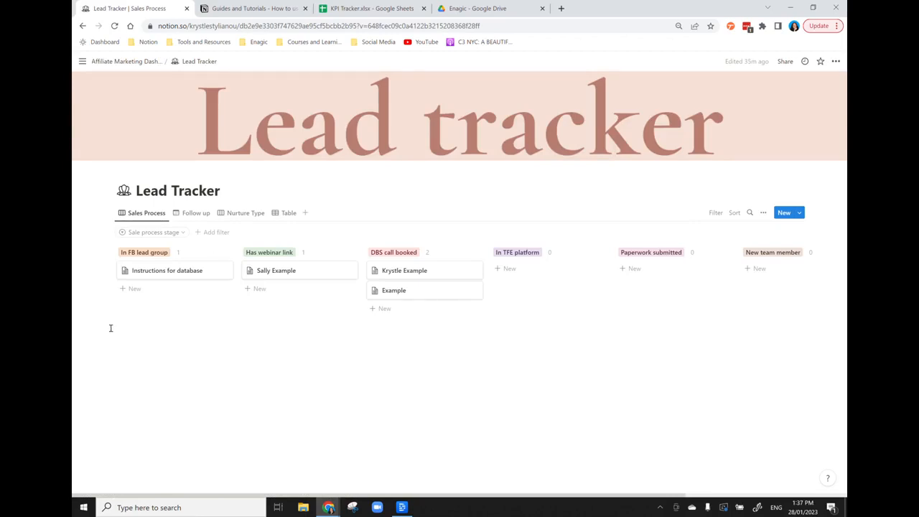
{"action": "mouse_move", "coordinate": [372, 212]}
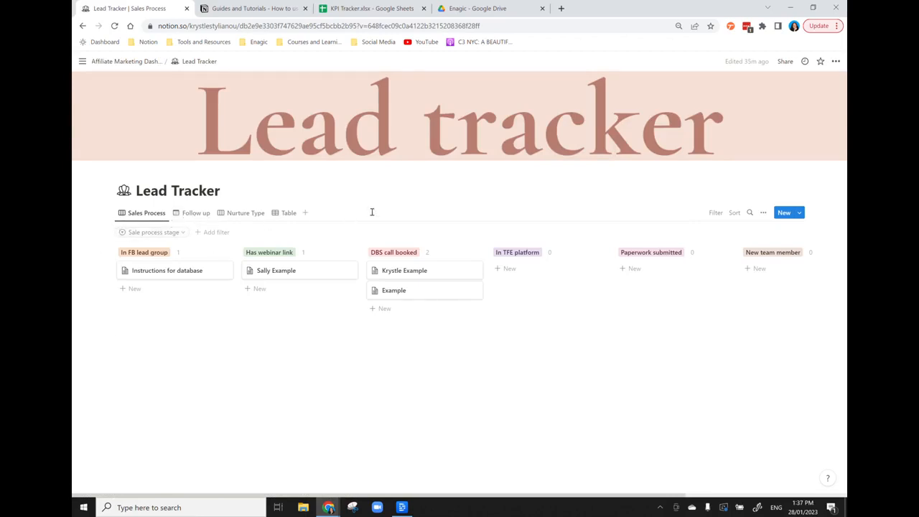
{"action": "mouse_move", "coordinate": [763, 213]}
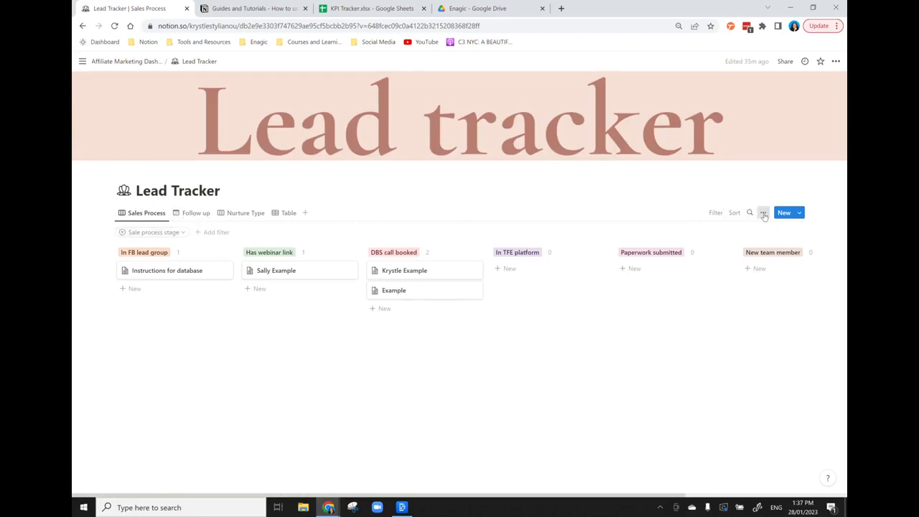
{"action": "left_click", "coordinate": [763, 213]}
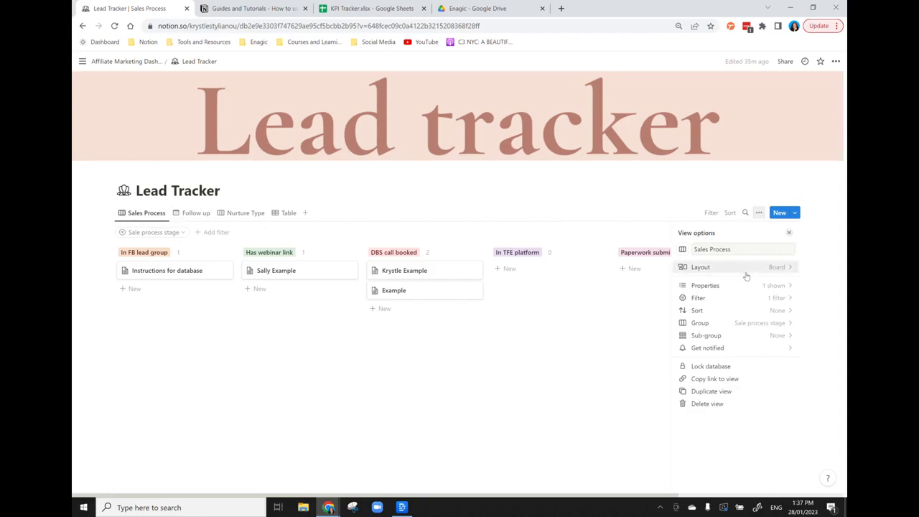
{"action": "mouse_move", "coordinate": [759, 267]}
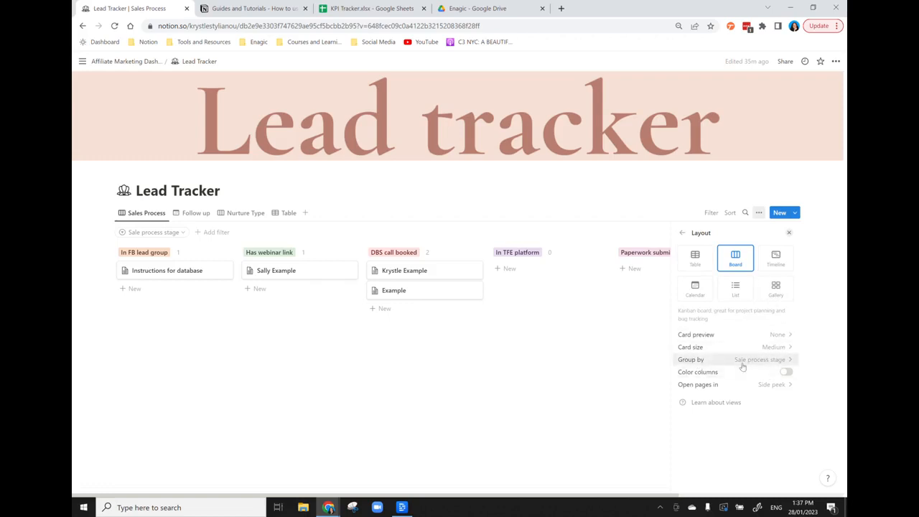
{"action": "mouse_move", "coordinate": [519, 204]}
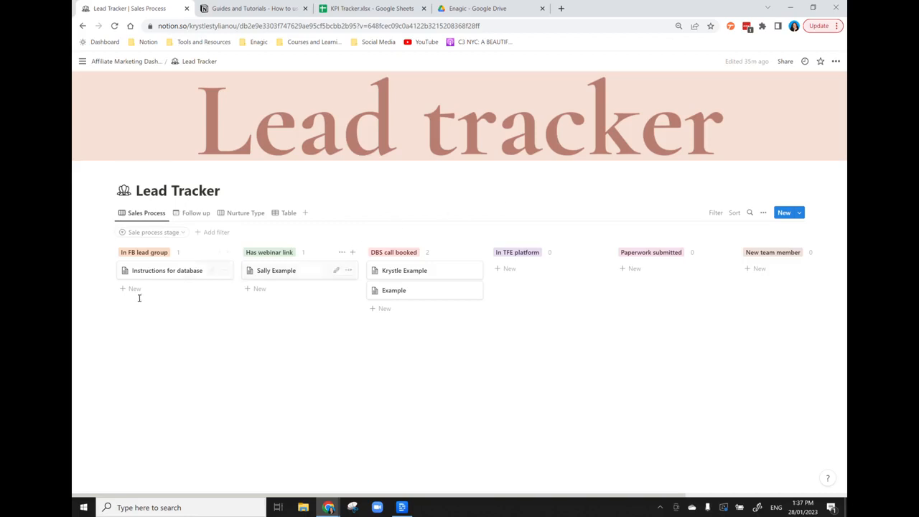
{"action": "mouse_move", "coordinate": [133, 289]}
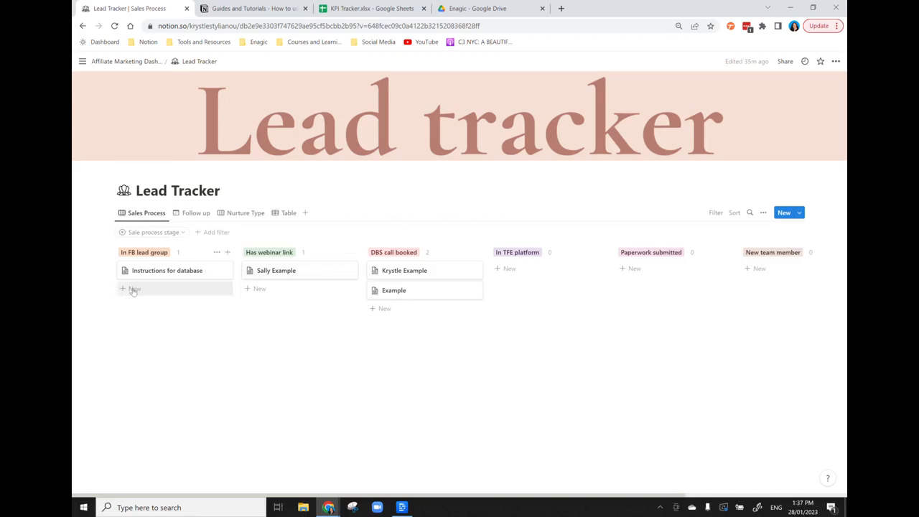
- Add an Untitled card to In FB lead group and open the Example lead template page
{"action": "left_click", "coordinate": [133, 287]}
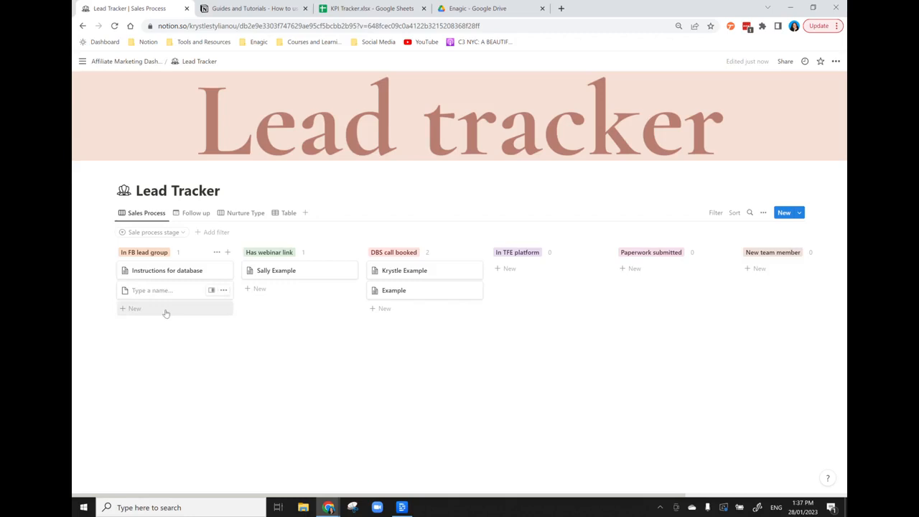
{"action": "left_click", "coordinate": [135, 308]}
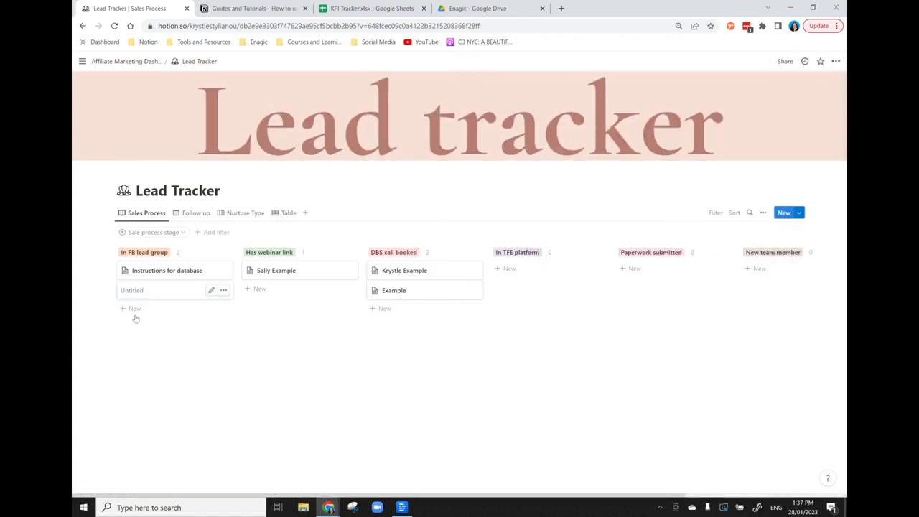
{"action": "left_click", "coordinate": [798, 212]}
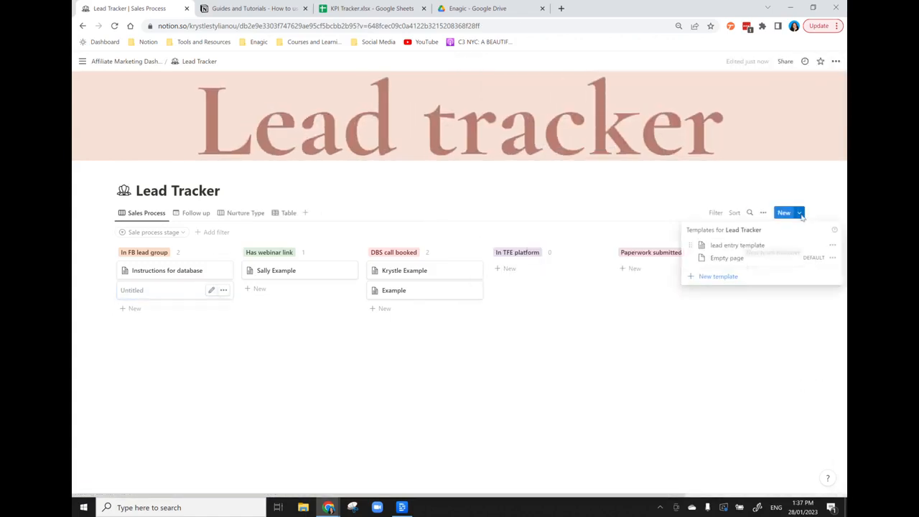
{"action": "left_click", "coordinate": [737, 245]}
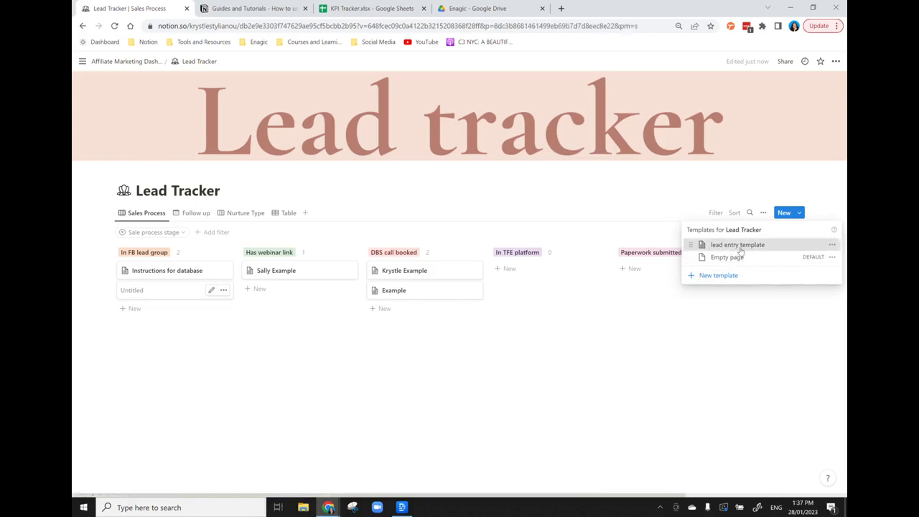
{"action": "left_click", "coordinate": [737, 244]}
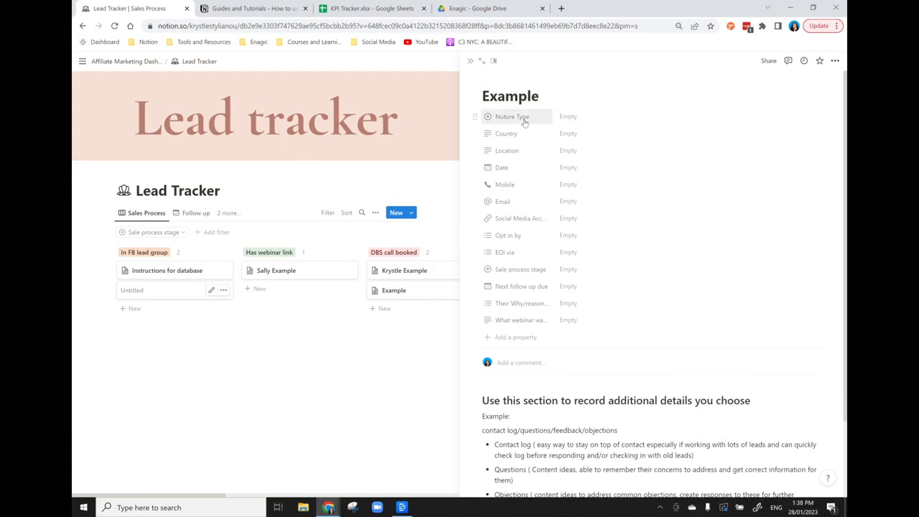
- Set Nurture Type to Yes, Country Australia, Location Sydney and Date January 28, 2023
{"action": "left_click", "coordinate": [568, 116]}
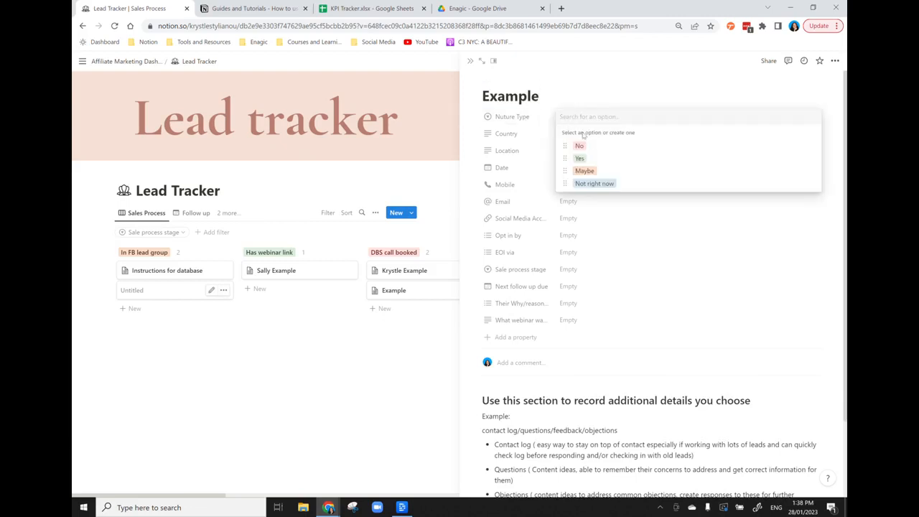
{"action": "mouse_move", "coordinate": [579, 158]}
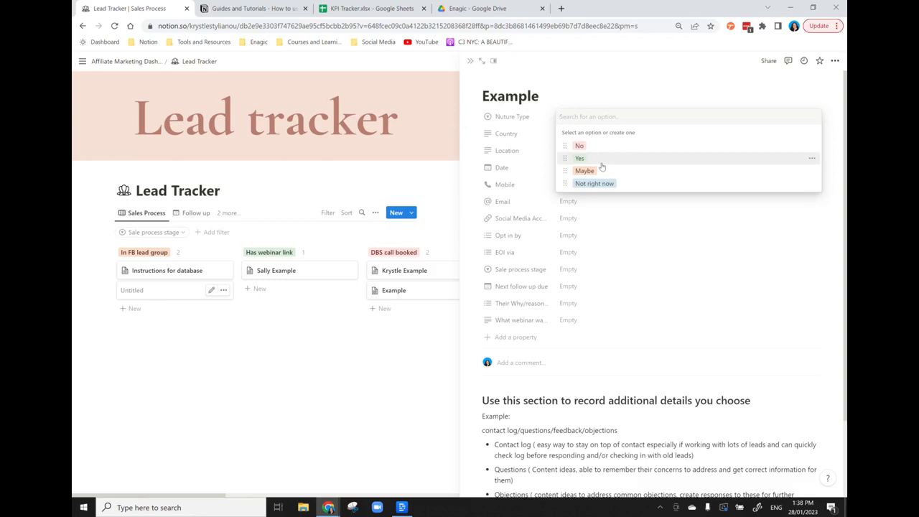
{"action": "mouse_move", "coordinate": [580, 146]}
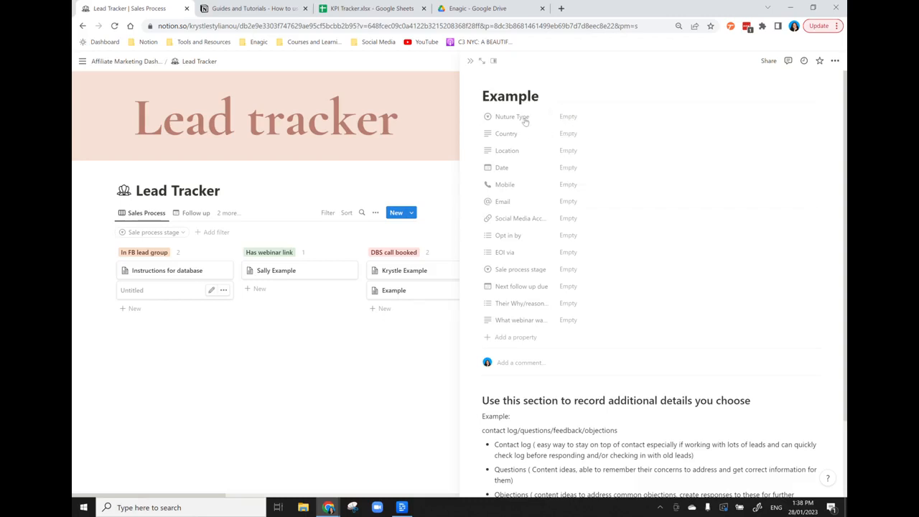
{"action": "left_click", "coordinate": [512, 116]}
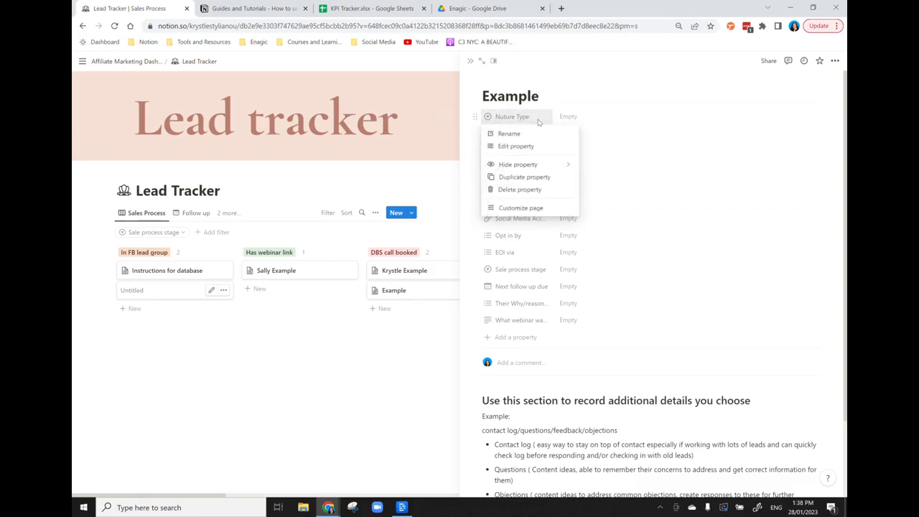
{"action": "left_click", "coordinate": [515, 146]}
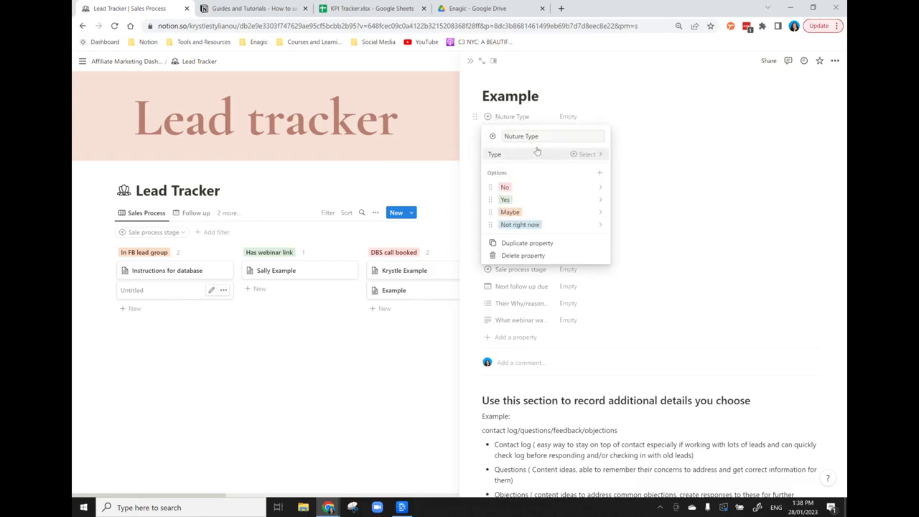
{"action": "mouse_move", "coordinate": [596, 183]}
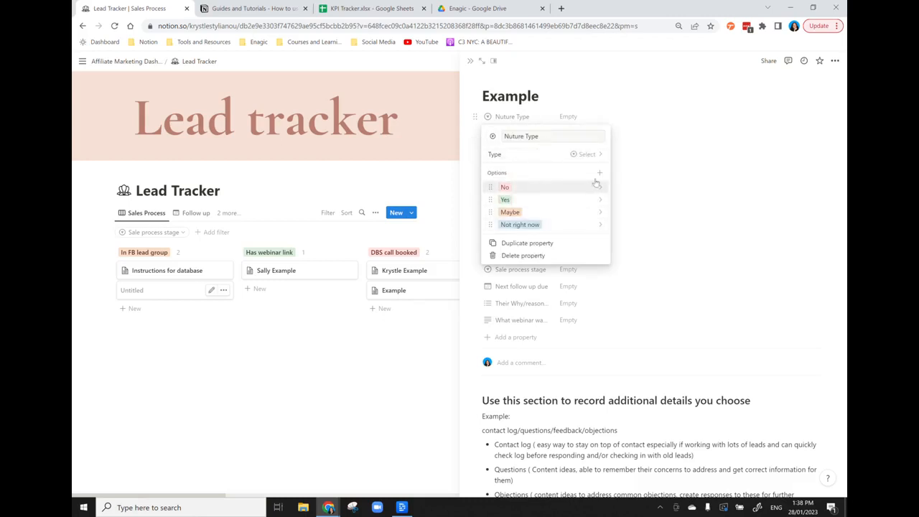
{"action": "mouse_move", "coordinate": [565, 95]}
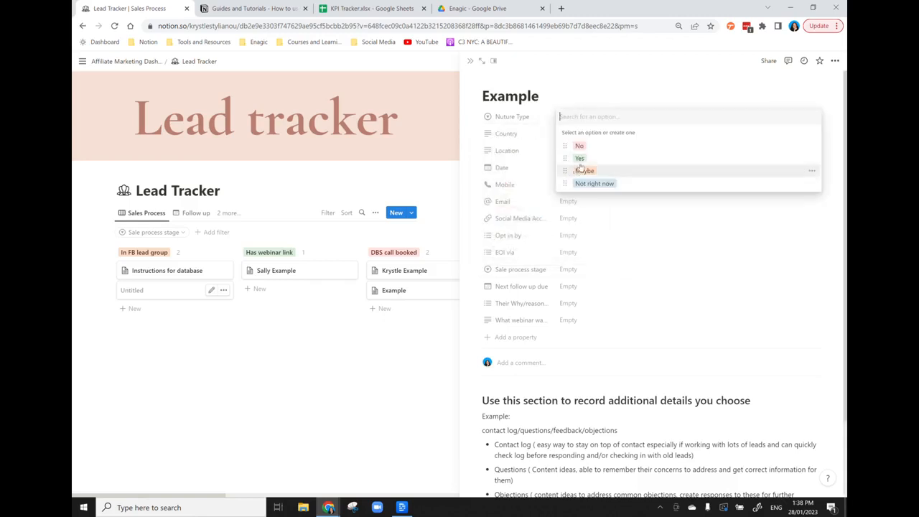
{"action": "left_click", "coordinate": [579, 158]}
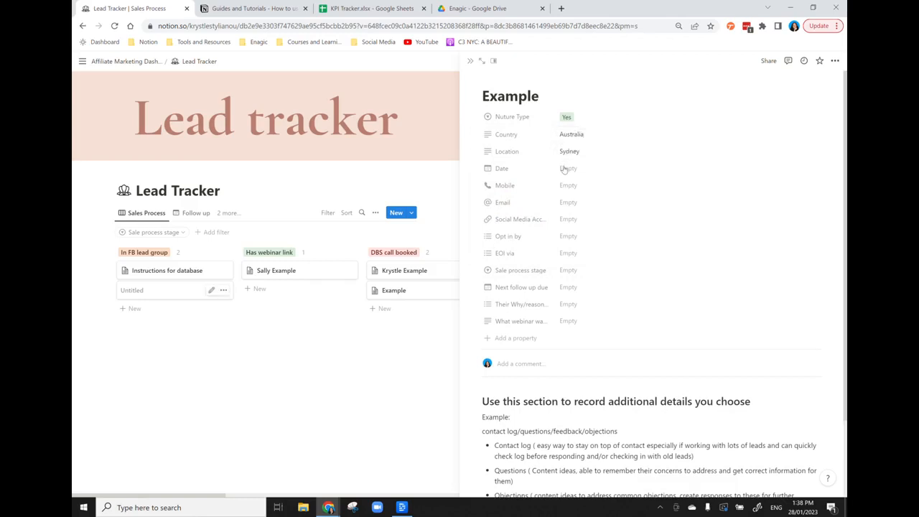
{"action": "left_click", "coordinate": [568, 168]}
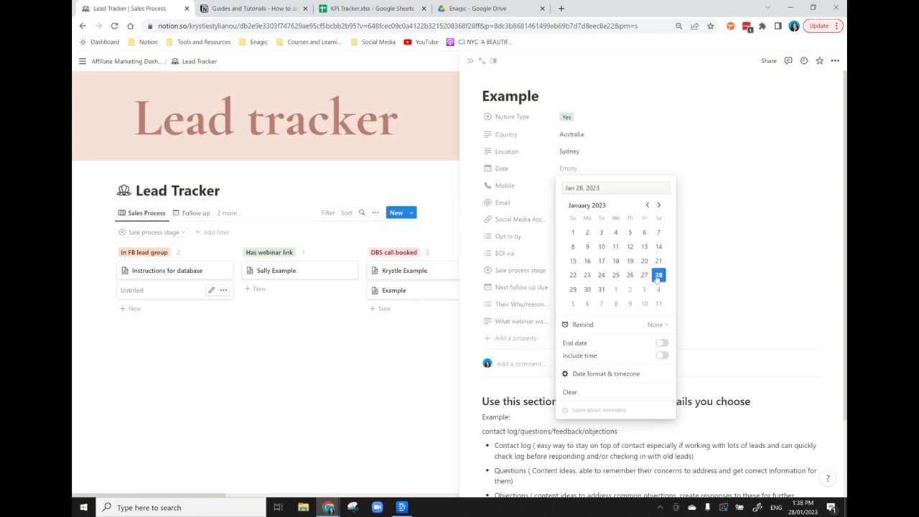
{"action": "left_click", "coordinate": [659, 275]}
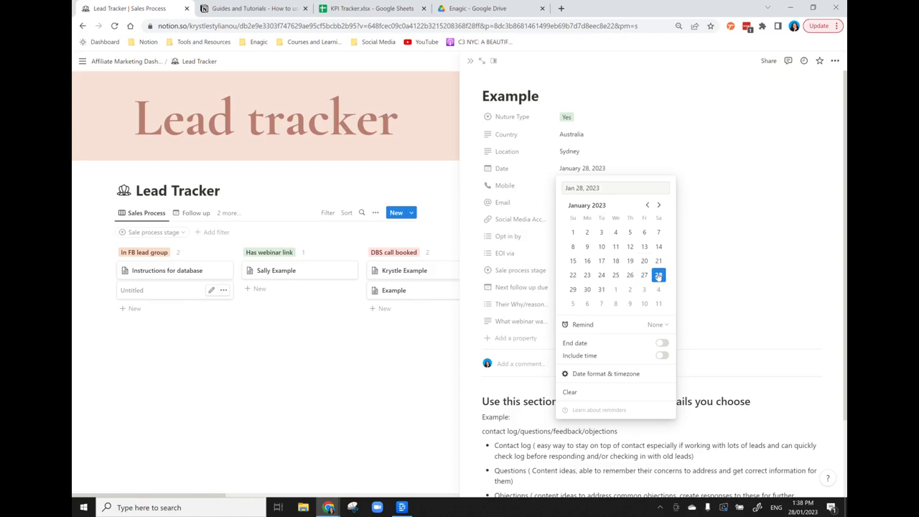
{"action": "mouse_move", "coordinate": [693, 269]}
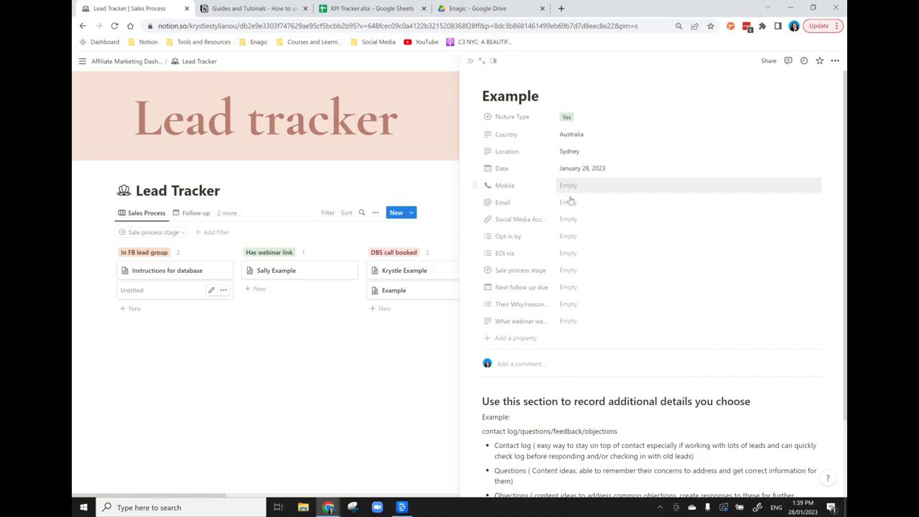
{"action": "mouse_move", "coordinate": [583, 219]}
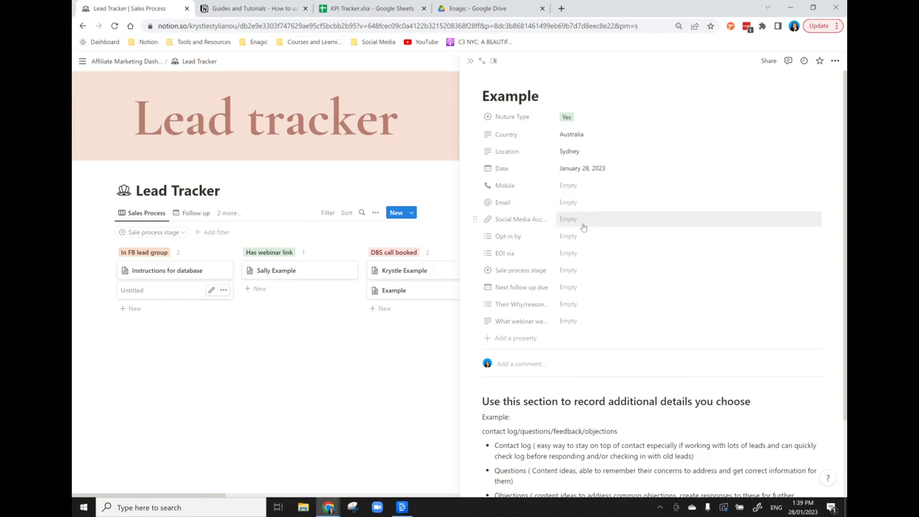
{"action": "mouse_move", "coordinate": [595, 223]}
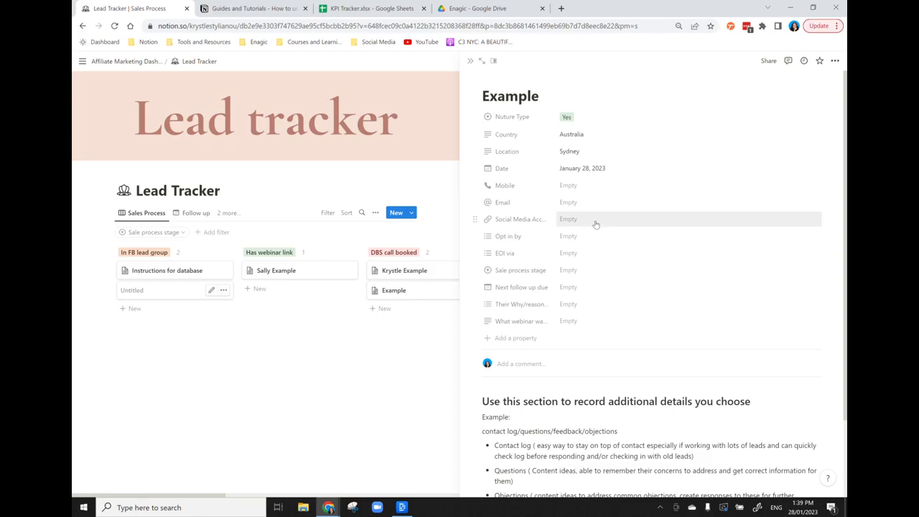
{"action": "mouse_move", "coordinate": [574, 235]}
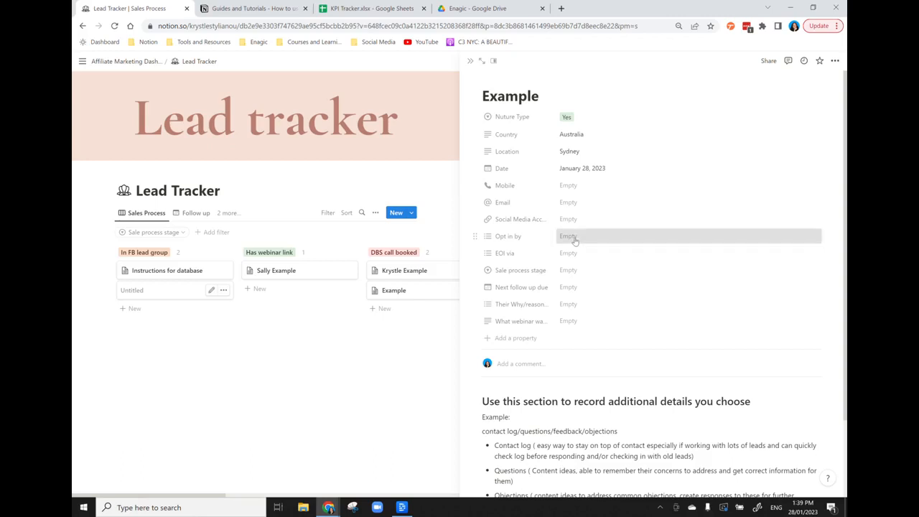
- Set opt-in Instagram, EOI Stories/Poll, stage Has webinar link, follow-up January 30, 2023
{"action": "left_click", "coordinate": [567, 235]}
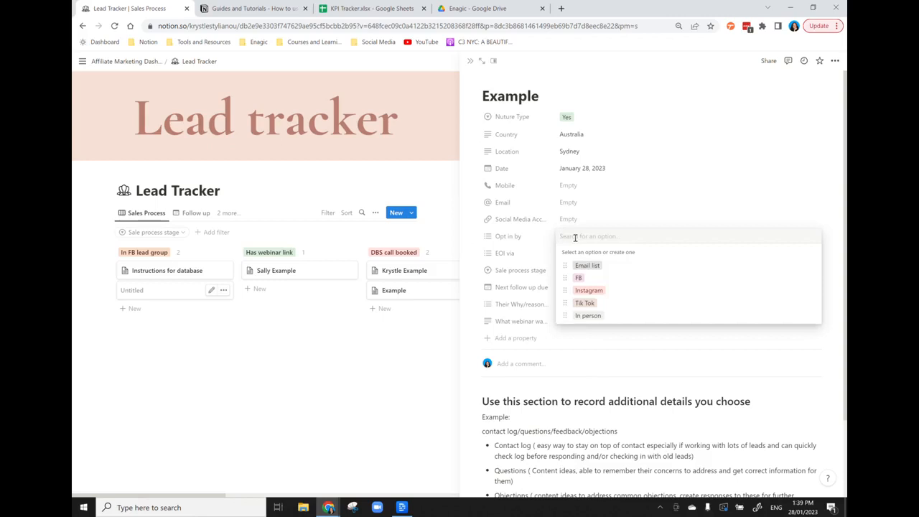
{"action": "mouse_move", "coordinate": [620, 254]}
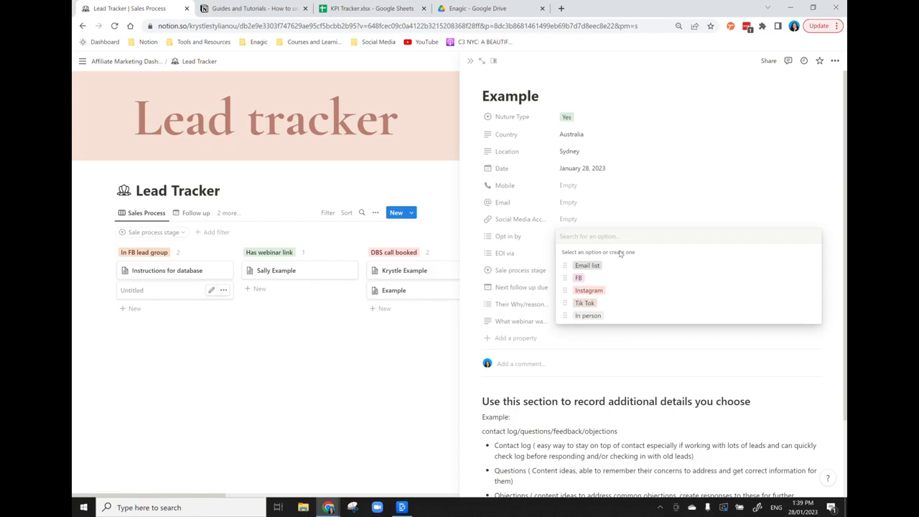
{"action": "mouse_move", "coordinate": [602, 265]}
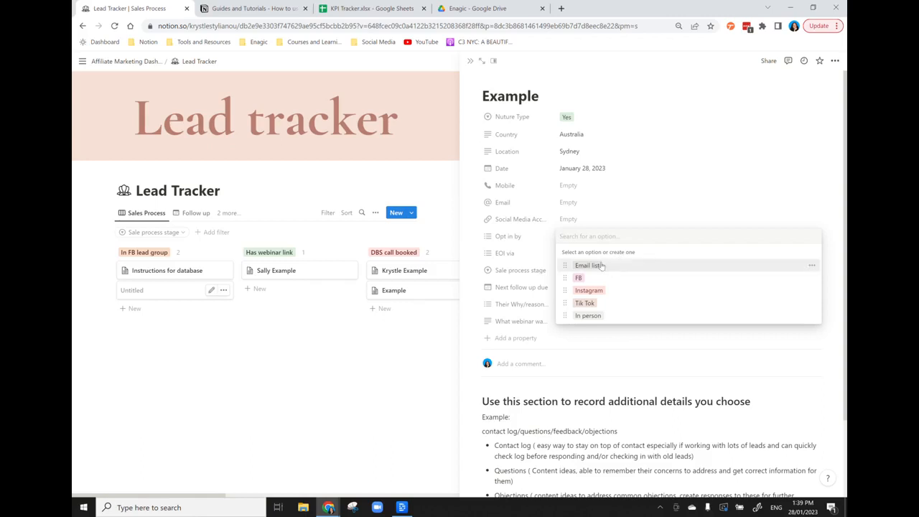
{"action": "mouse_move", "coordinate": [622, 229]}
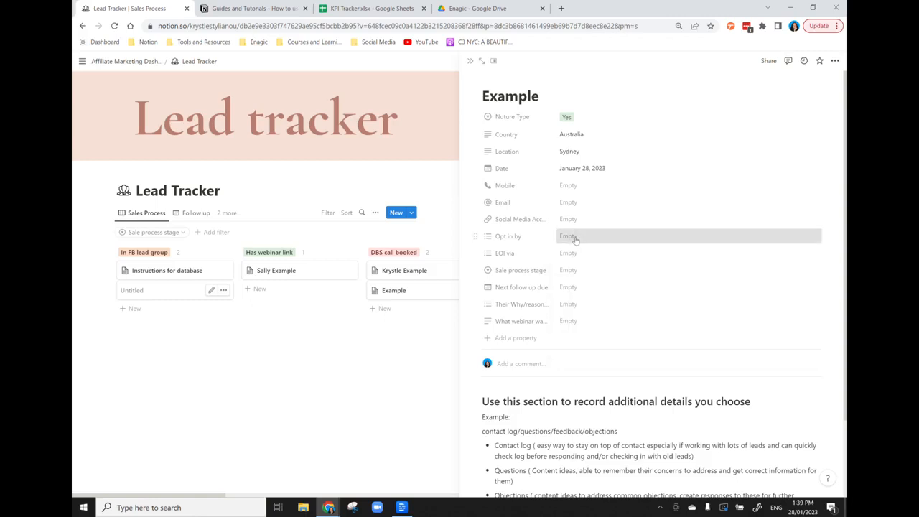
{"action": "left_click", "coordinate": [568, 236]}
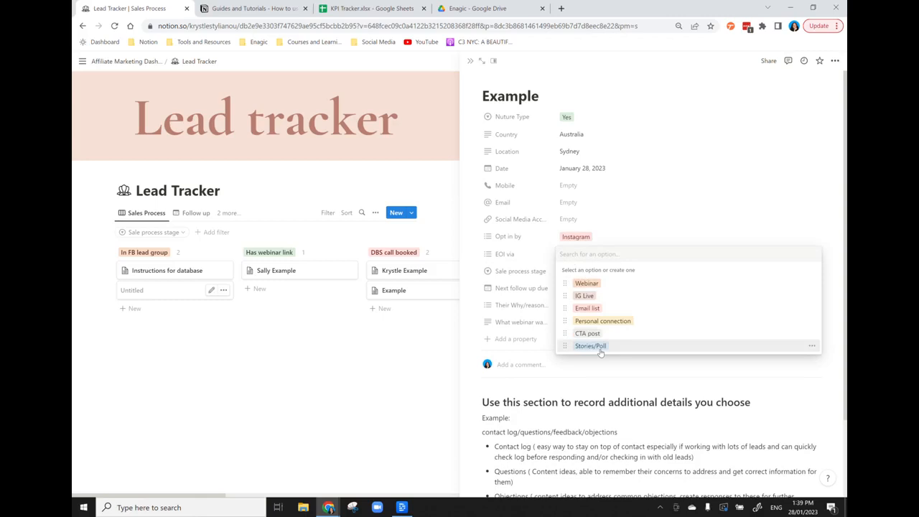
{"action": "left_click", "coordinate": [589, 345]}
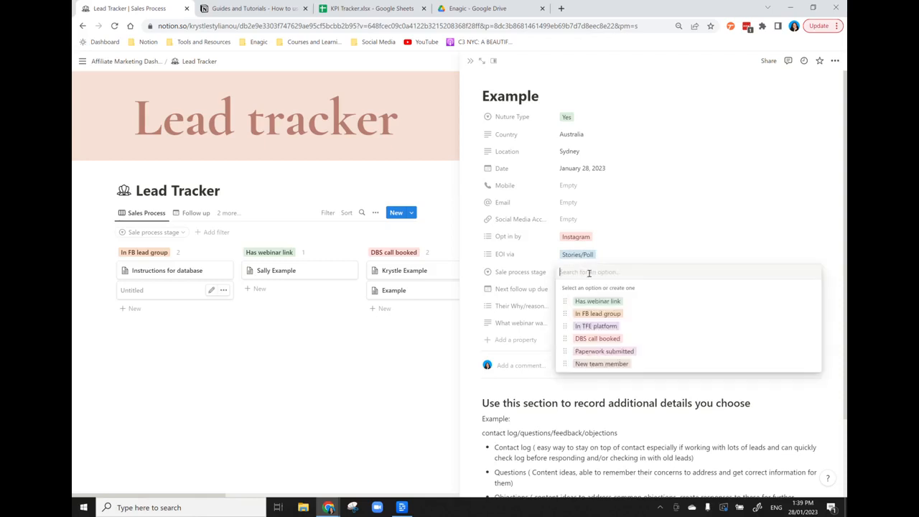
{"action": "mouse_move", "coordinate": [621, 301]}
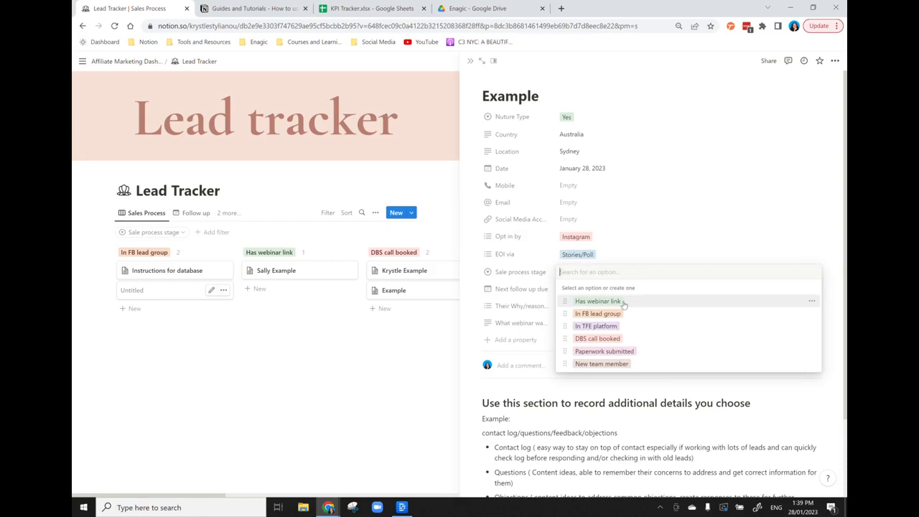
{"action": "left_click", "coordinate": [597, 301]}
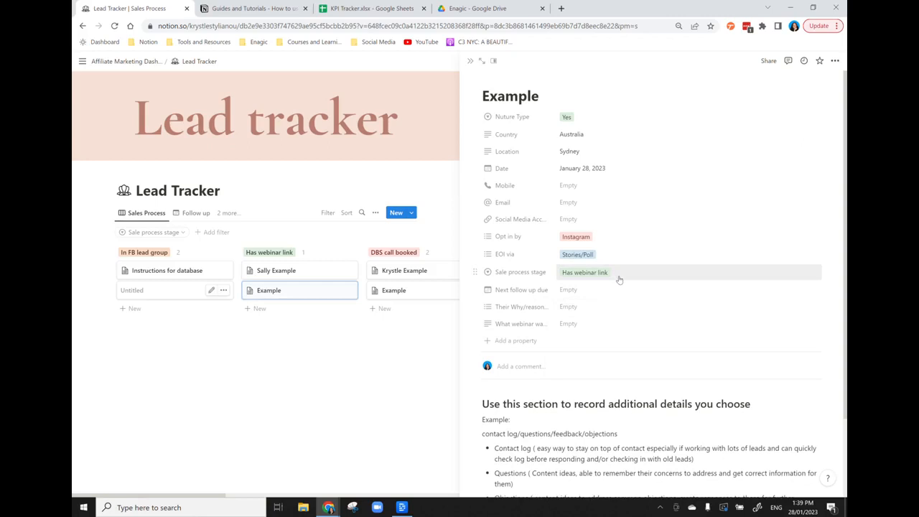
{"action": "mouse_move", "coordinate": [575, 290]}
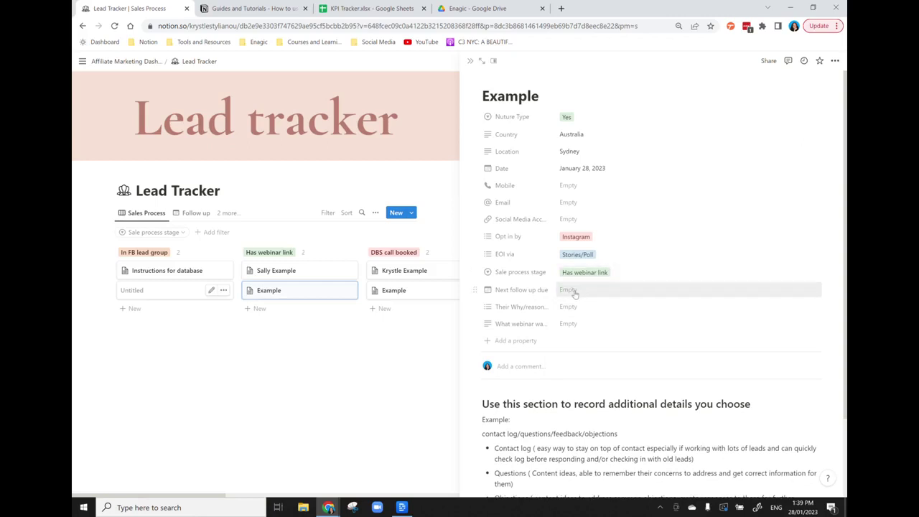
{"action": "left_click", "coordinate": [568, 289]}
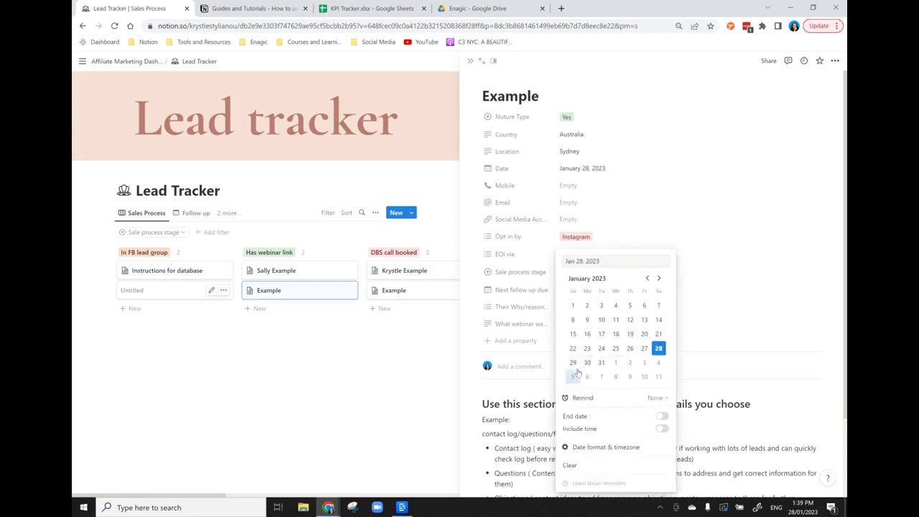
{"action": "left_click", "coordinate": [586, 362]}
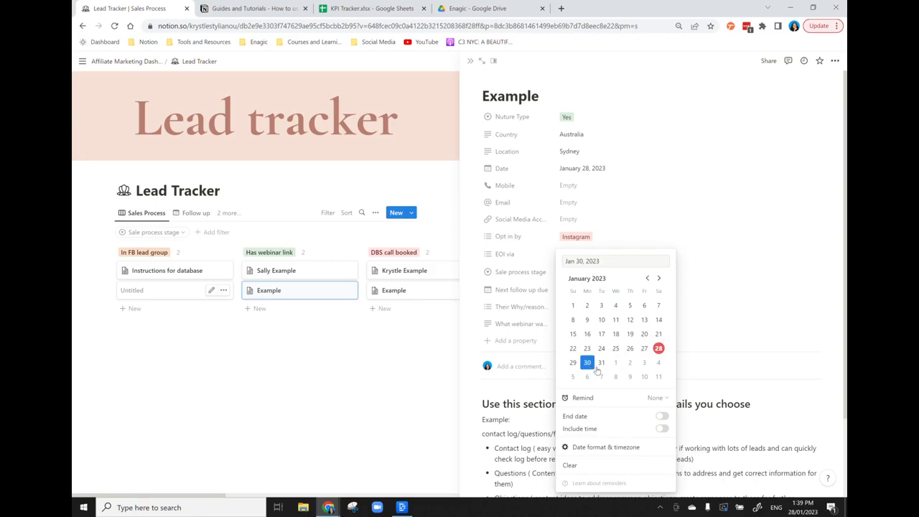
{"action": "mouse_move", "coordinate": [595, 465]}
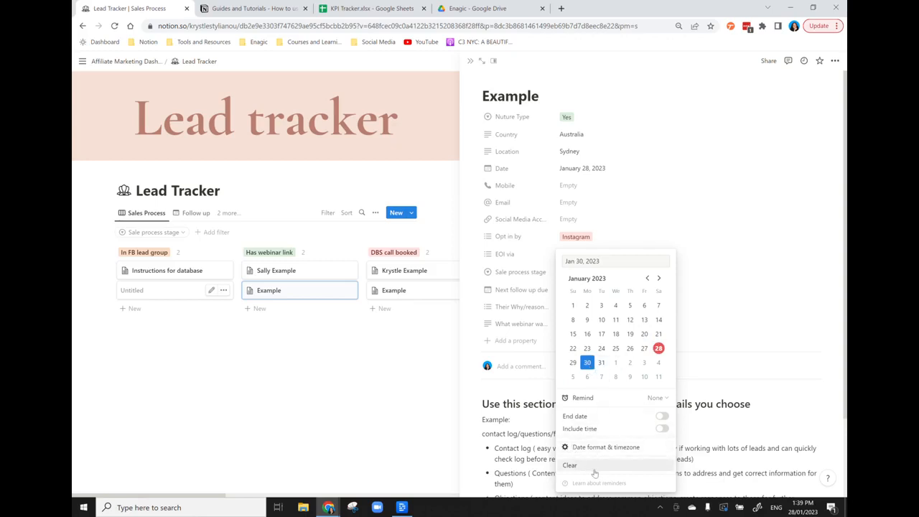
{"action": "mouse_move", "coordinate": [636, 406]}
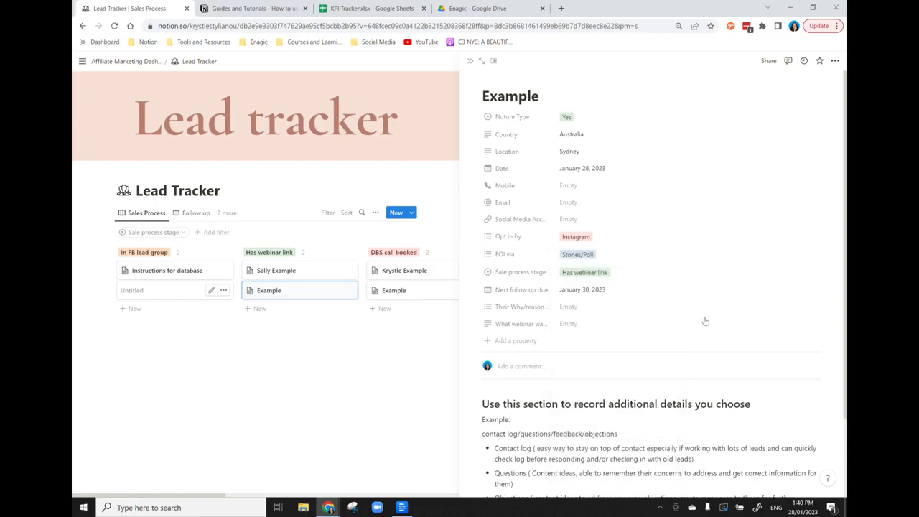
{"action": "left_click", "coordinate": [568, 306]}
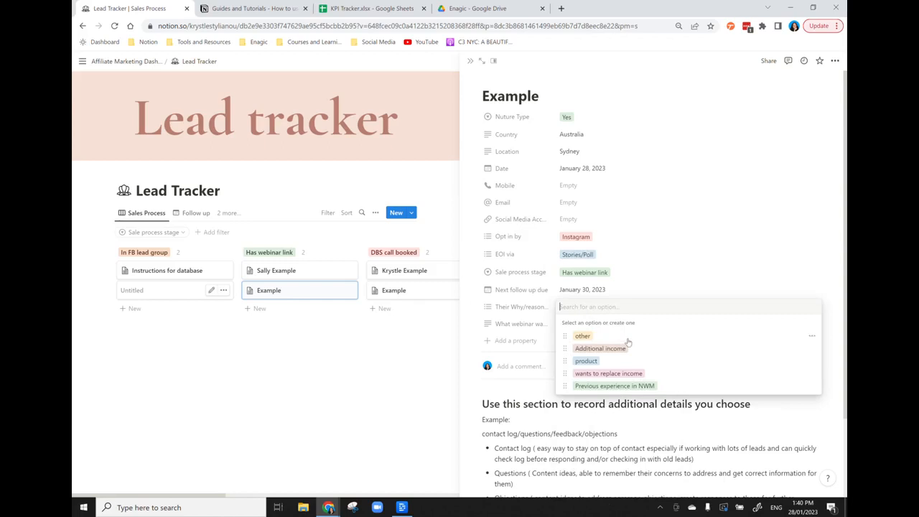
{"action": "mouse_move", "coordinate": [628, 348]}
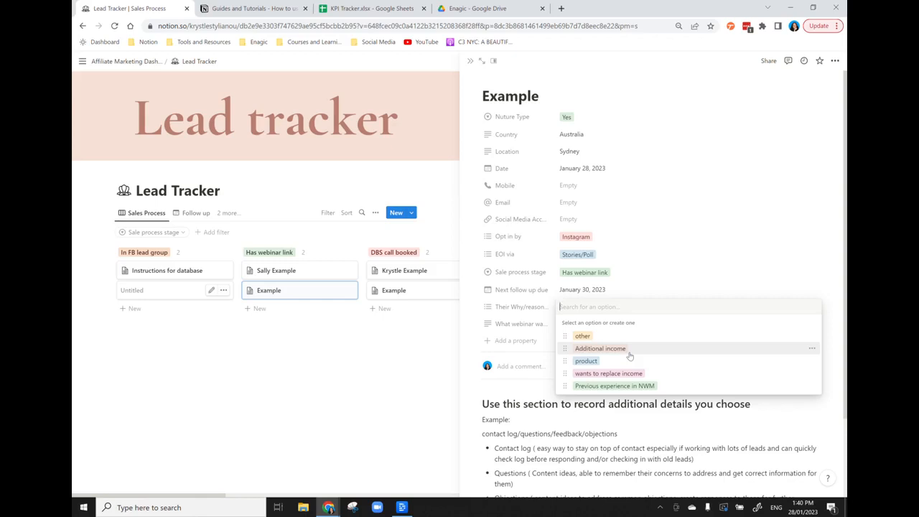
{"action": "mouse_move", "coordinate": [673, 288]}
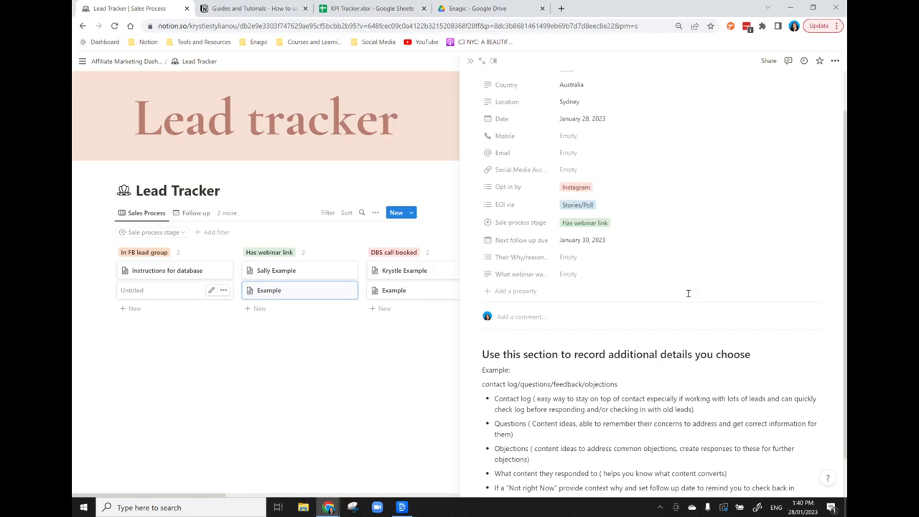
- Fill the 'What webinar watched' property with TWEC Funnel video
{"action": "scroll", "scroll_direction": "down", "scroll_amount": 3}
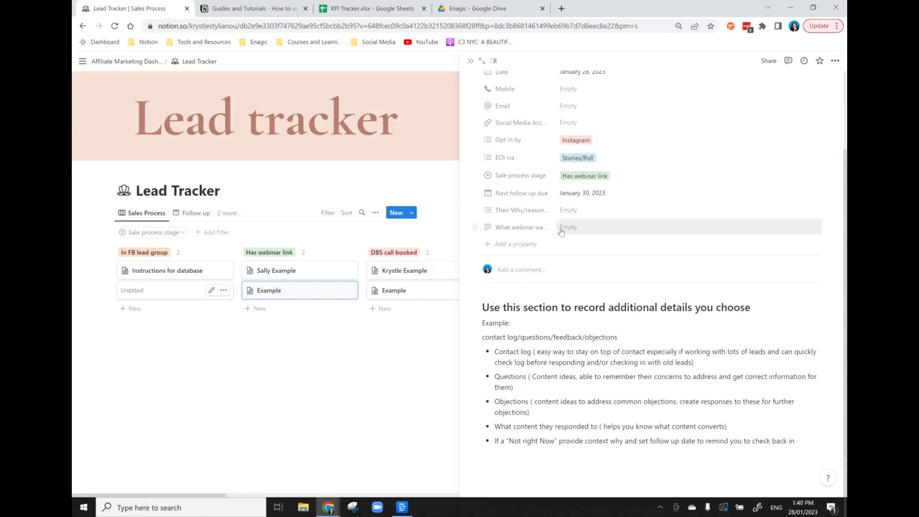
{"action": "mouse_move", "coordinate": [569, 231]}
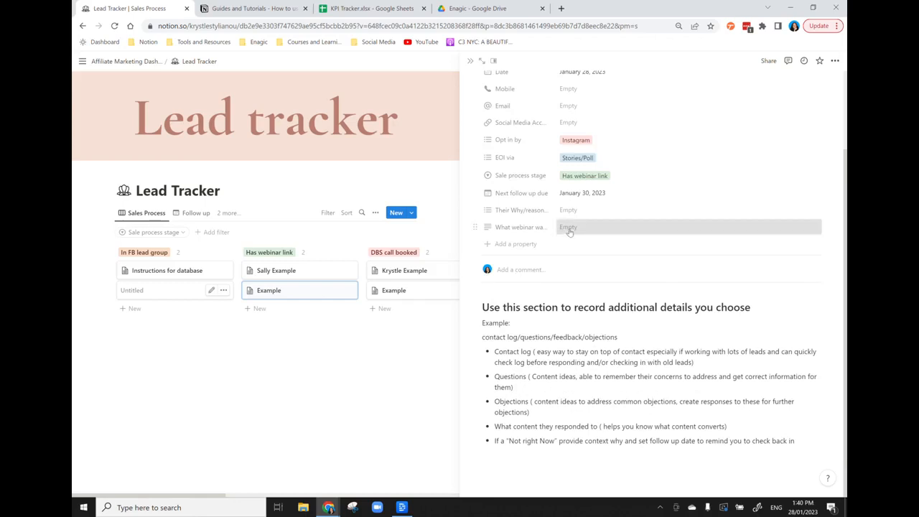
{"action": "type", "text": "TWEC Funnel video"}
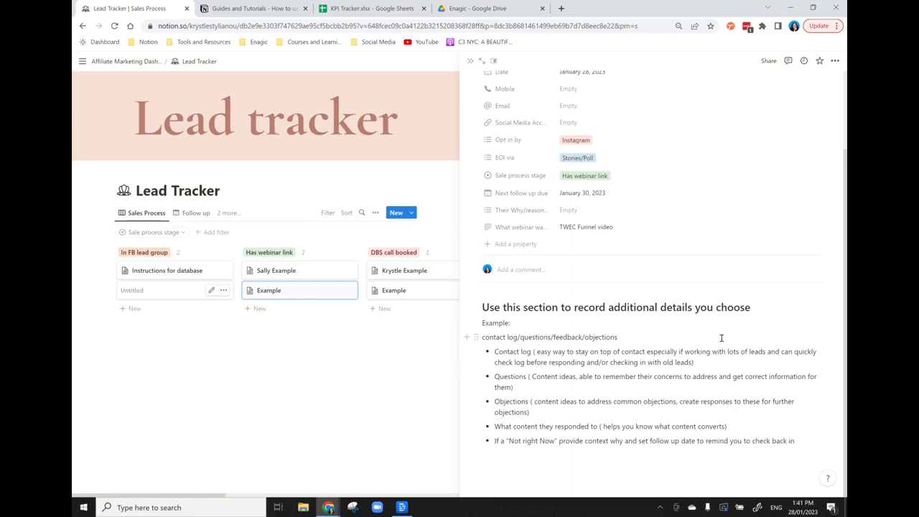
{"action": "mouse_move", "coordinate": [712, 322]}
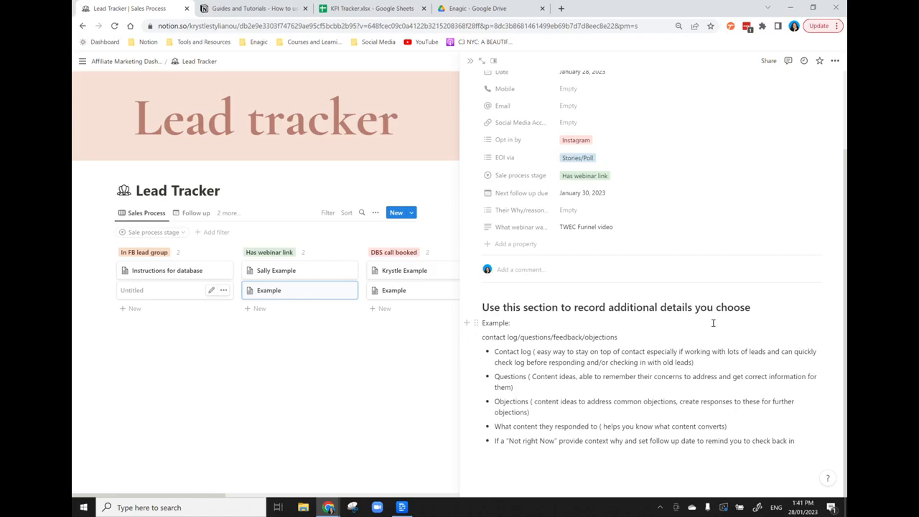
{"action": "mouse_move", "coordinate": [709, 376]}
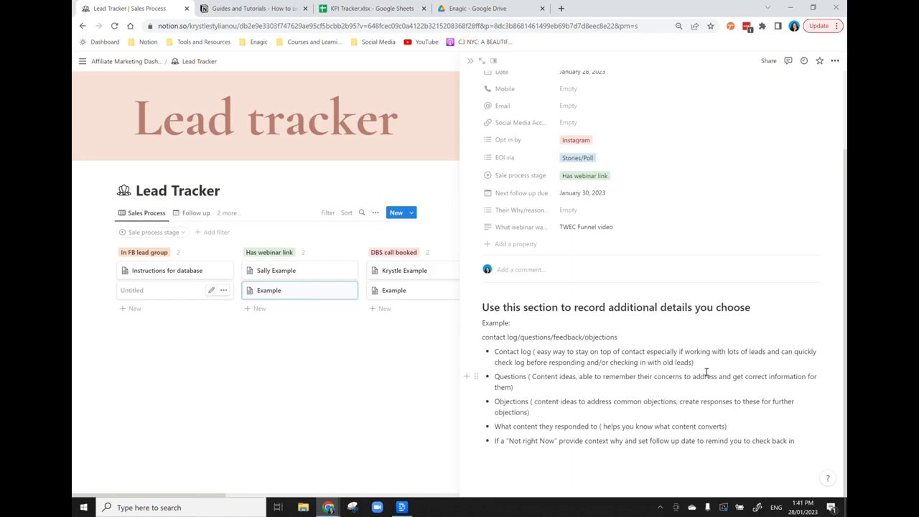
{"action": "mouse_move", "coordinate": [553, 388]}
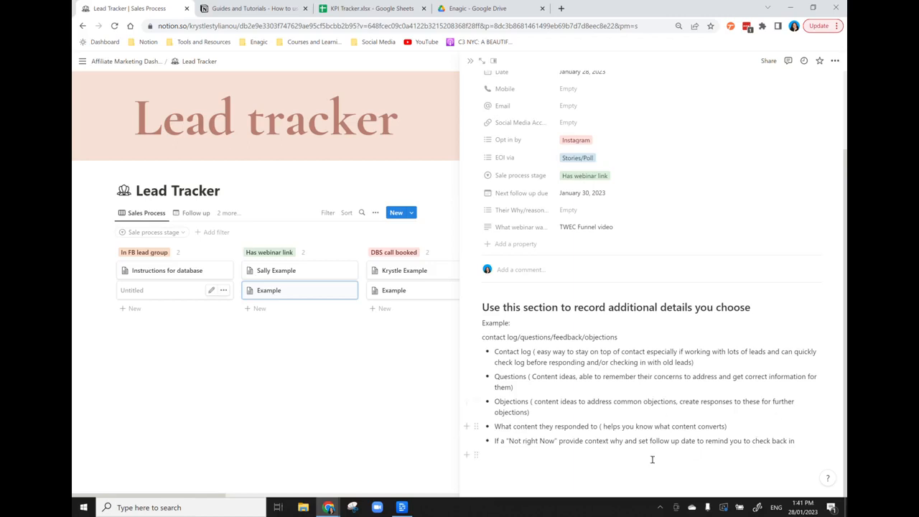
{"action": "mouse_move", "coordinate": [590, 472]}
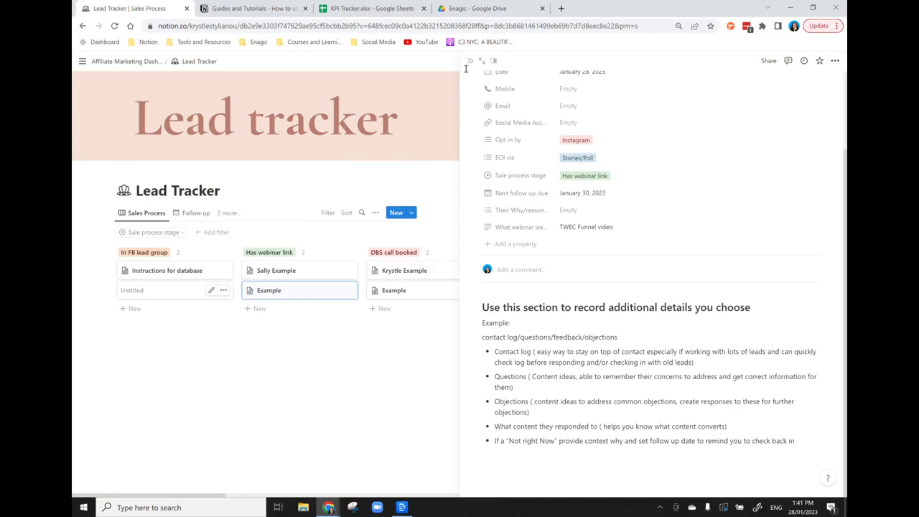
- Close the lead's page, view the Follow up calendar, then the Nurture Type board
{"action": "left_click", "coordinate": [471, 60]}
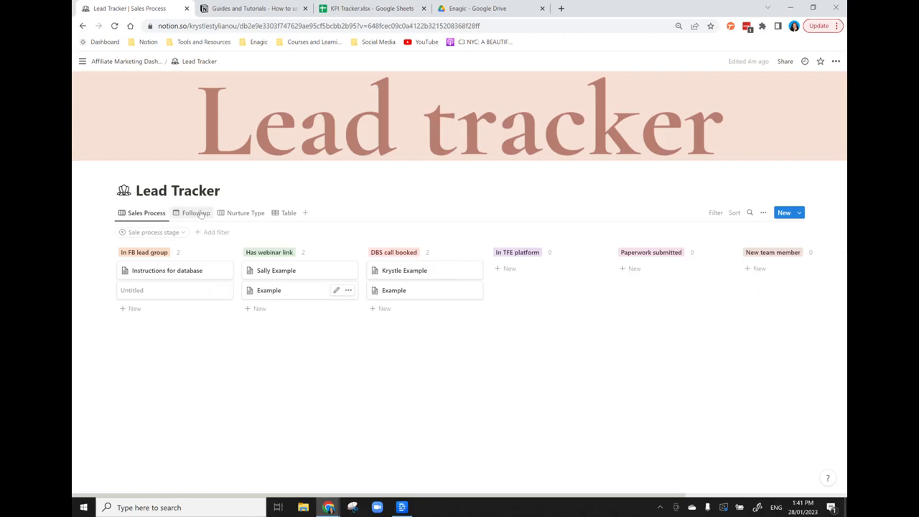
{"action": "left_click", "coordinate": [195, 212]}
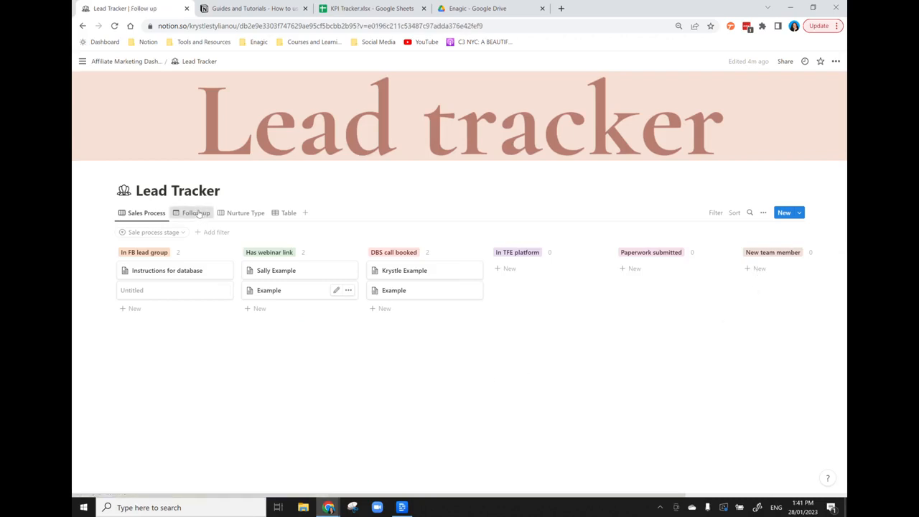
{"action": "left_click", "coordinate": [196, 213]}
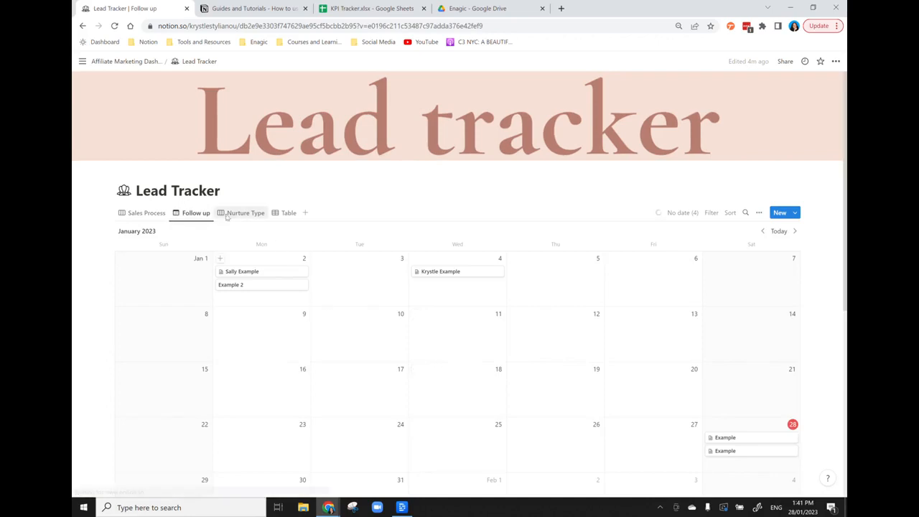
{"action": "left_click", "coordinate": [245, 212]}
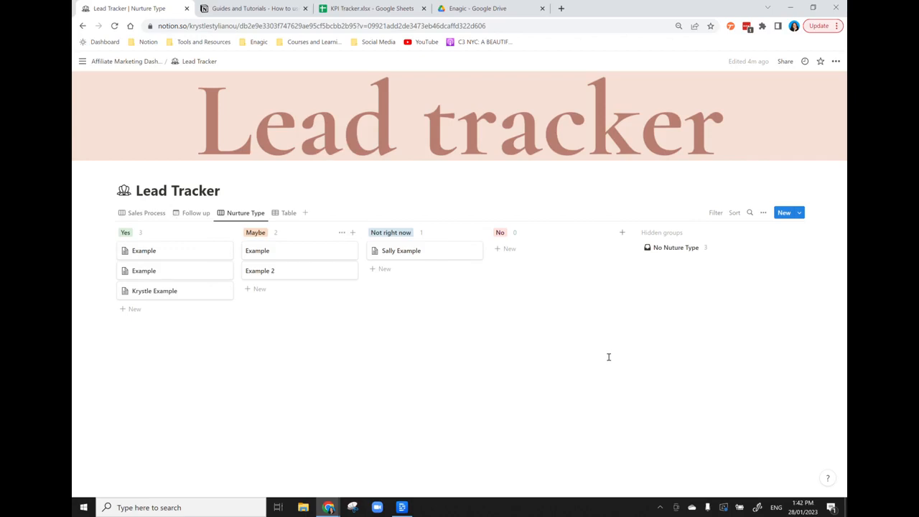
{"action": "mouse_move", "coordinate": [571, 346]}
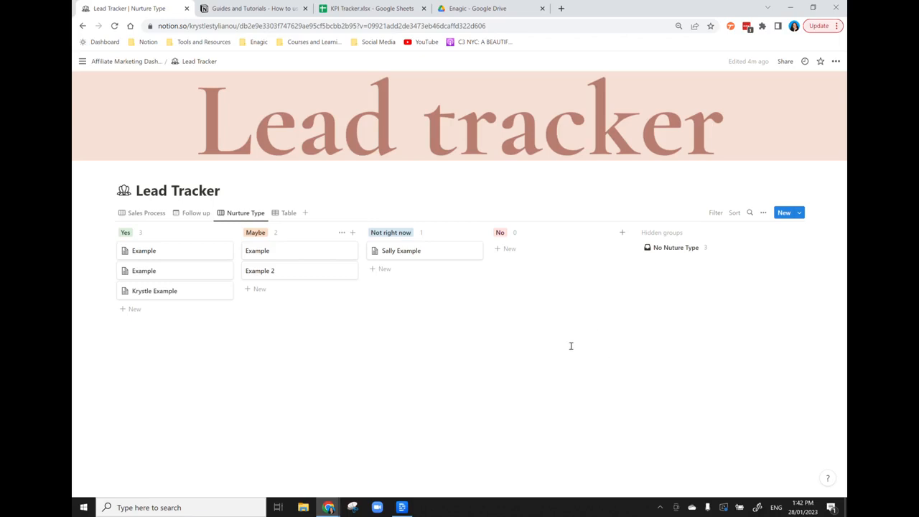
- Switch the Lead Tracker to Table view and inspect the Location column's options
{"action": "left_click", "coordinate": [288, 212]}
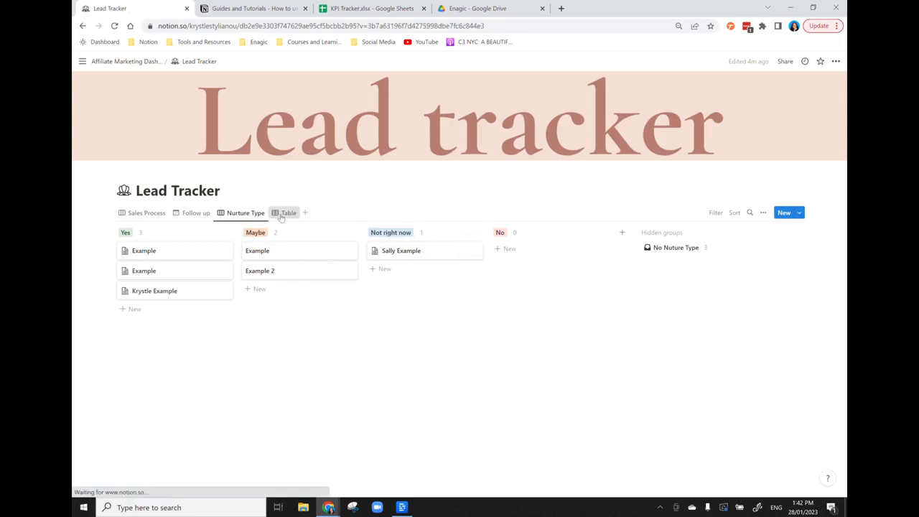
{"action": "left_click", "coordinate": [289, 213]}
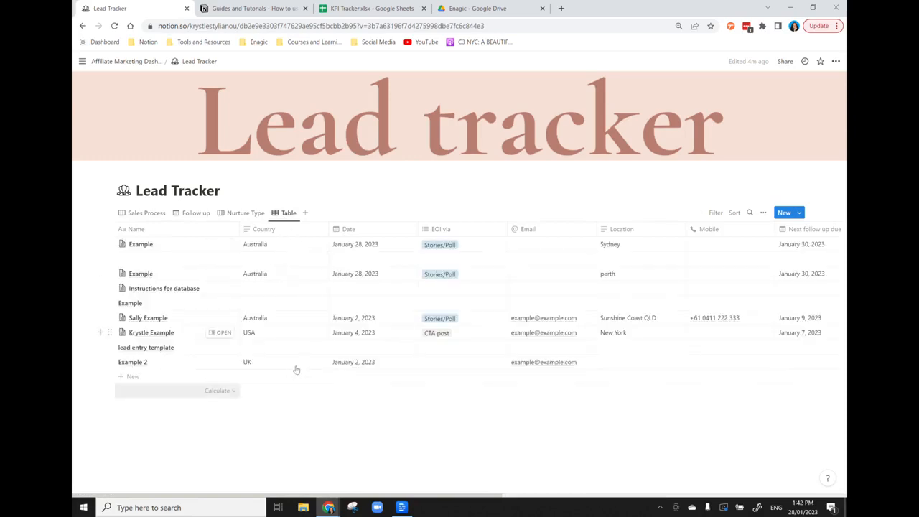
{"action": "mouse_move", "coordinate": [551, 268]}
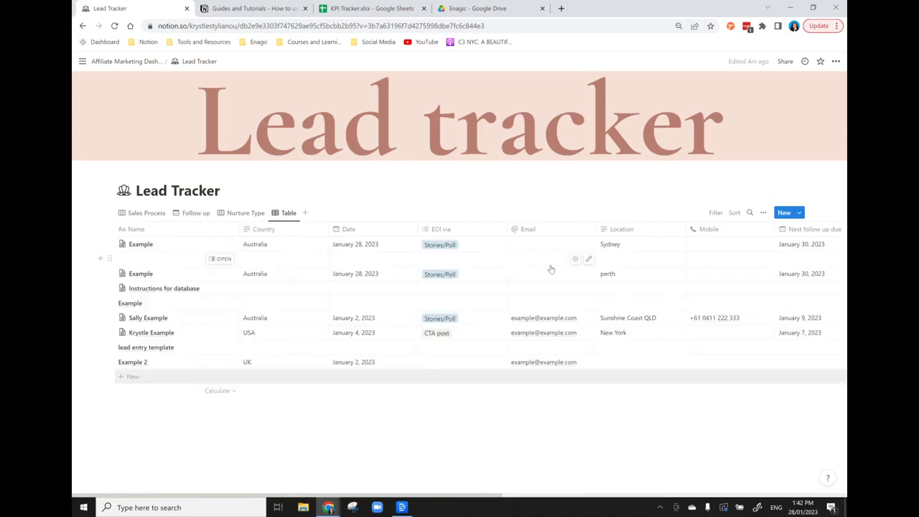
{"action": "mouse_move", "coordinate": [547, 249]}
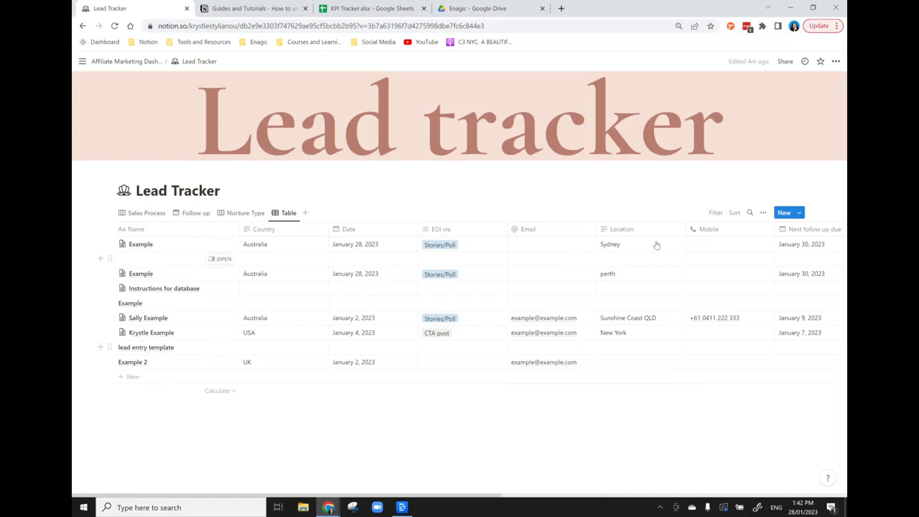
{"action": "mouse_move", "coordinate": [620, 225]}
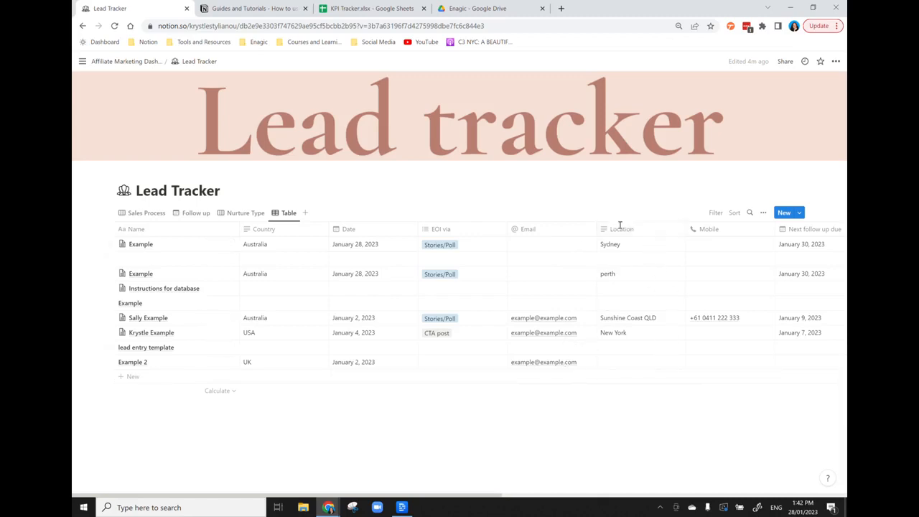
{"action": "left_click", "coordinate": [622, 228]}
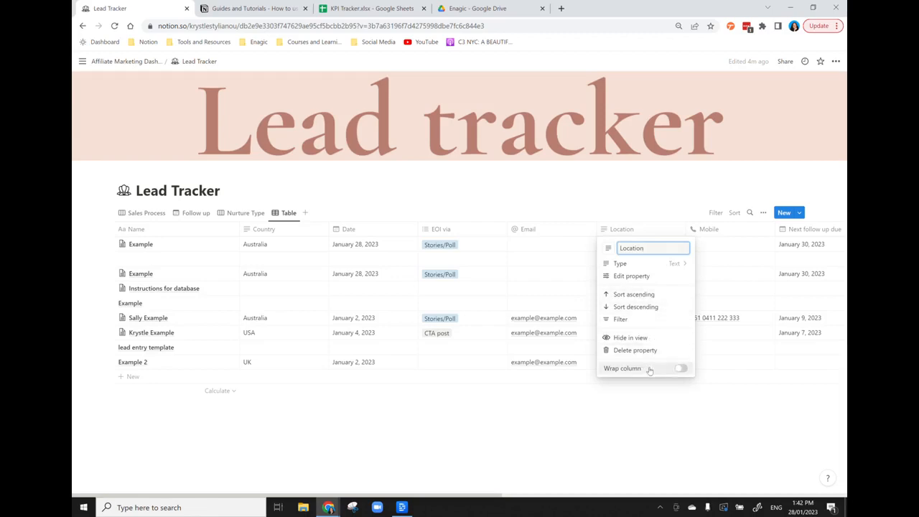
{"action": "mouse_move", "coordinate": [663, 295]}
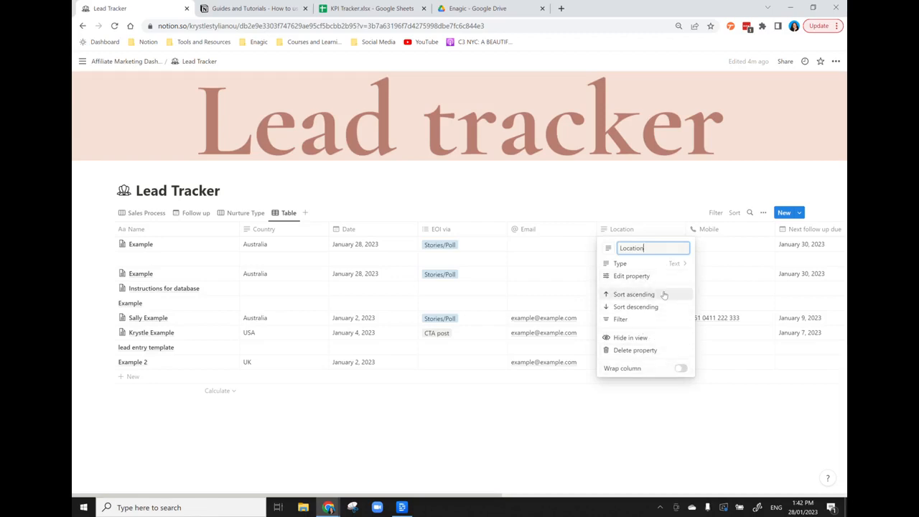
{"action": "mouse_move", "coordinate": [652, 201]}
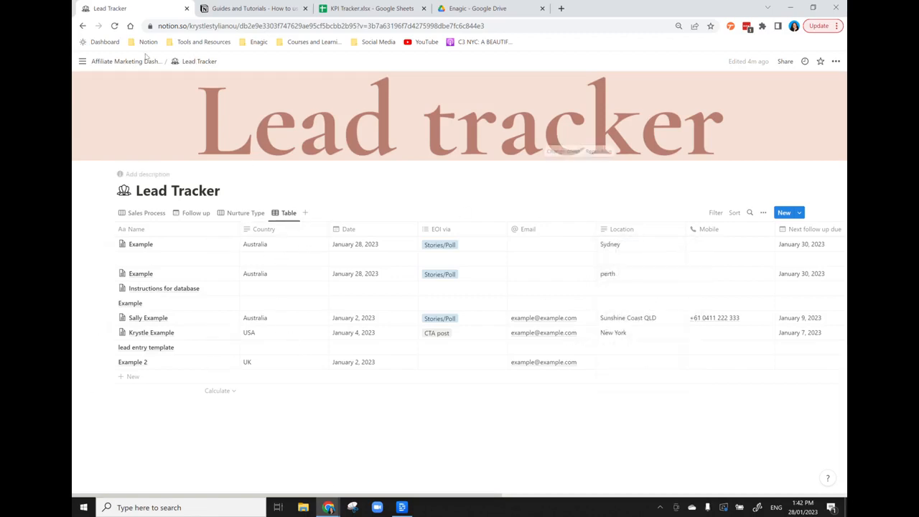
- Return to the Affiliate Marketing Dashboard home via the breadcrumb and scroll through it
{"action": "left_click", "coordinate": [116, 61]}
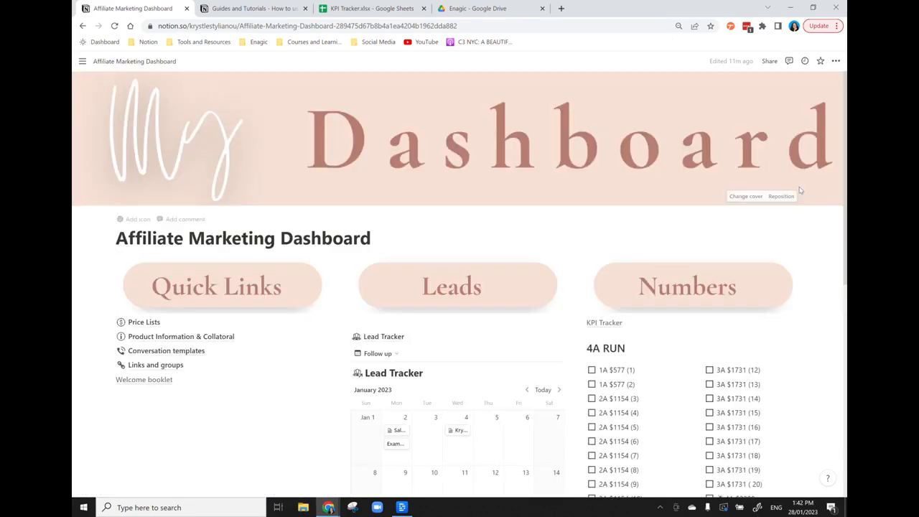
{"action": "scroll", "scroll_direction": "down", "scroll_amount": 3}
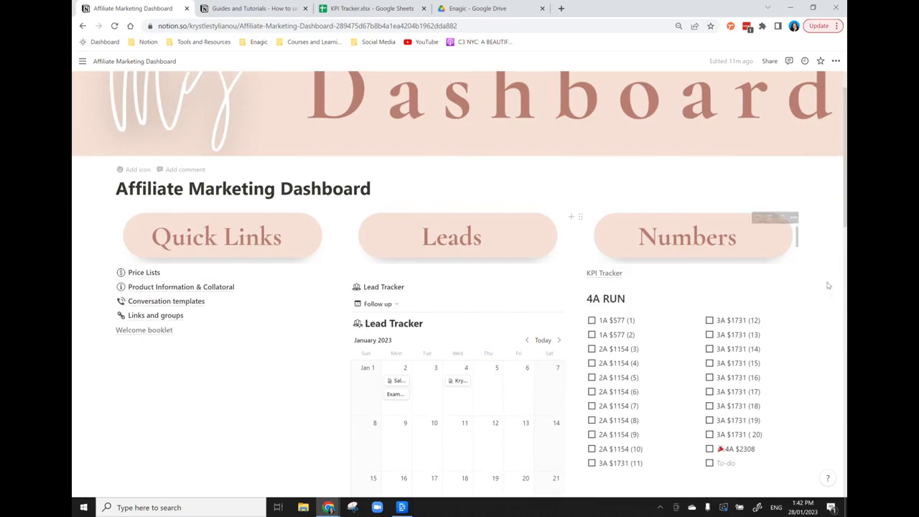
{"action": "scroll", "scroll_direction": "down", "scroll_amount": 3}
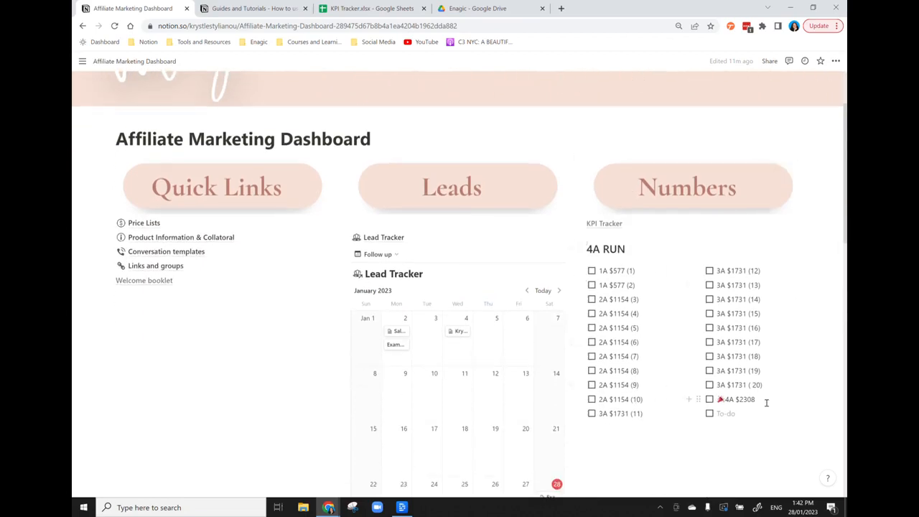
{"action": "mouse_move", "coordinate": [636, 276]}
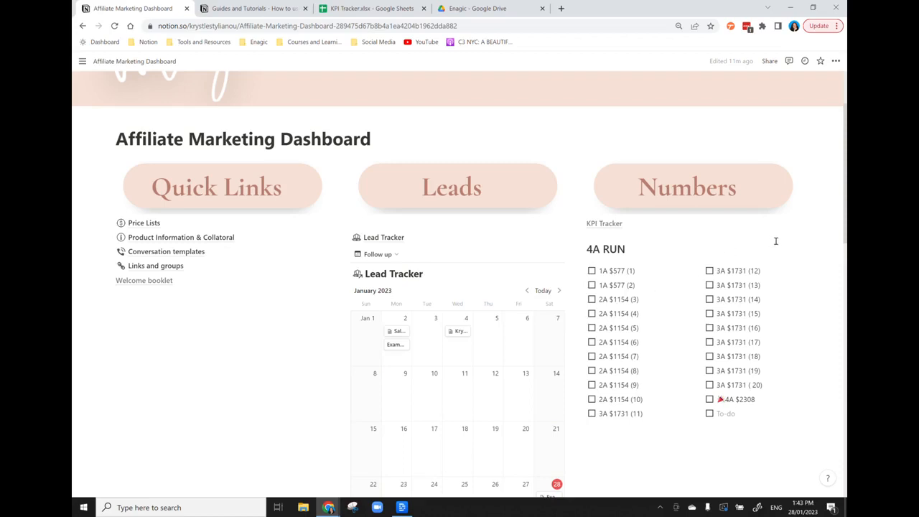
{"action": "mouse_move", "coordinate": [611, 224]}
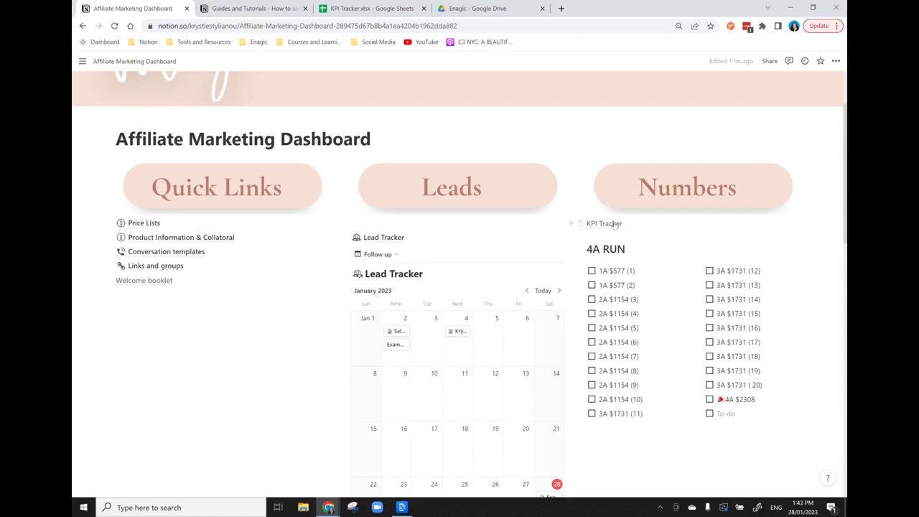
- Scroll down the dashboard to the embedded KPI Tracker.xlsx spreadsheet
{"action": "scroll", "scroll_direction": "down", "scroll_amount": 3}
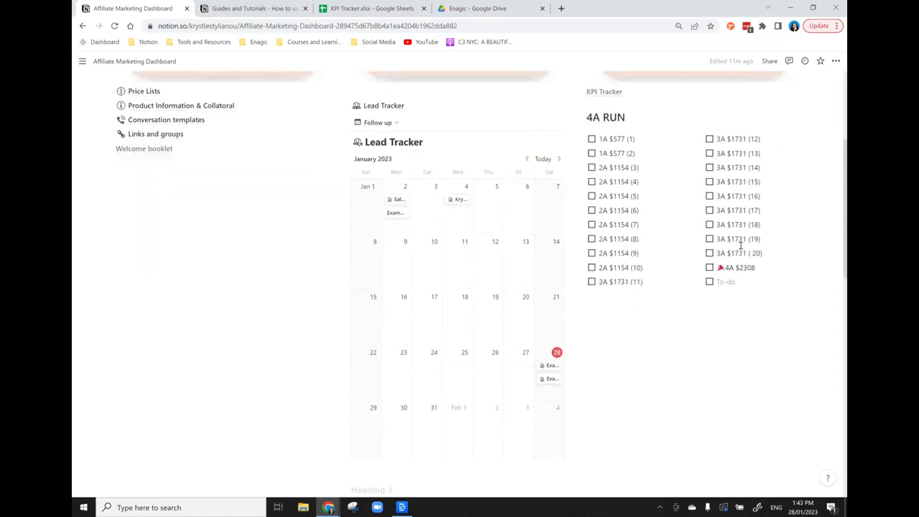
{"action": "scroll", "scroll_direction": "down", "scroll_amount": 3}
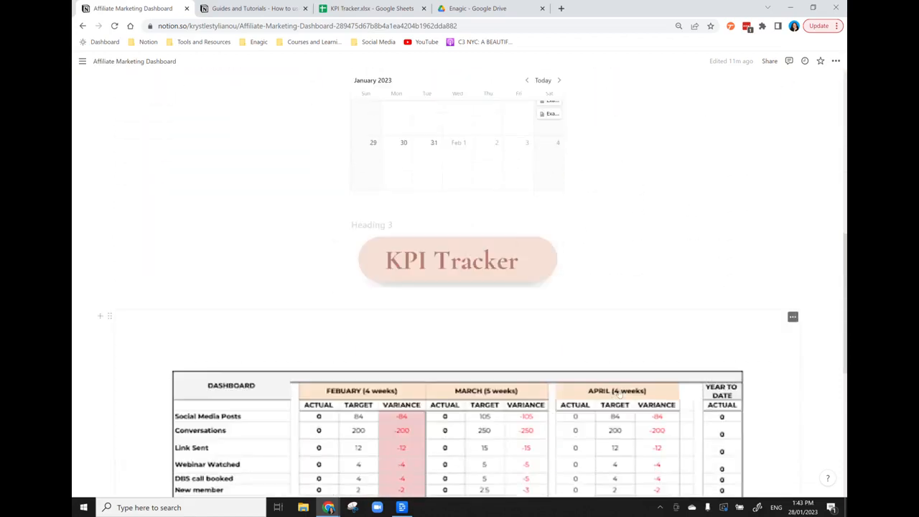
{"action": "scroll", "scroll_direction": "down", "scroll_amount": 3}
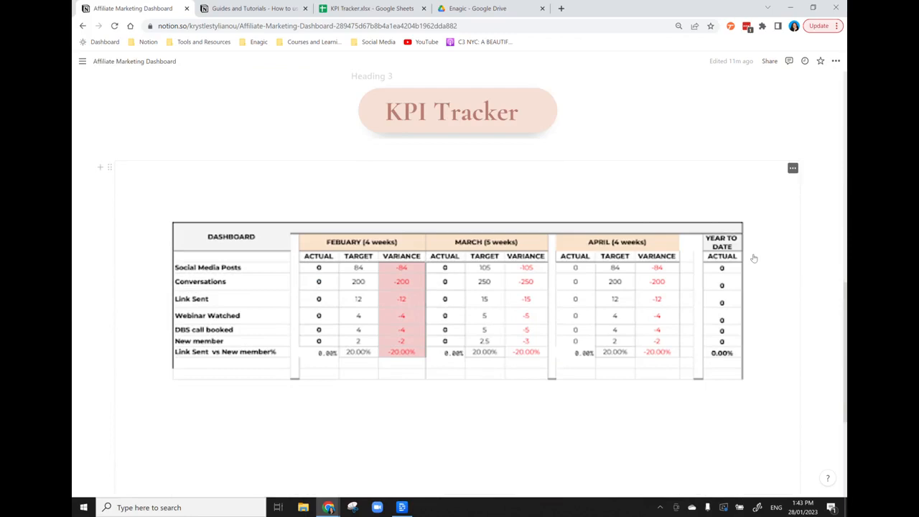
{"action": "mouse_move", "coordinate": [198, 307]}
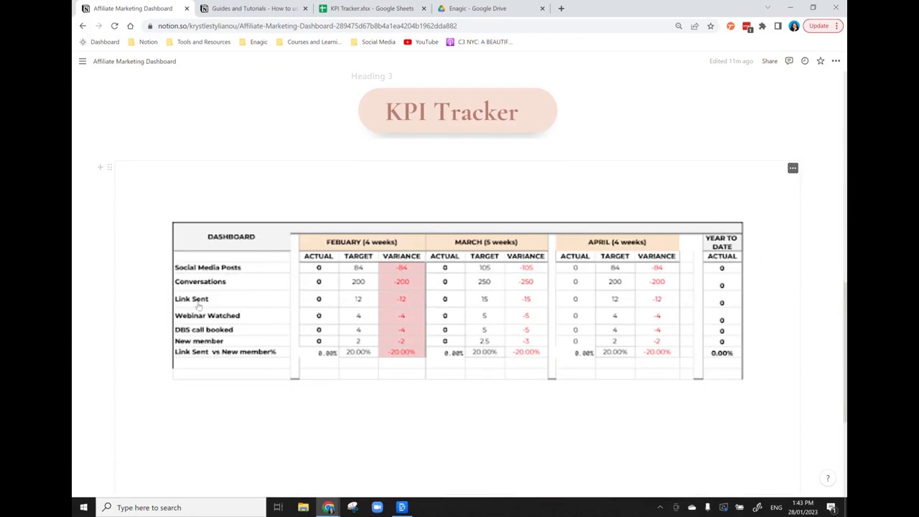
{"action": "mouse_move", "coordinate": [177, 395]}
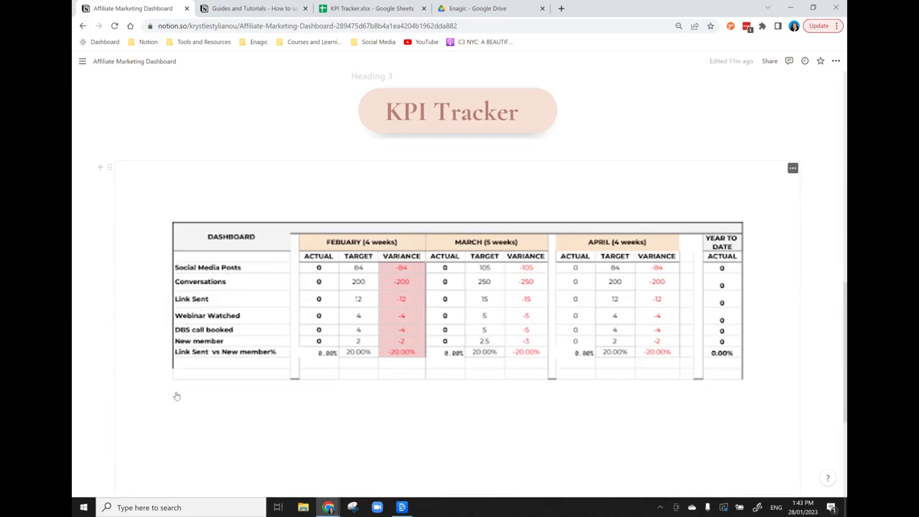
{"action": "scroll", "scroll_direction": "down", "scroll_amount": 3}
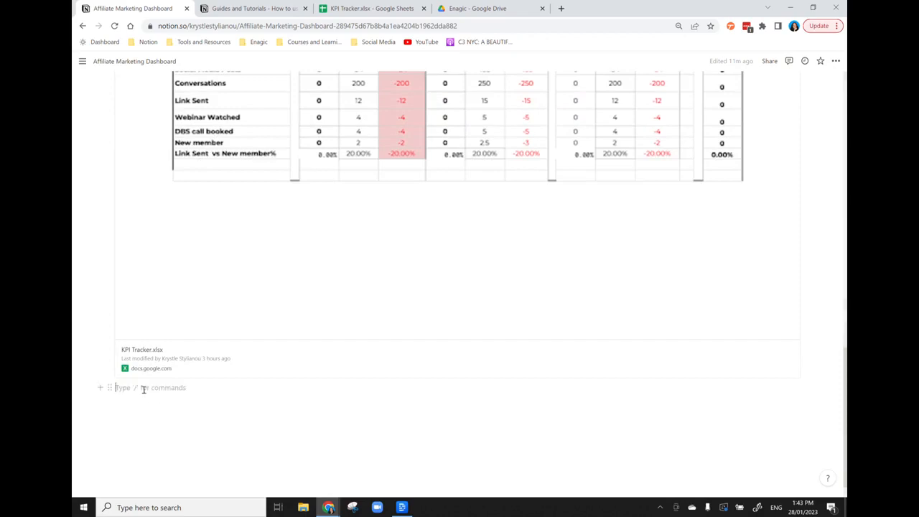
- Insert a Google Drive embed block below the KPI Tracker via /embed and dismiss its popup
{"action": "type", "text": "/emb"}
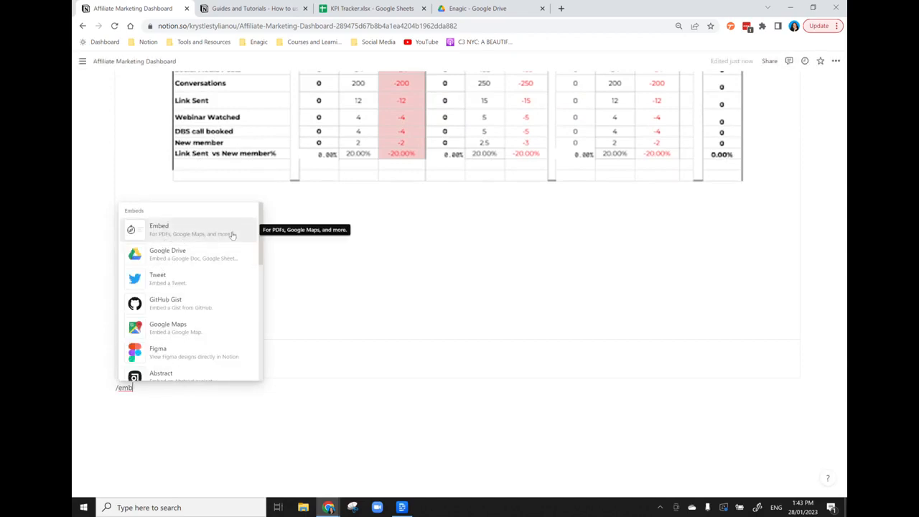
{"action": "mouse_move", "coordinate": [194, 254]}
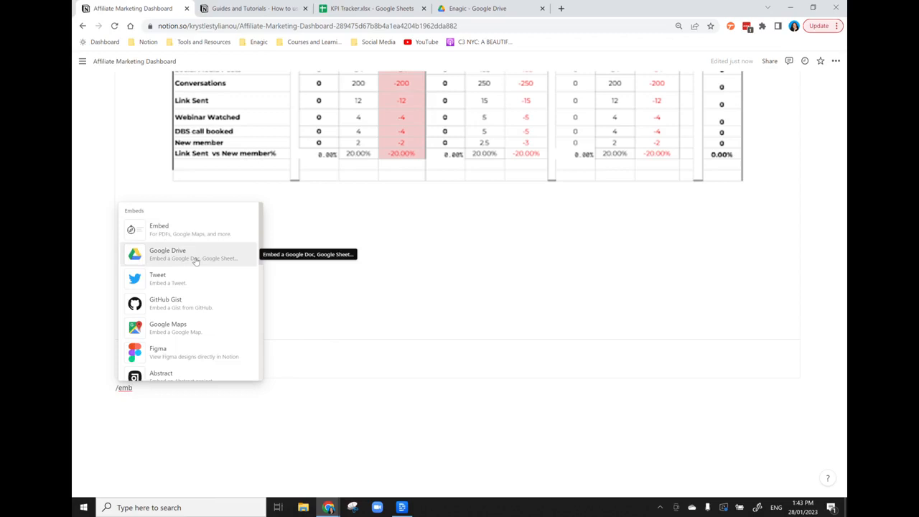
{"action": "left_click", "coordinate": [167, 254]}
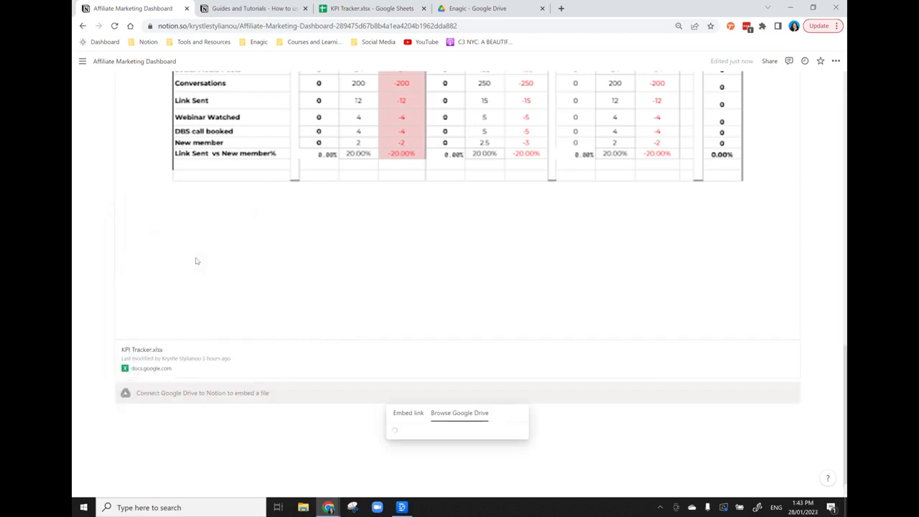
{"action": "left_click", "coordinate": [459, 412]}
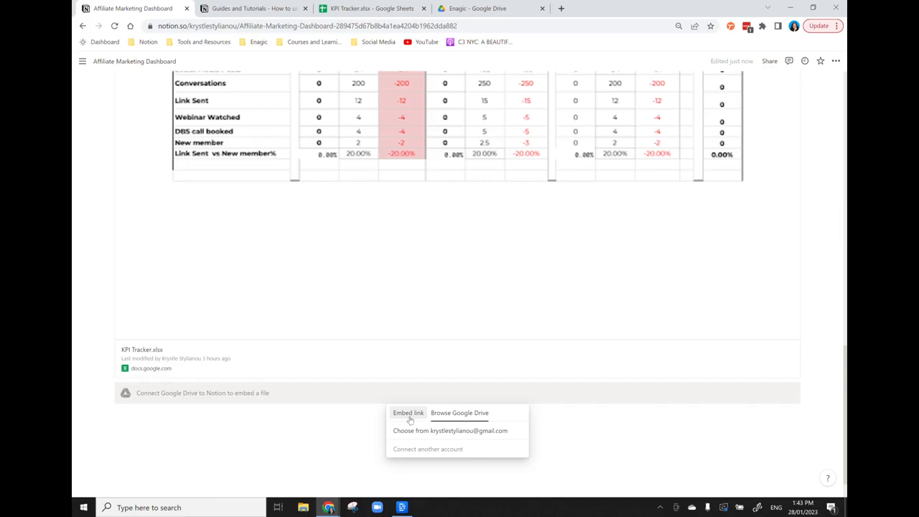
{"action": "left_click", "coordinate": [407, 412]}
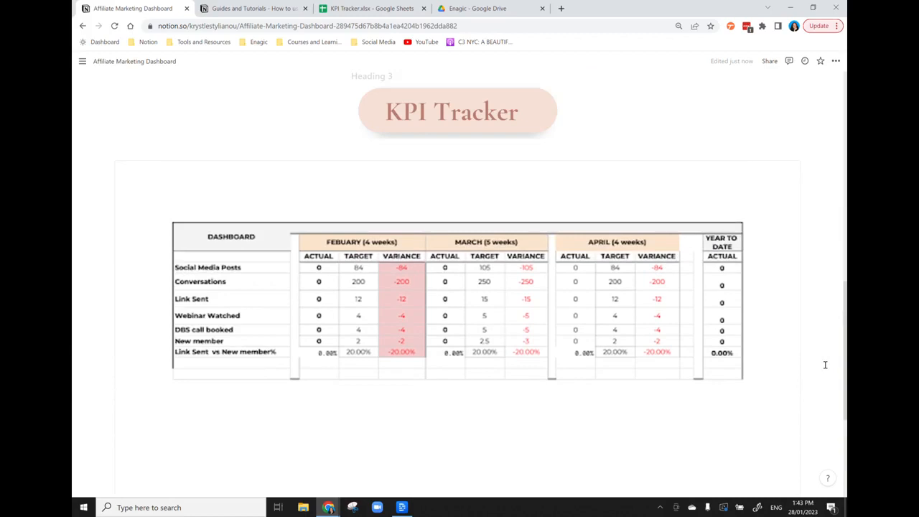
{"action": "mouse_move", "coordinate": [639, 326]}
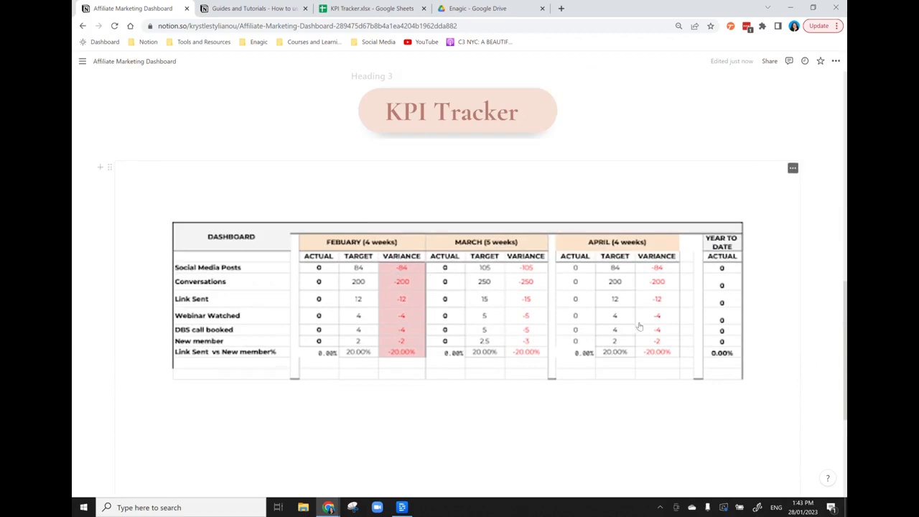
{"action": "mouse_move", "coordinate": [400, 329]}
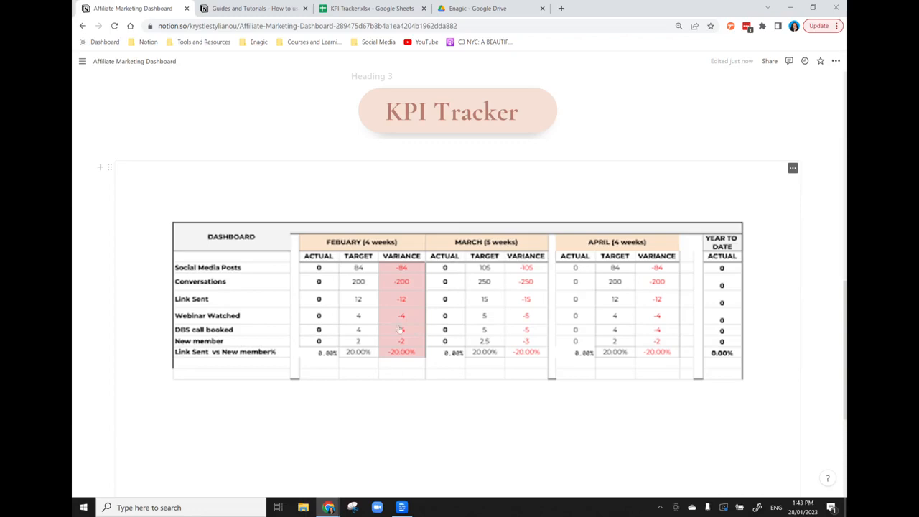
{"action": "mouse_move", "coordinate": [784, 382]}
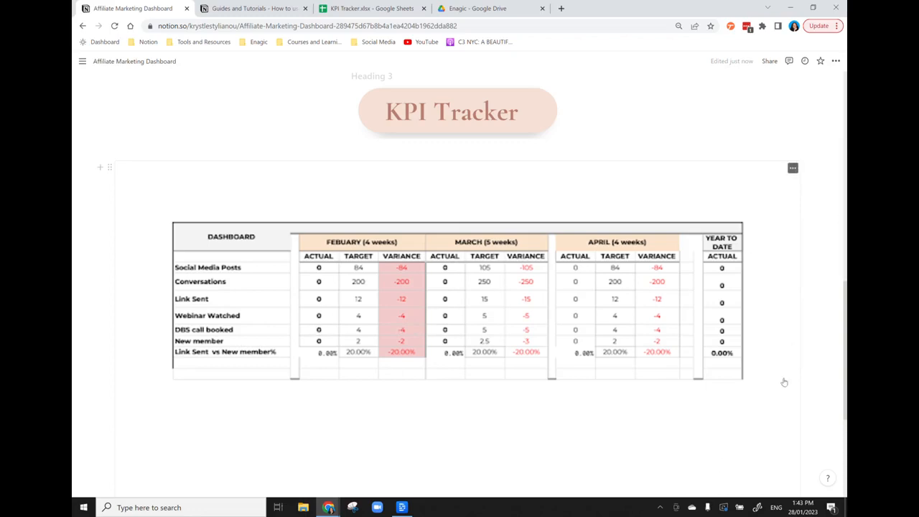
{"action": "mouse_move", "coordinate": [782, 388]}
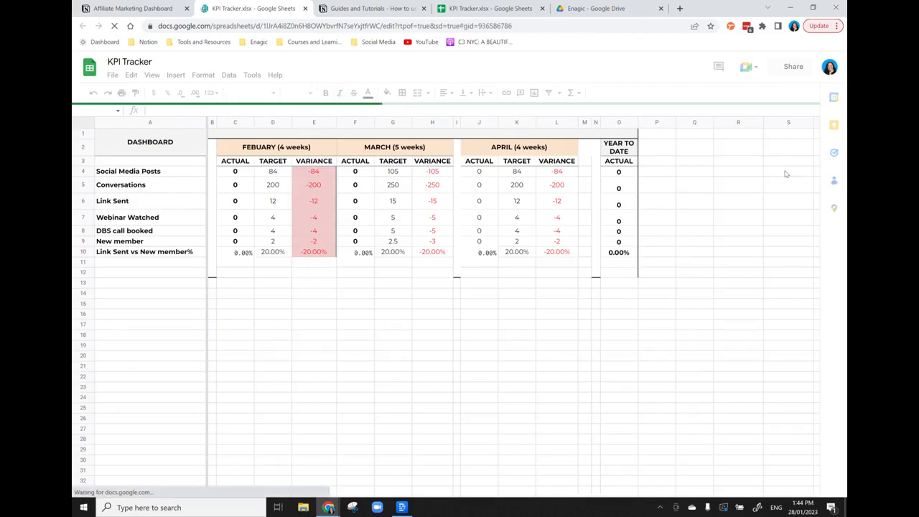
{"action": "left_click", "coordinate": [150, 139]}
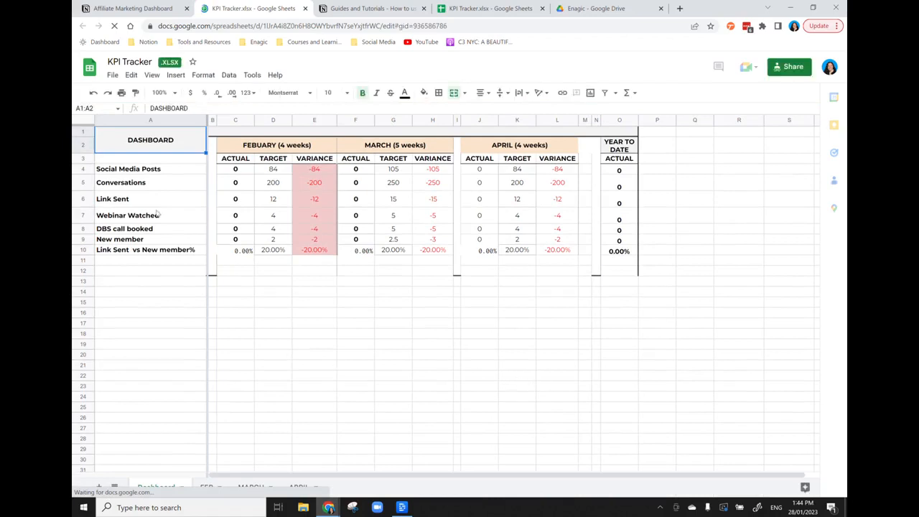
{"action": "mouse_move", "coordinate": [599, 174]}
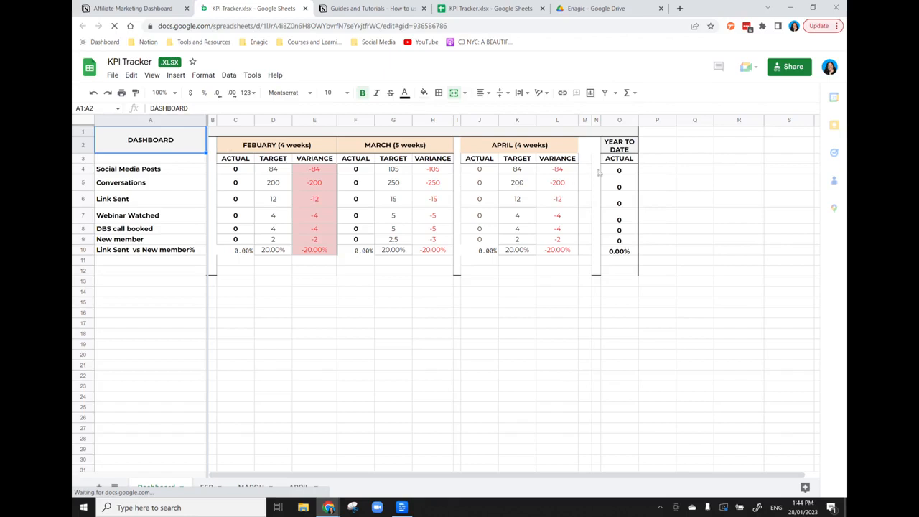
{"action": "mouse_move", "coordinate": [682, 248]}
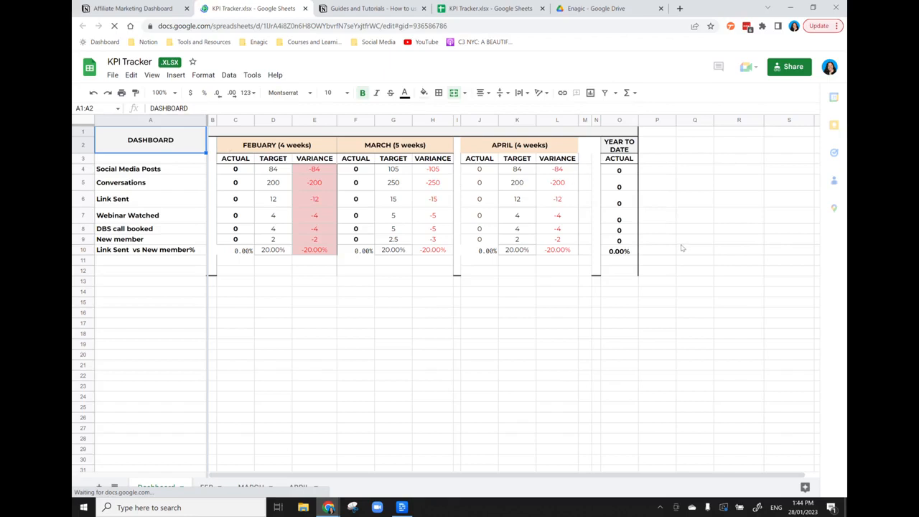
{"action": "mouse_move", "coordinate": [620, 324]}
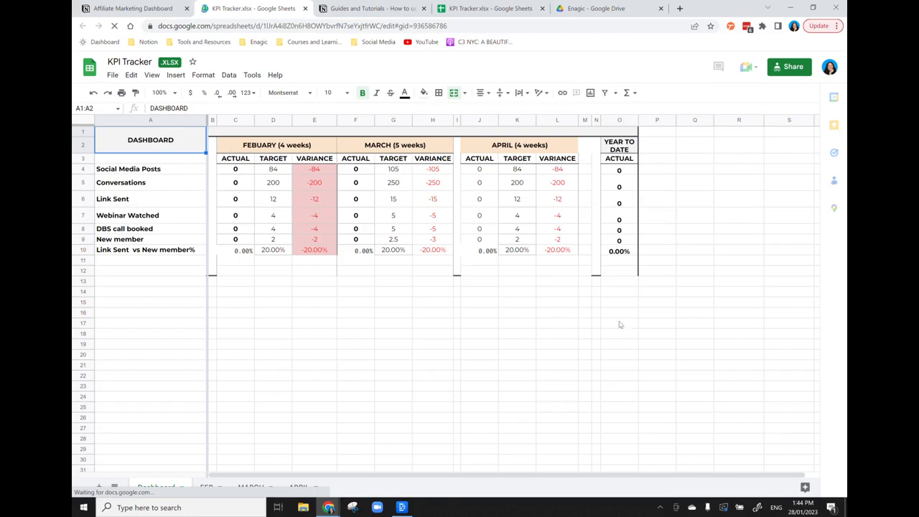
{"action": "left_click", "coordinate": [206, 487]}
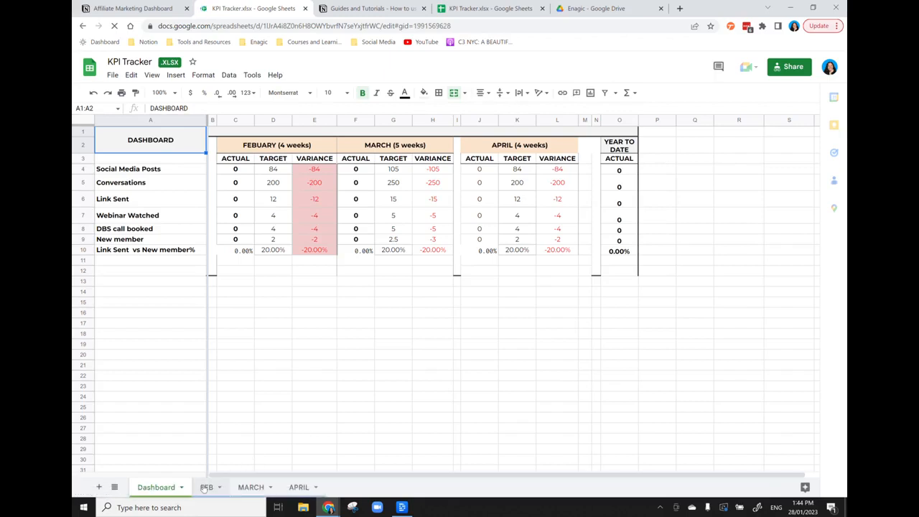
- Review the FEB sheet's weekly daily KPI tracking tables, then return to the Notion dashboard
{"action": "left_click", "coordinate": [206, 487]}
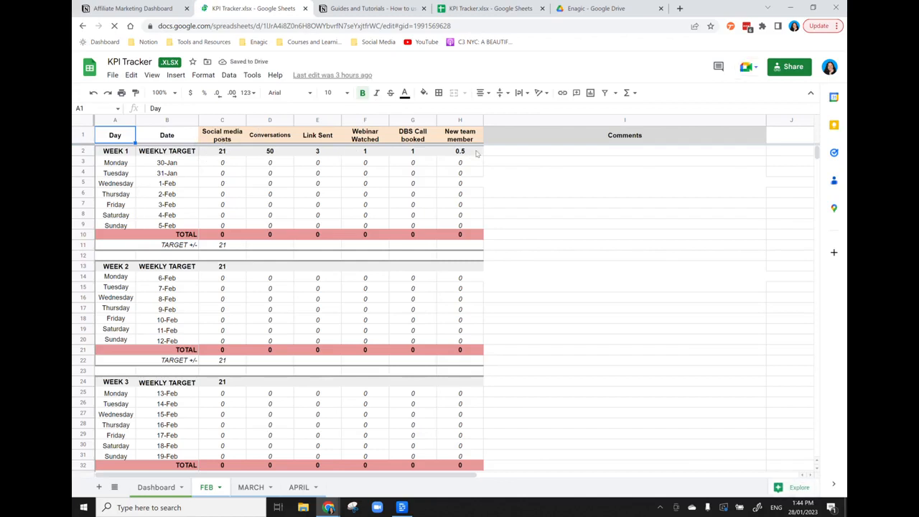
{"action": "mouse_move", "coordinate": [515, 260]}
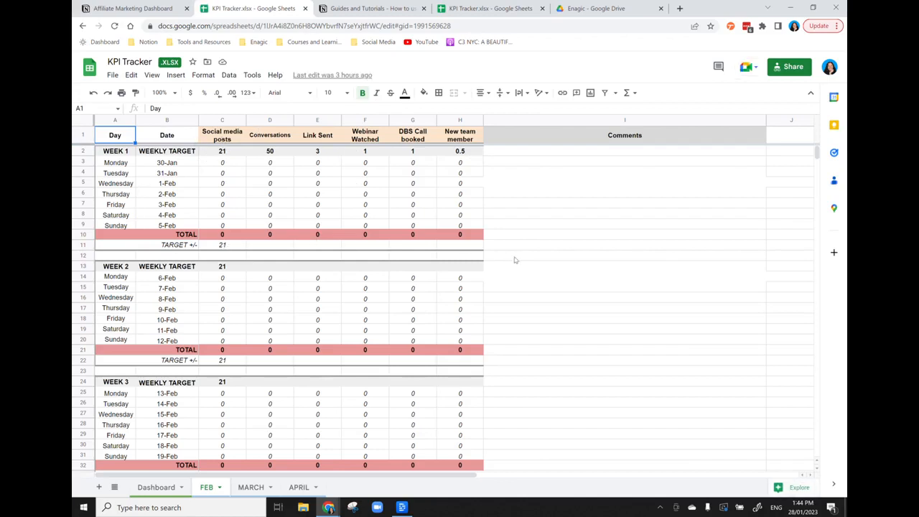
{"action": "scroll", "scroll_direction": "down", "scroll_amount": 3}
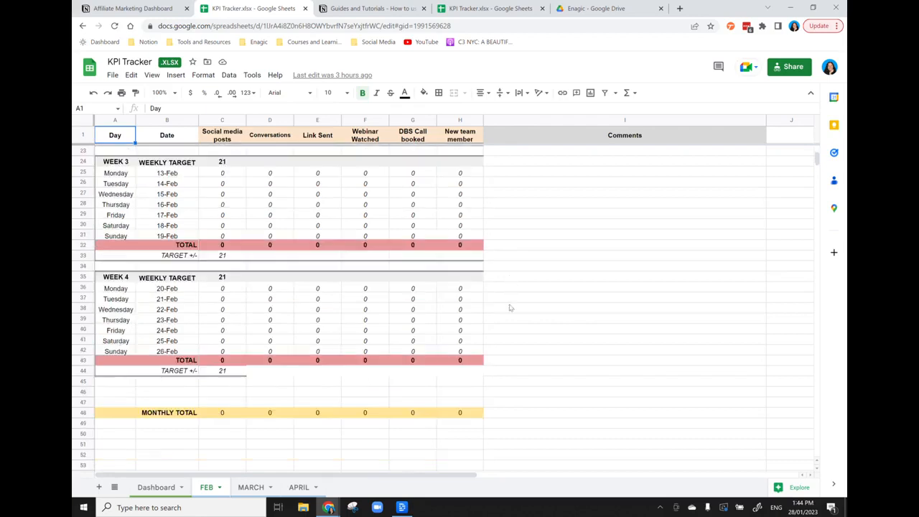
{"action": "scroll", "scroll_direction": "up", "scroll_amount": 3}
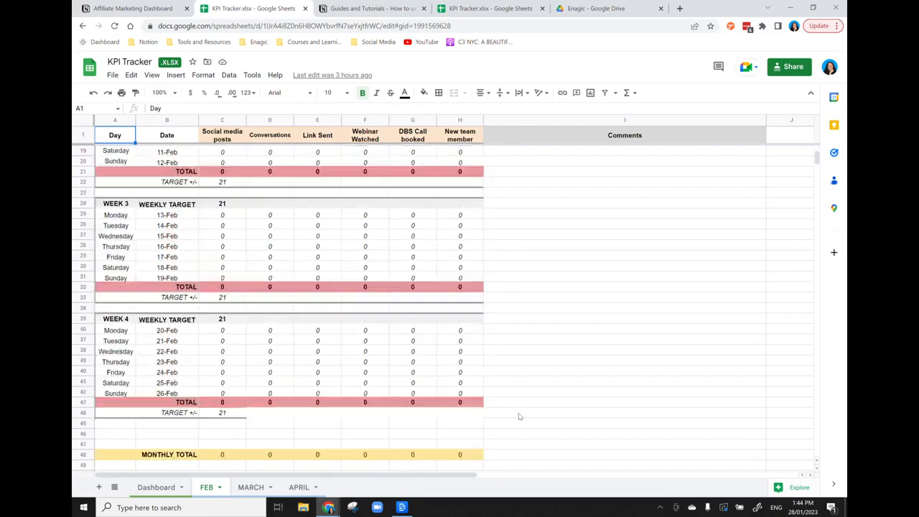
{"action": "scroll", "scroll_direction": "up", "scroll_amount": 3}
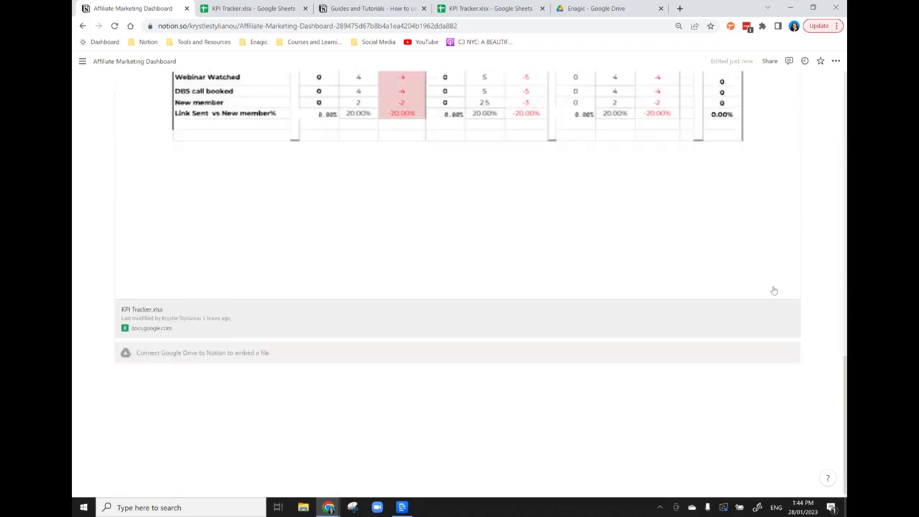
{"action": "scroll", "scroll_direction": "up", "scroll_amount": 3}
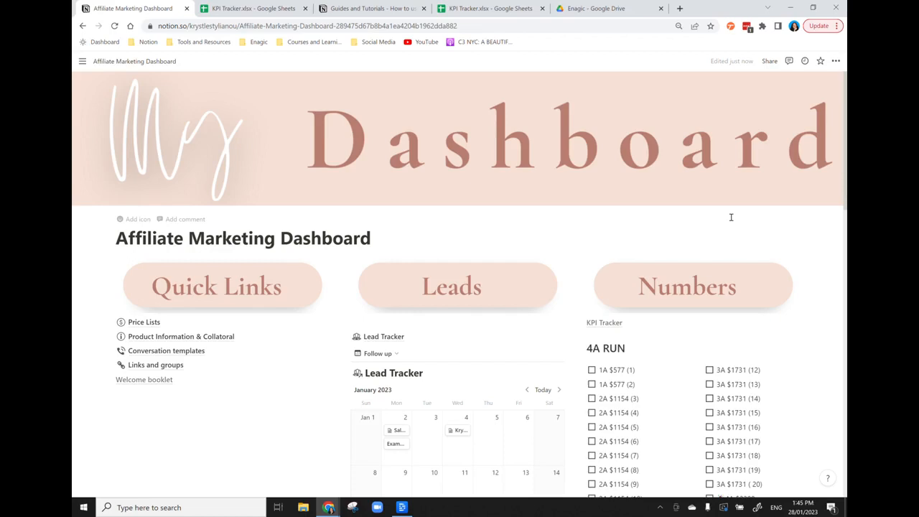
{"action": "mouse_move", "coordinate": [767, 235]}
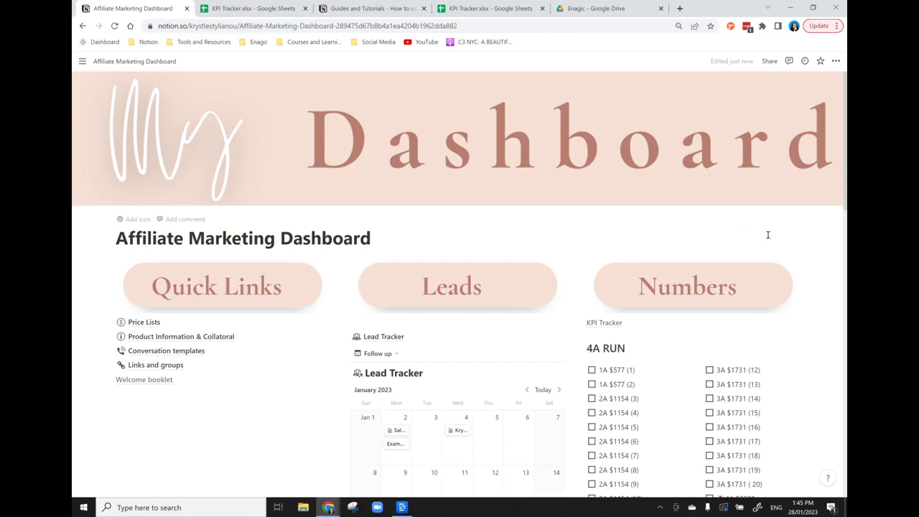
{"action": "mouse_move", "coordinate": [783, 244]}
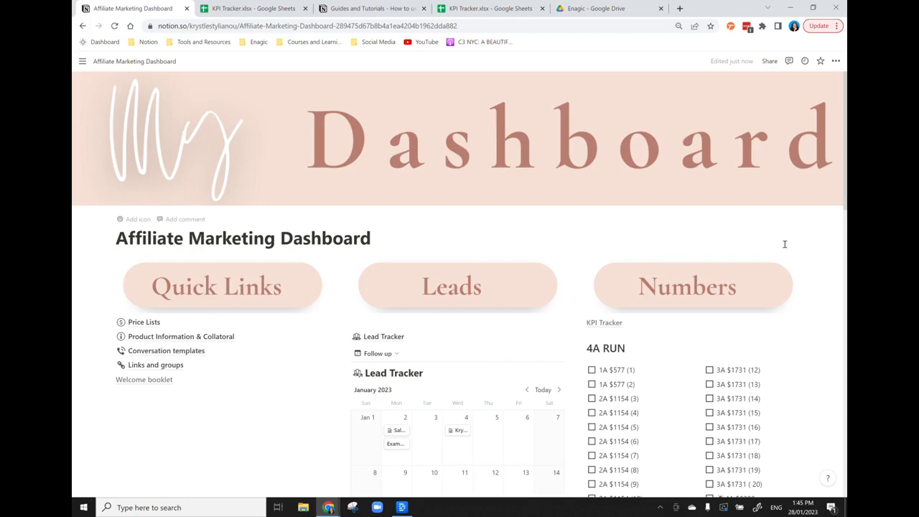